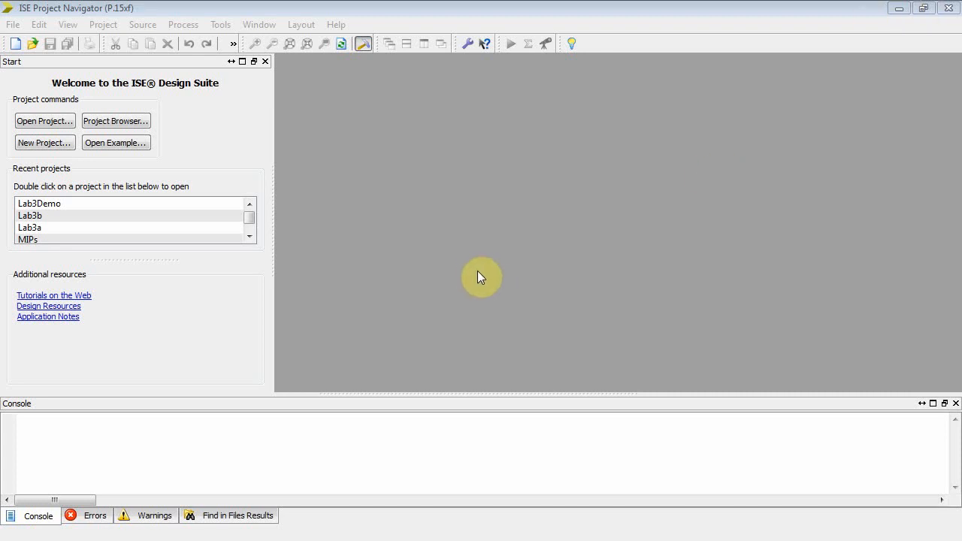
mouse_move(478, 276)
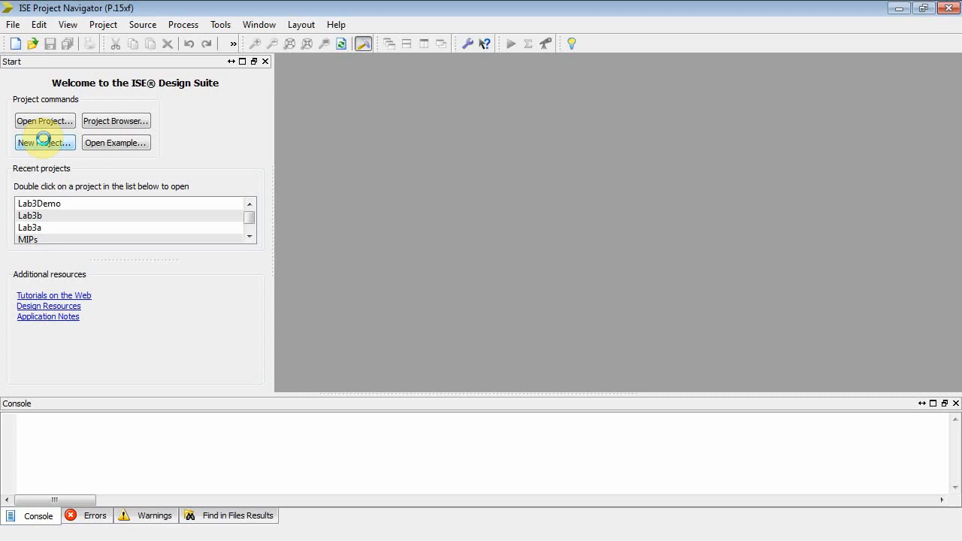
Step: Start a new project named Lab3bDemo and proceed to device settings
click(45, 142)
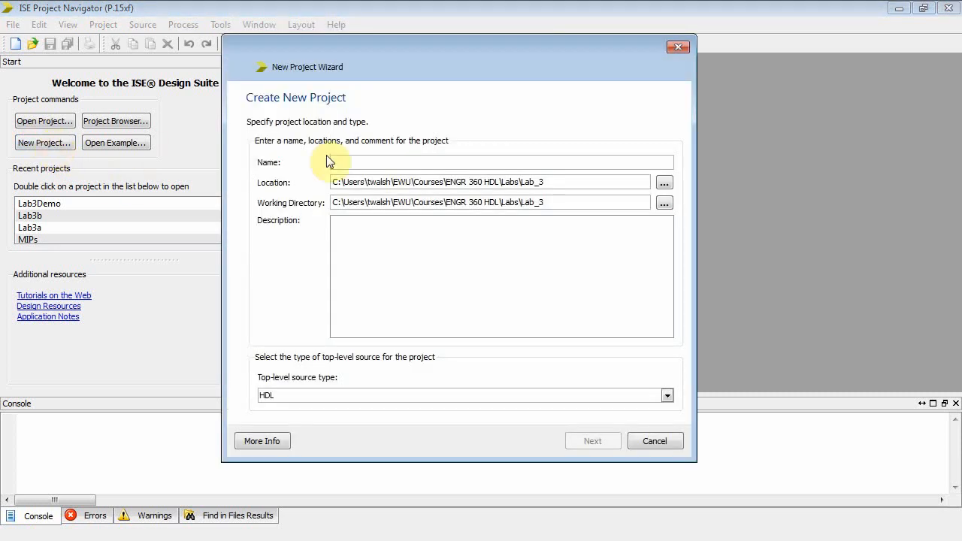
text(L)
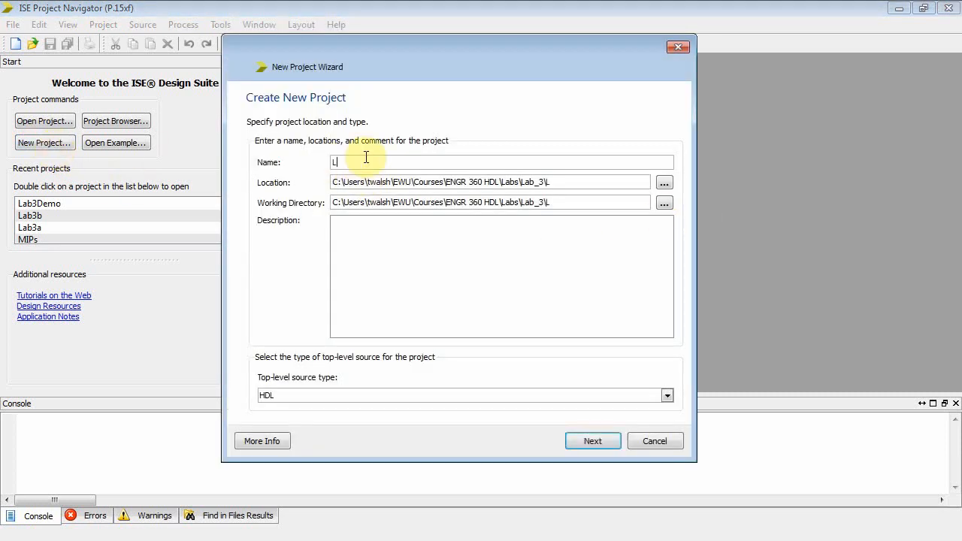
text(ab3bDemo)
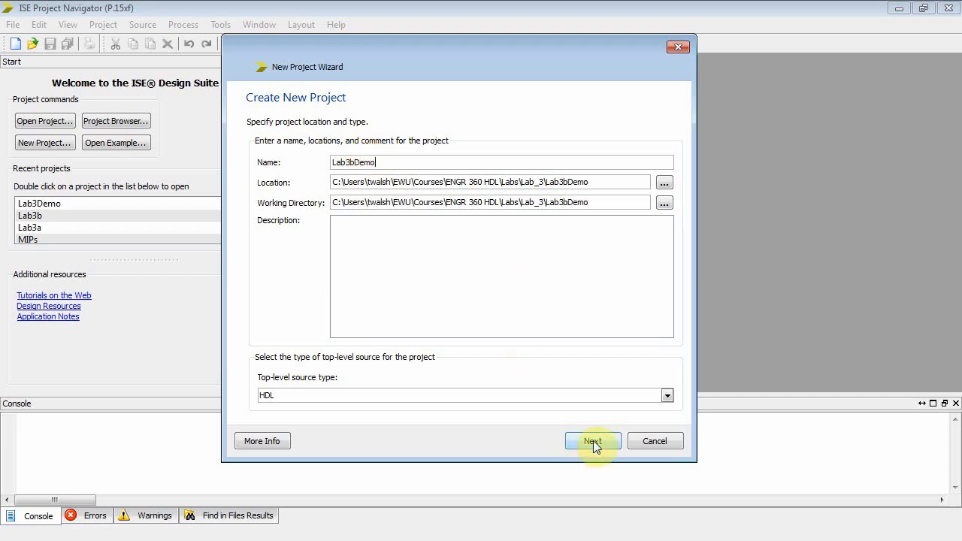
click(593, 441)
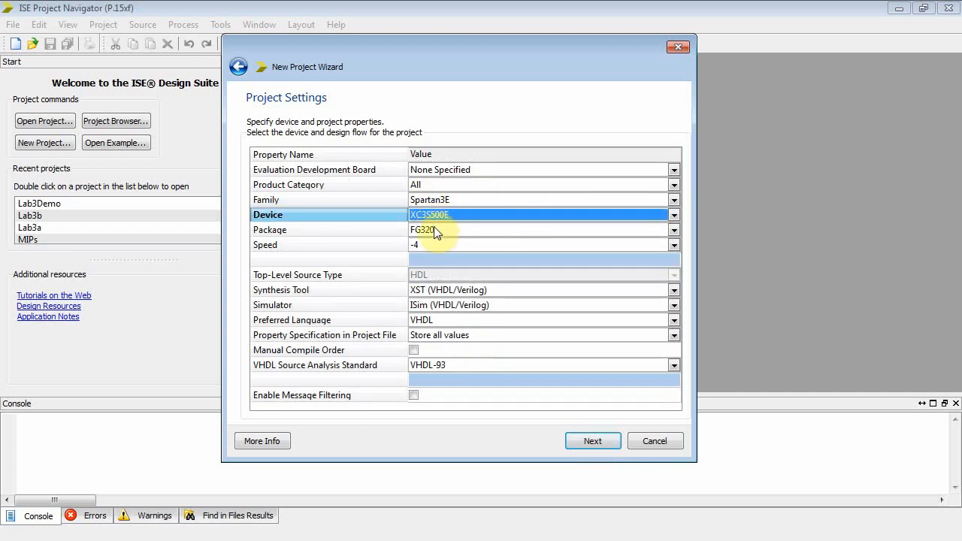
Step: Choose package FG320 with VHDL as preferred language and finish creating the project
click(526, 229)
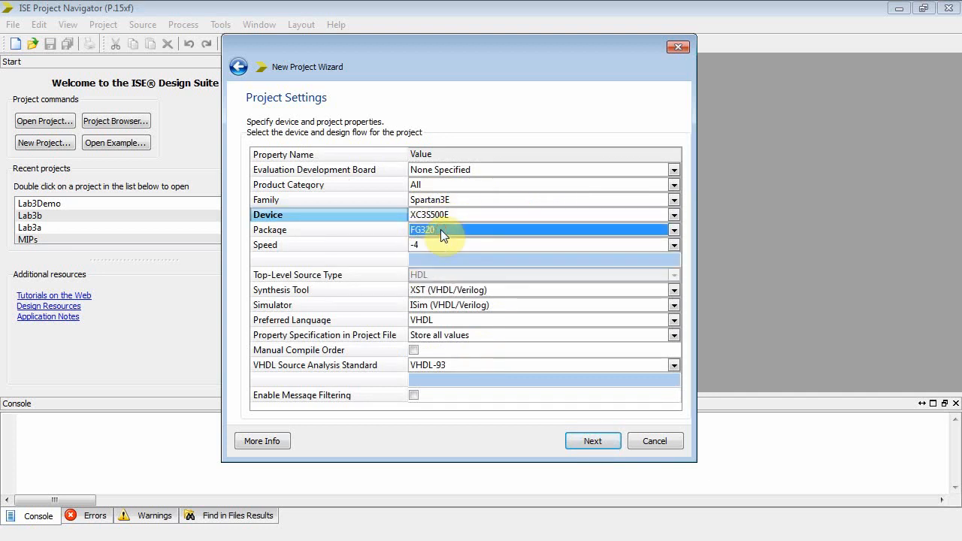
click(674, 318)
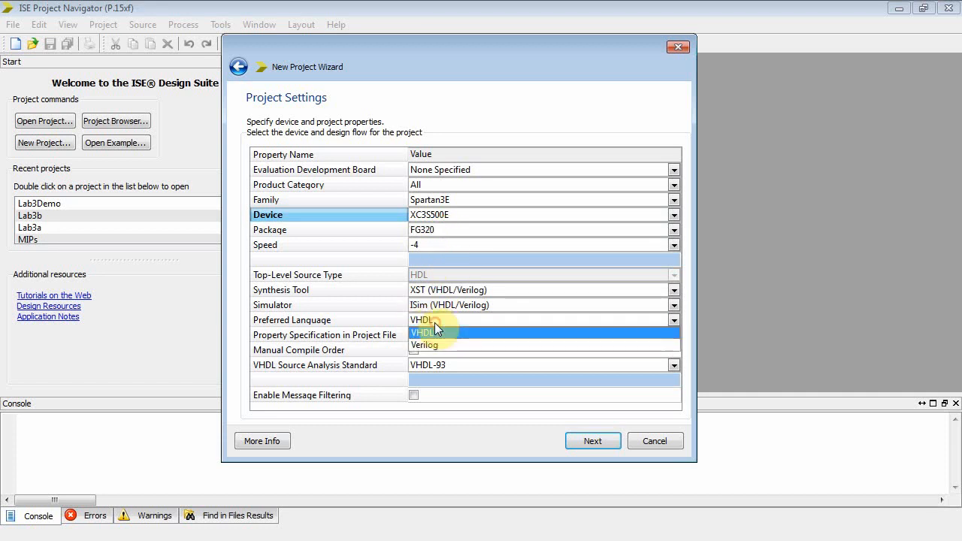
click(423, 319)
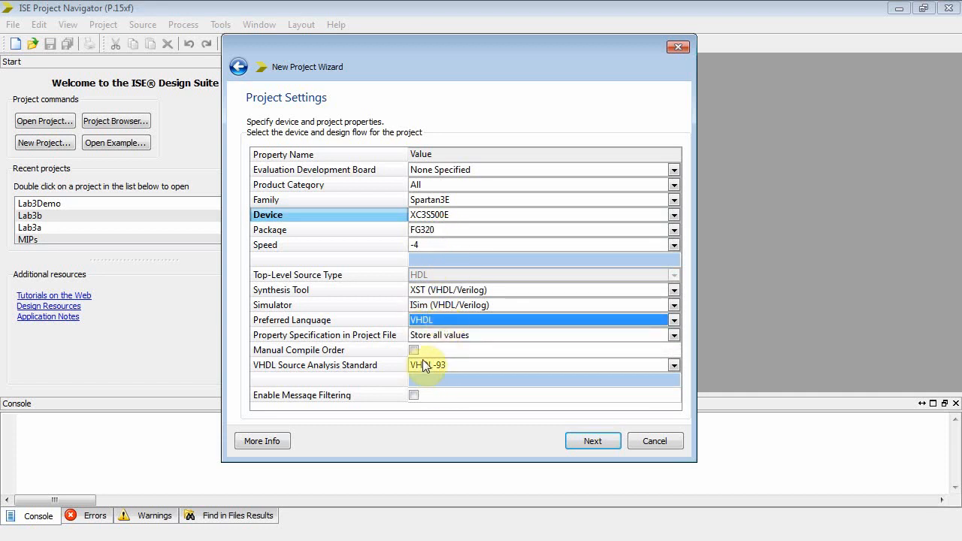
click(593, 441)
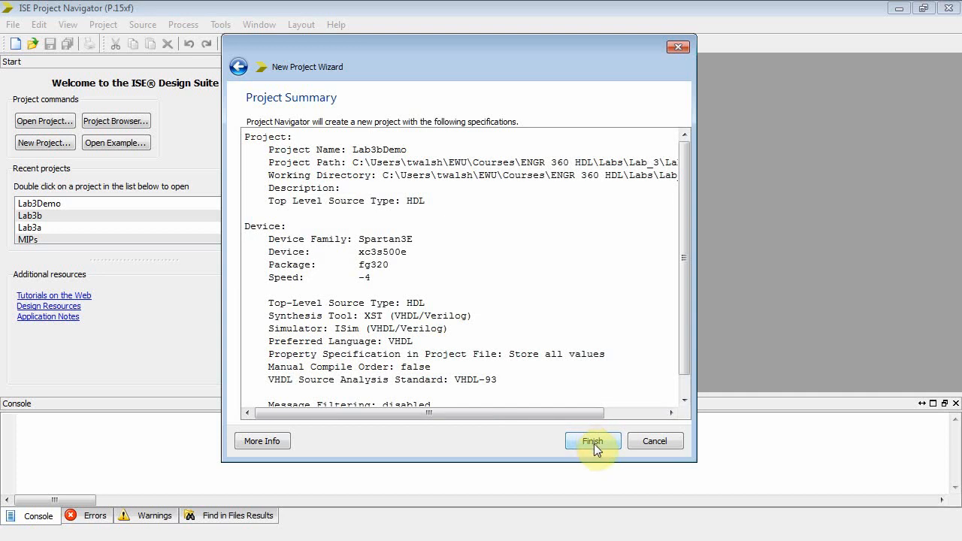
click(593, 440)
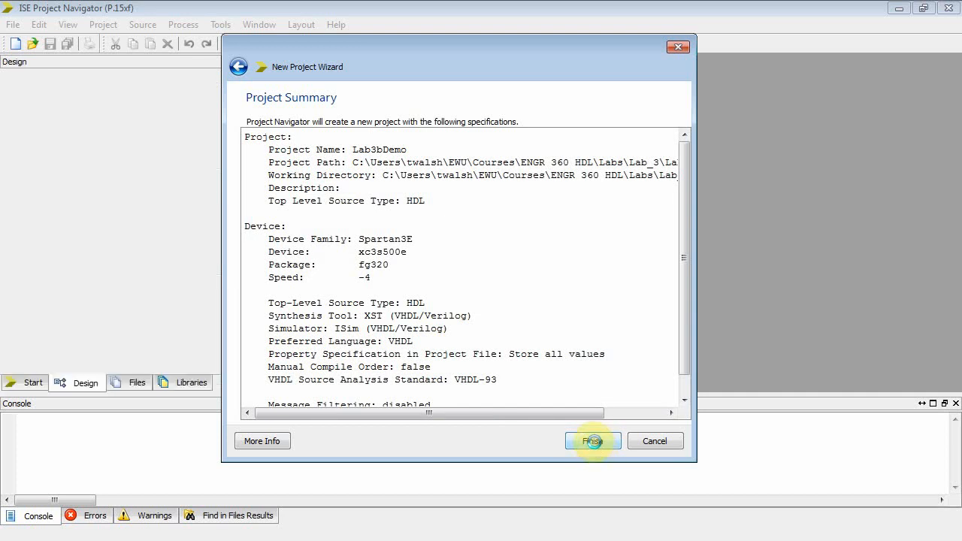
click(592, 441)
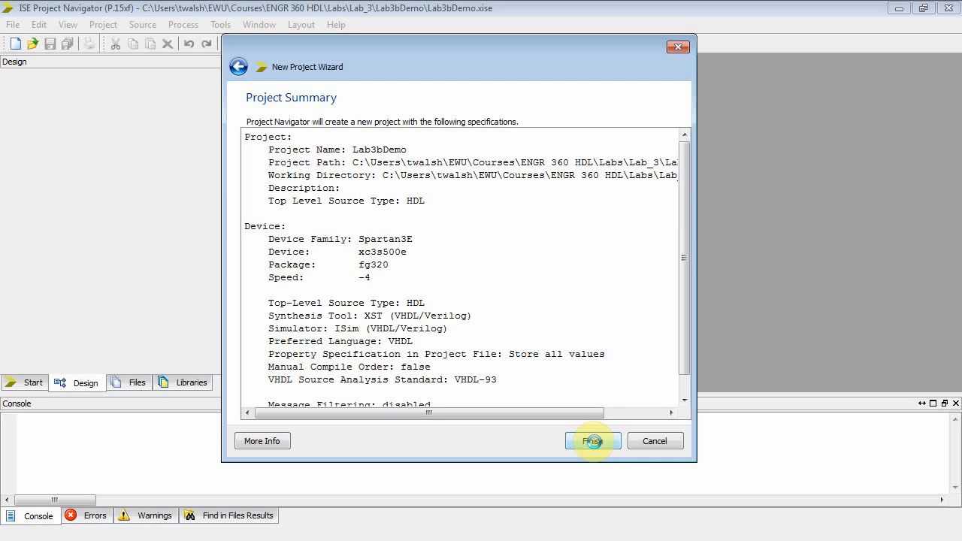
click(592, 441)
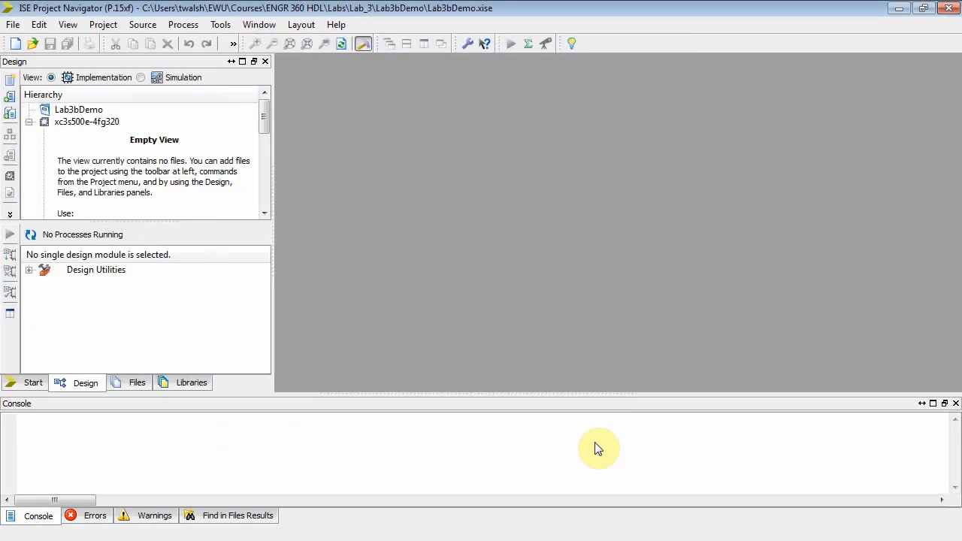
Step: Switch the Lab3bDemo hierarchy to Simulation view and show the Project menu
click(30, 122)
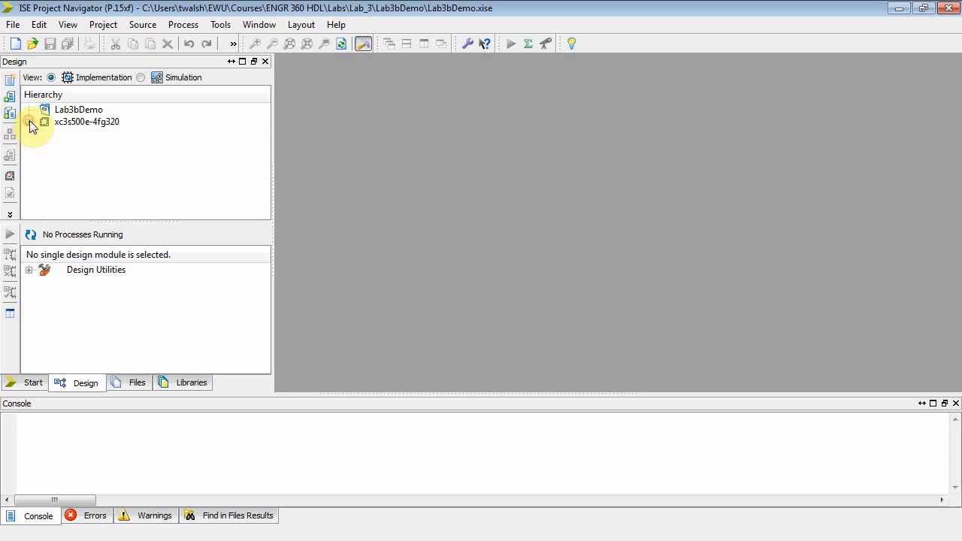
click(142, 78)
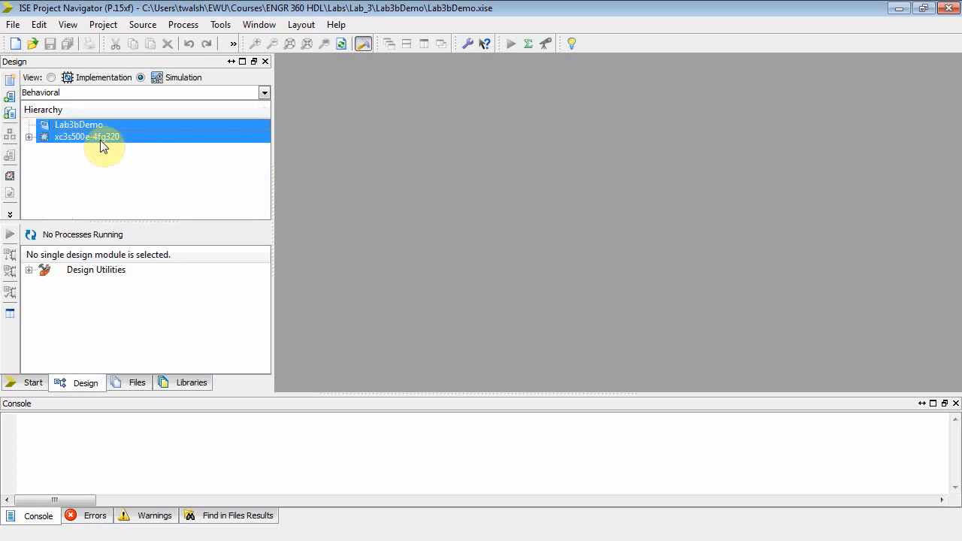
click(102, 24)
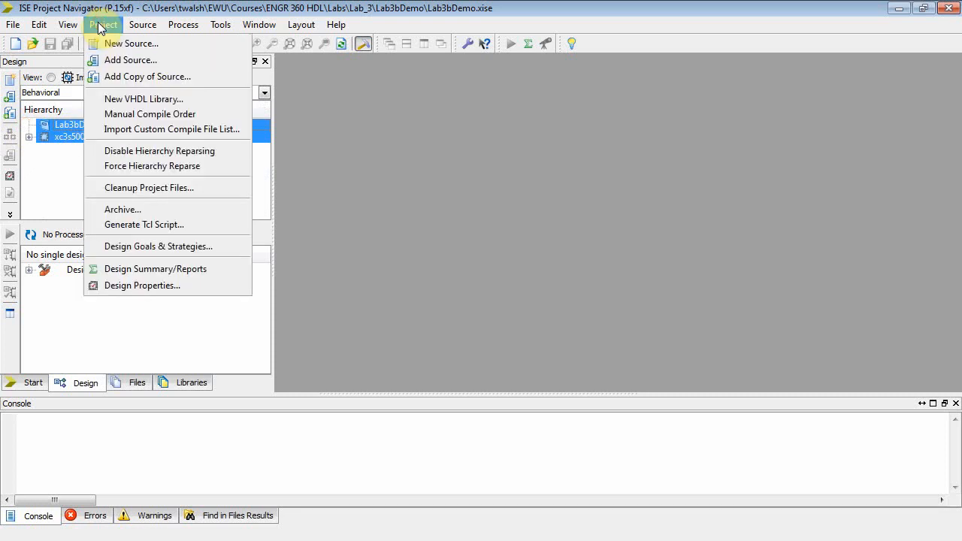
Step: Add a new VHDL Module source named Encoder and continue to its port definition
click(132, 42)
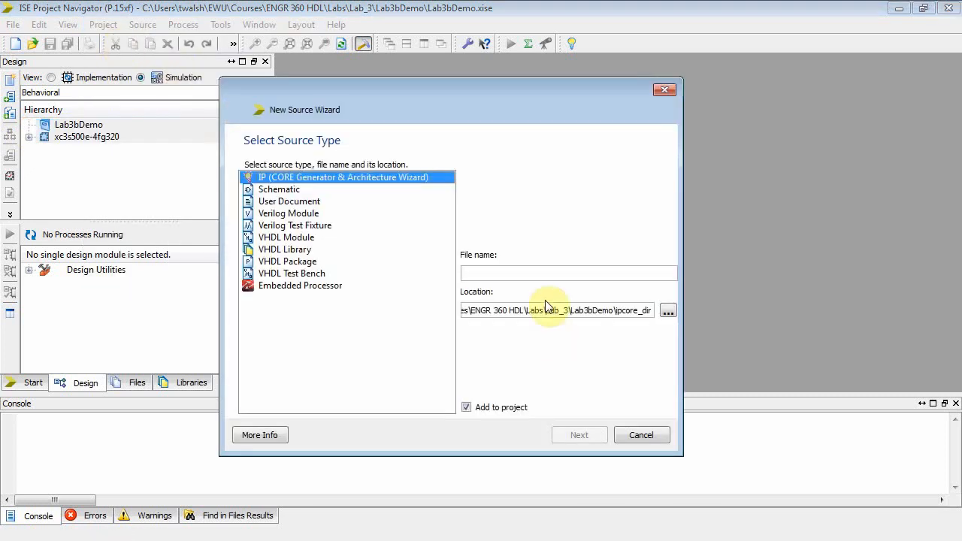
click(286, 238)
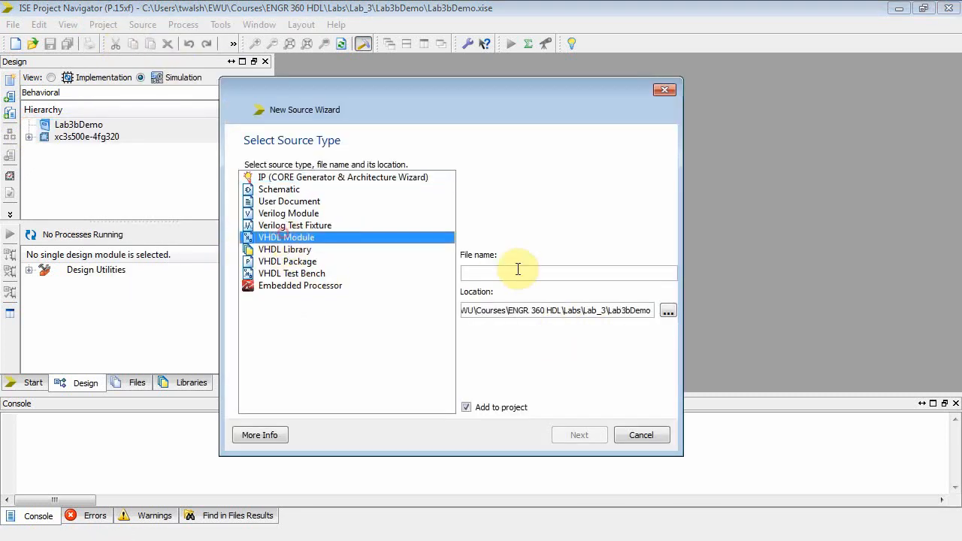
text(Encoder)
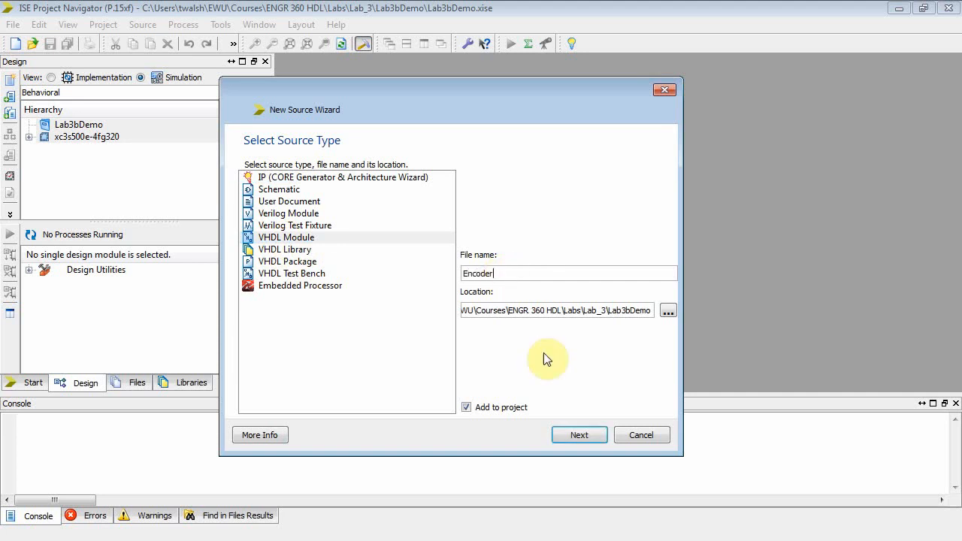
click(579, 434)
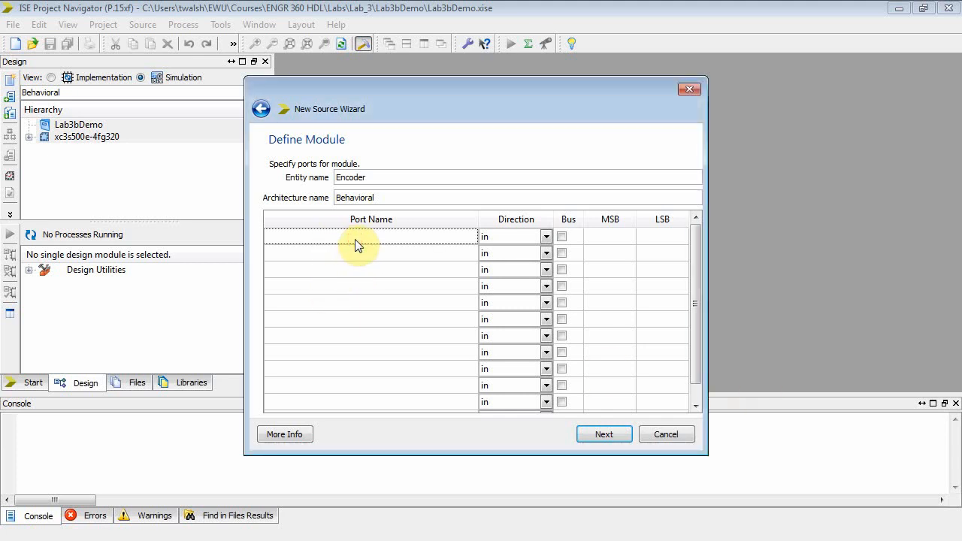
Step: Define ports en (in), a (in bus, MSB 2) and y (out bus, MSB 7), then review the summary
text(en)
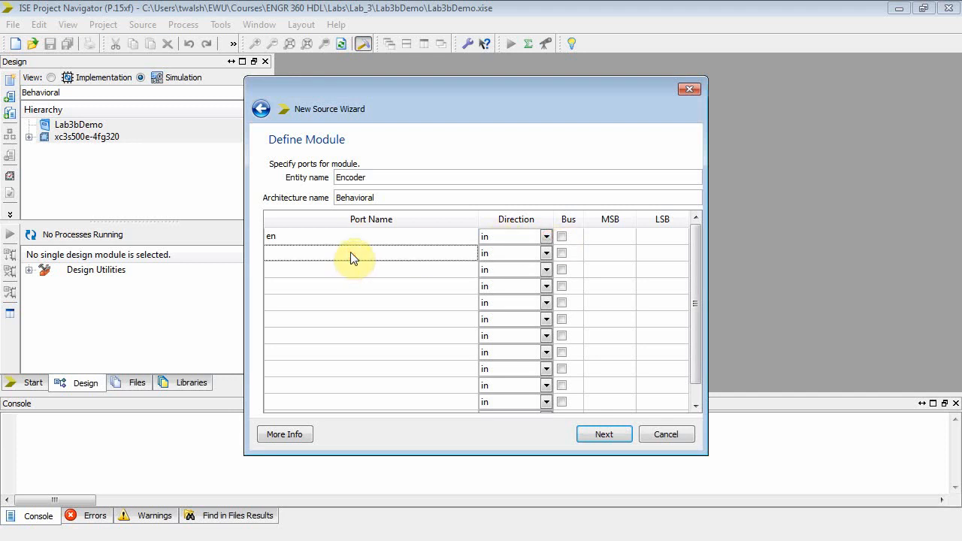
text(a)
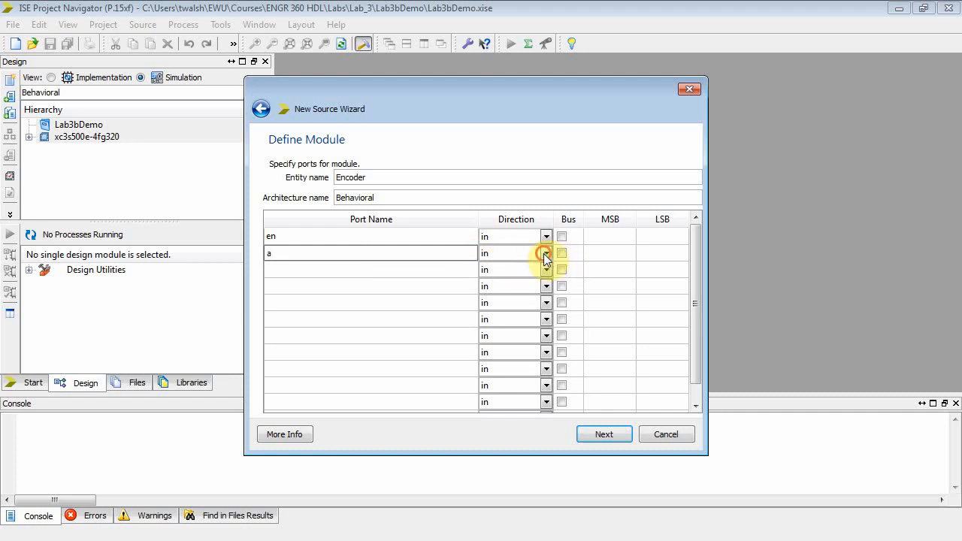
click(562, 253)
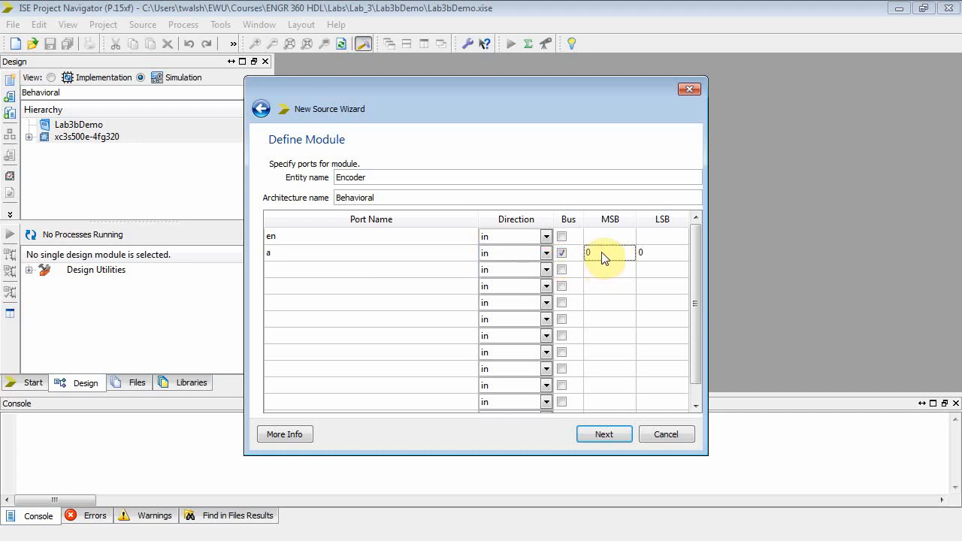
text(2)
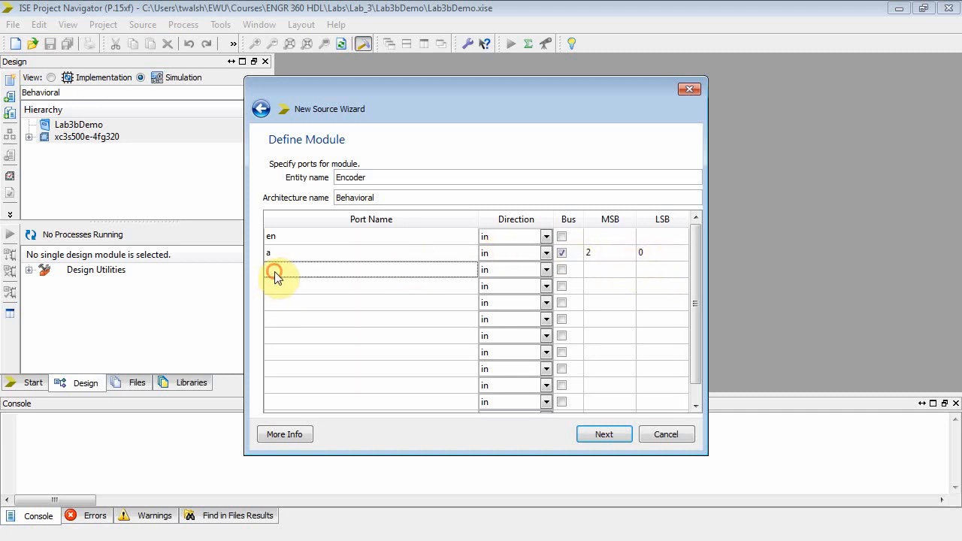
text(y)
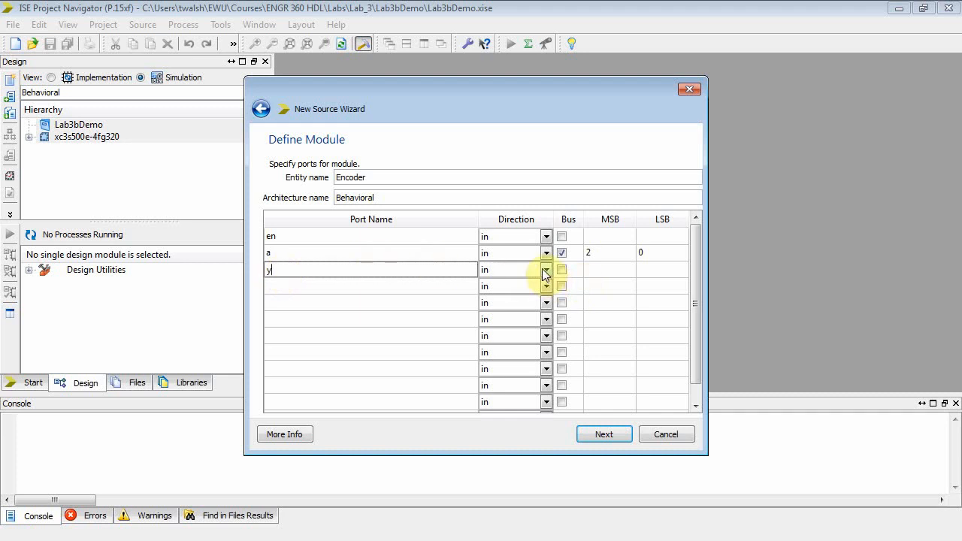
click(546, 269)
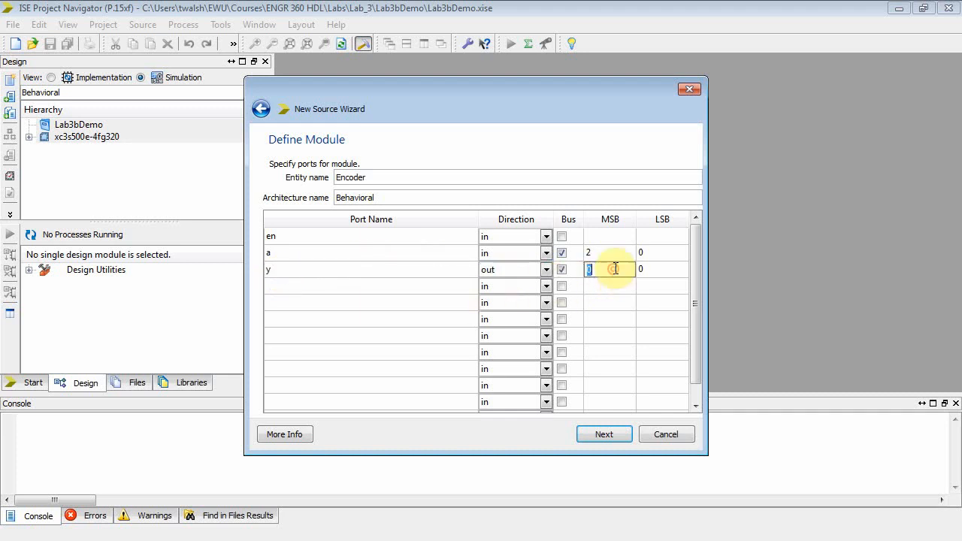
text(7)
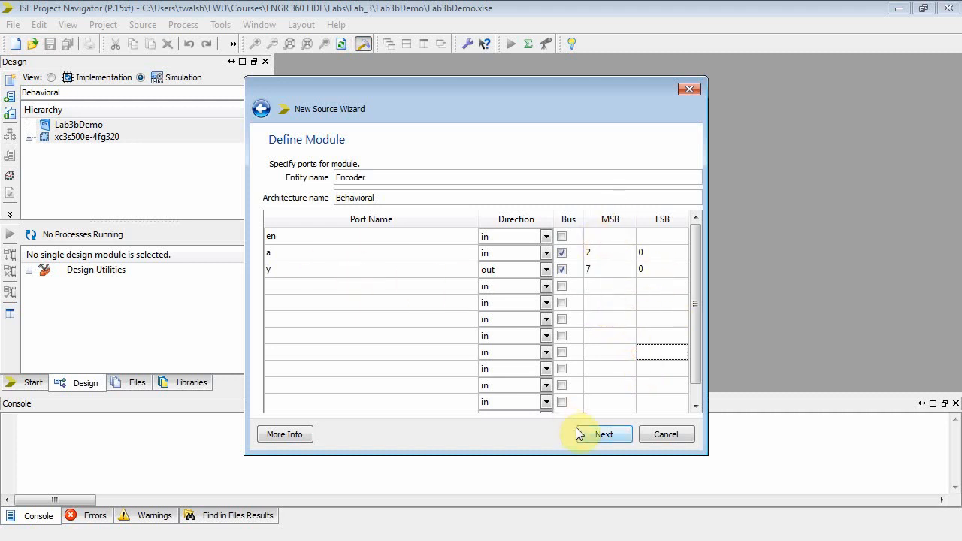
click(604, 433)
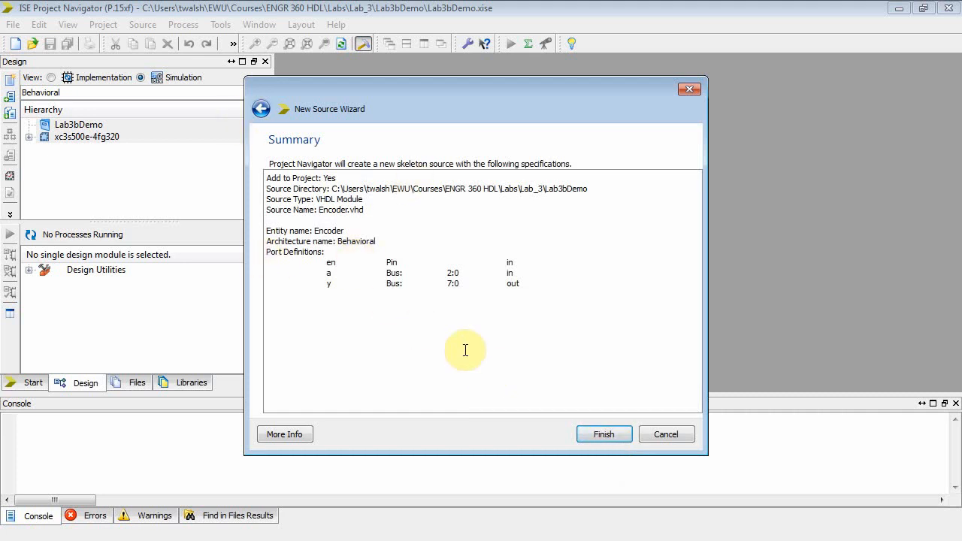
Step: Finish the wizard so Encoder.vhd is generated and opened in the editor
click(604, 433)
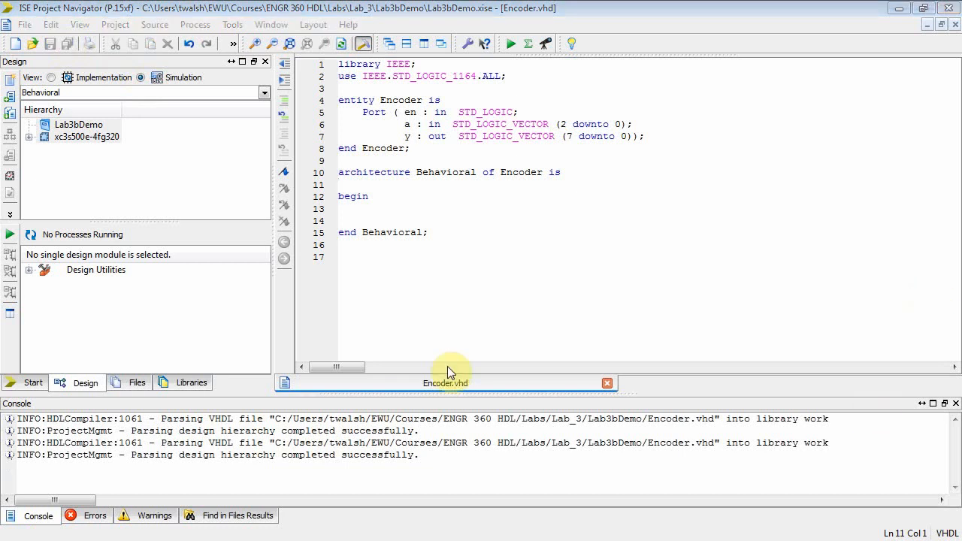
Step: Declare 'signal s : std_logic_vector(3 downto 0);' in the Encoder architecture
key(Enter)
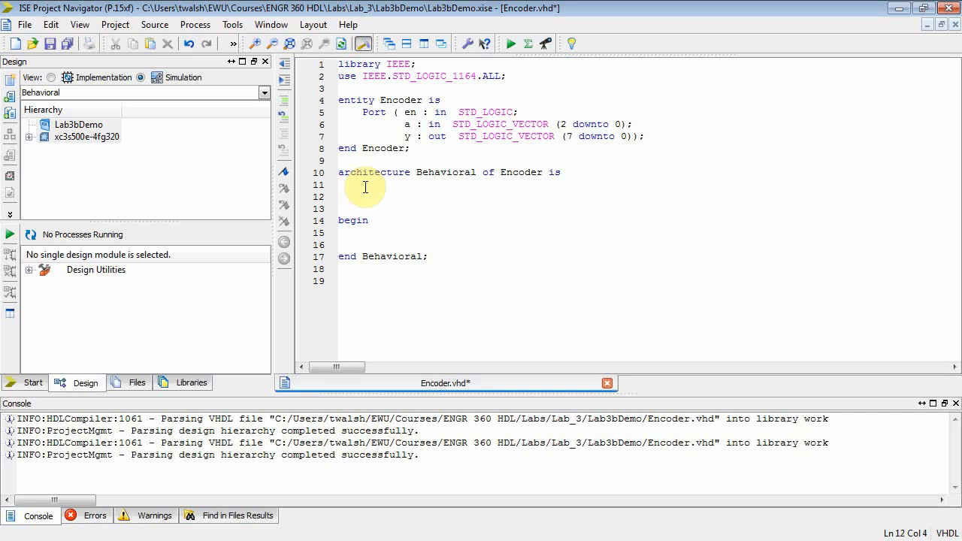
text(signal s)
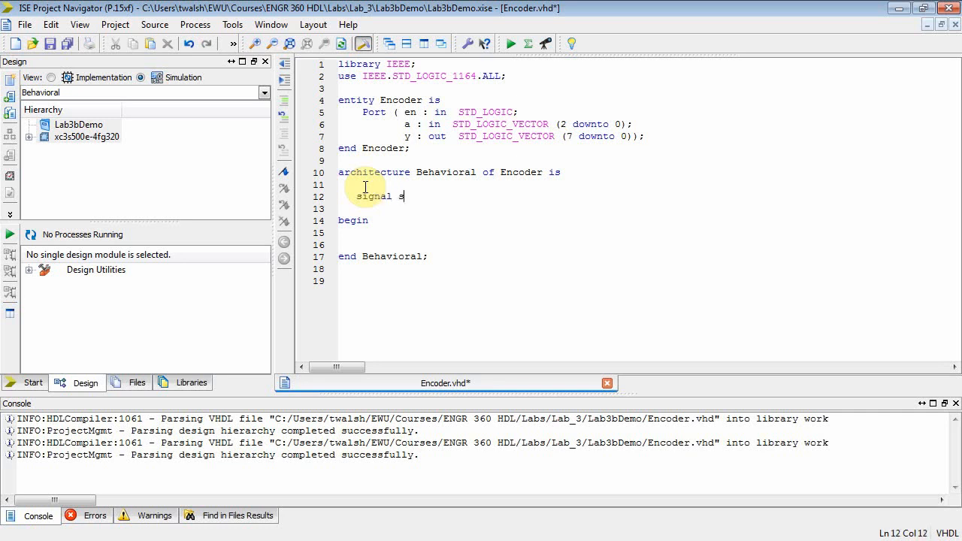
text(:)
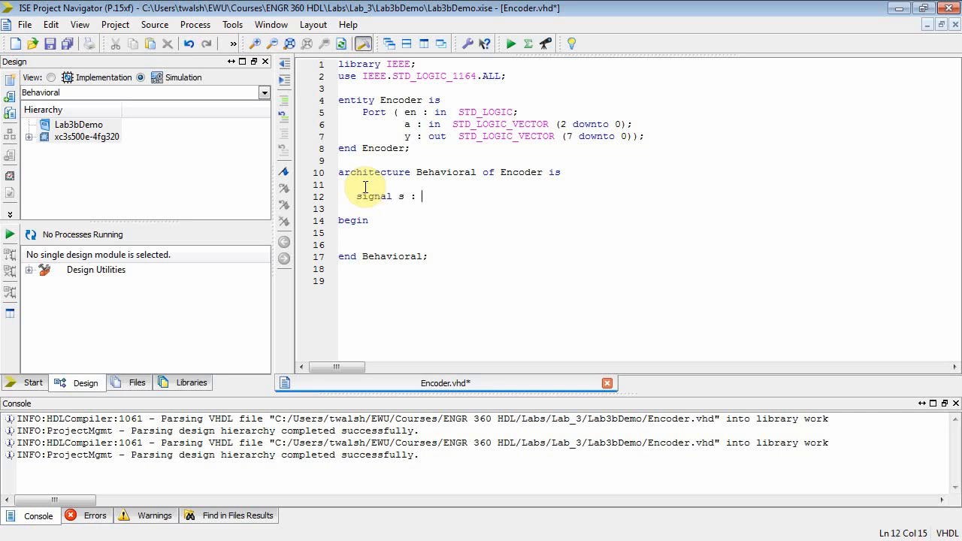
text(std_logic)
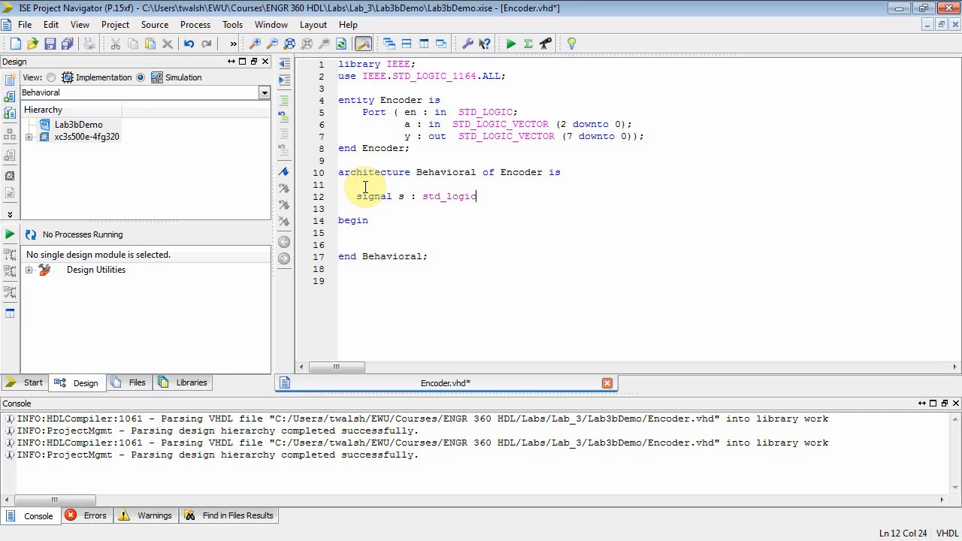
text(_vec)
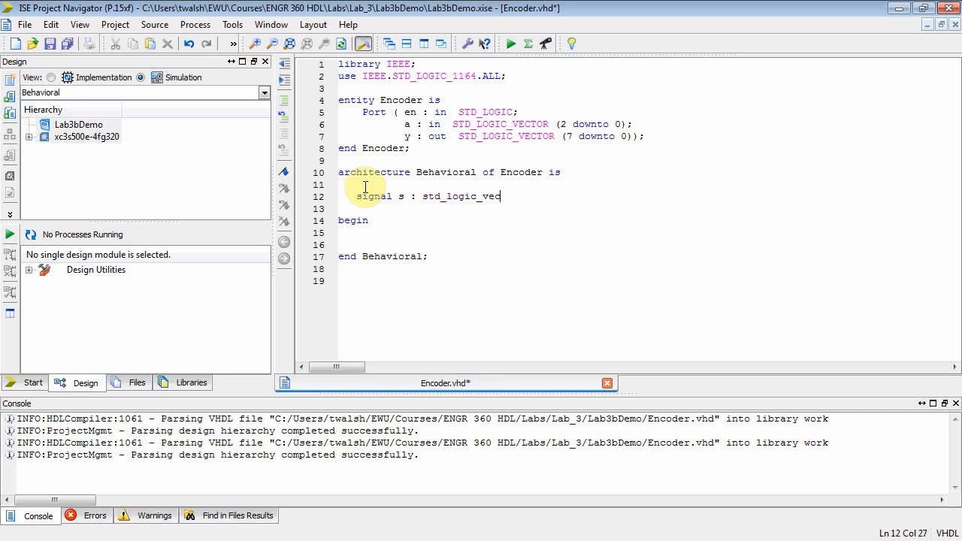
text(tor()
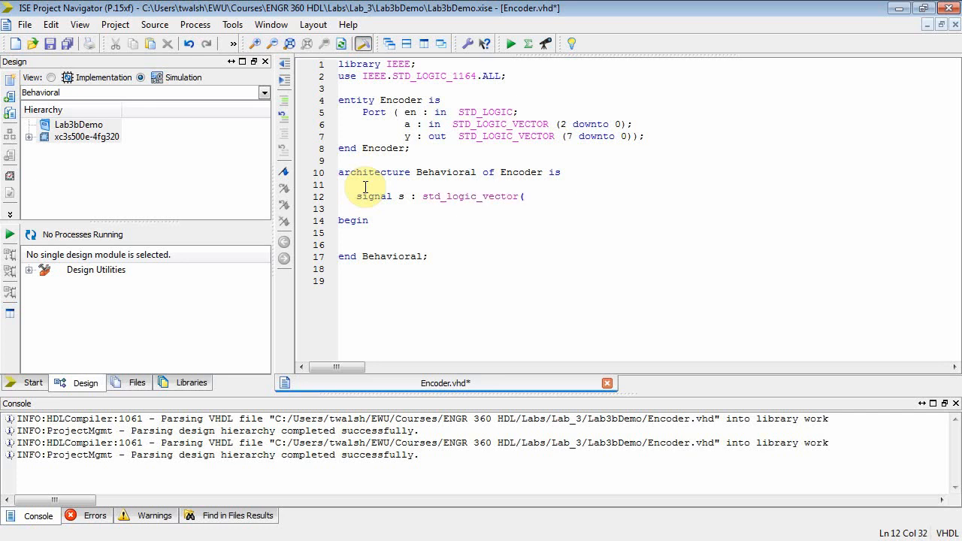
text(3 downto)
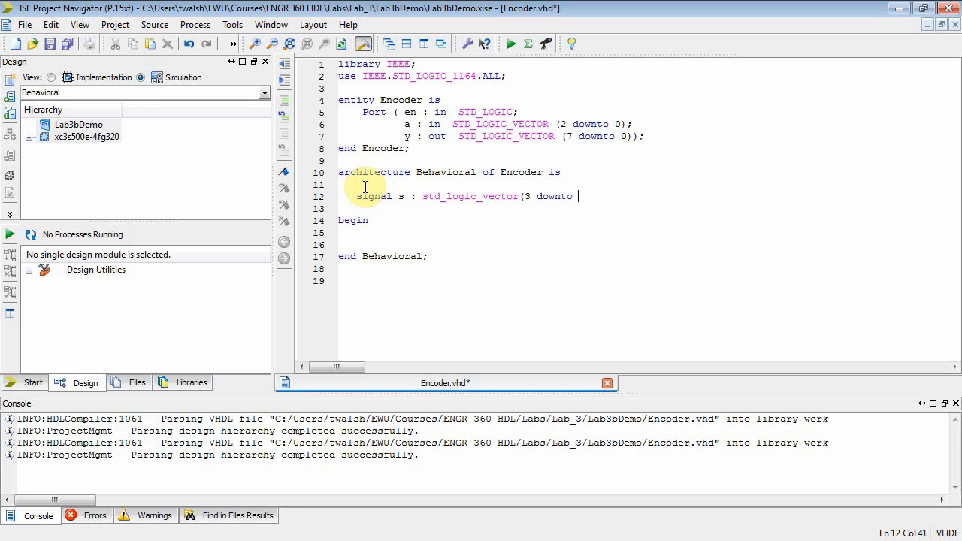
text(0);)
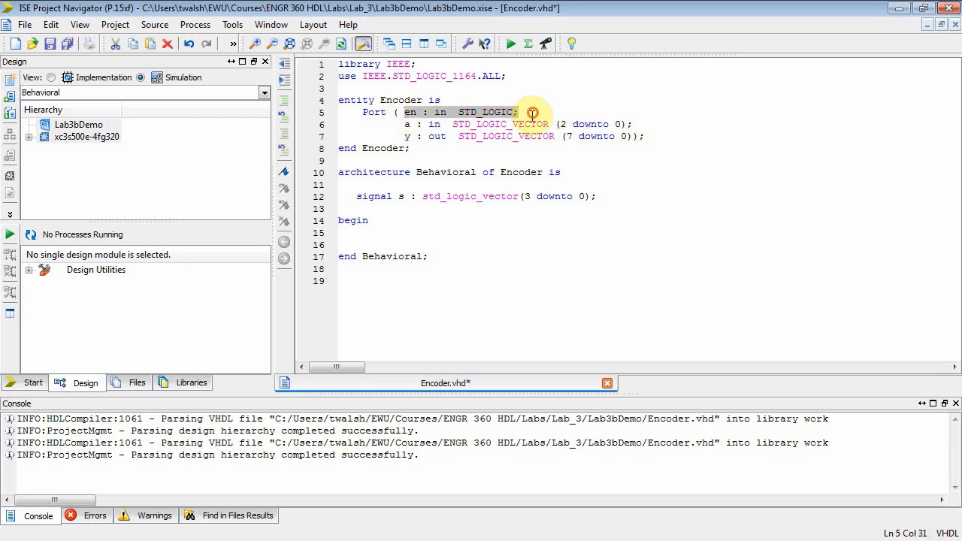
Step: Write the assignment 's = en & a;' as the first statement after begin
click(385, 233)
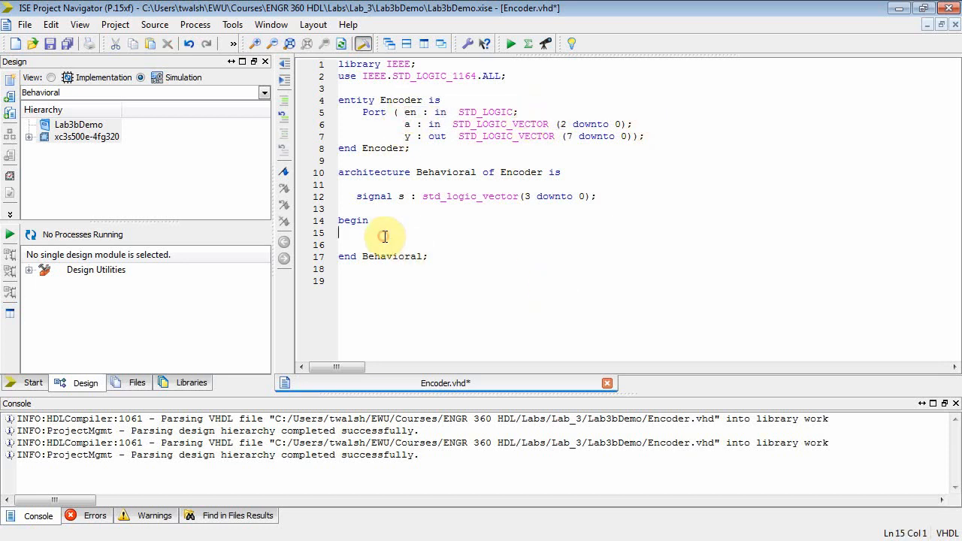
key(enter)
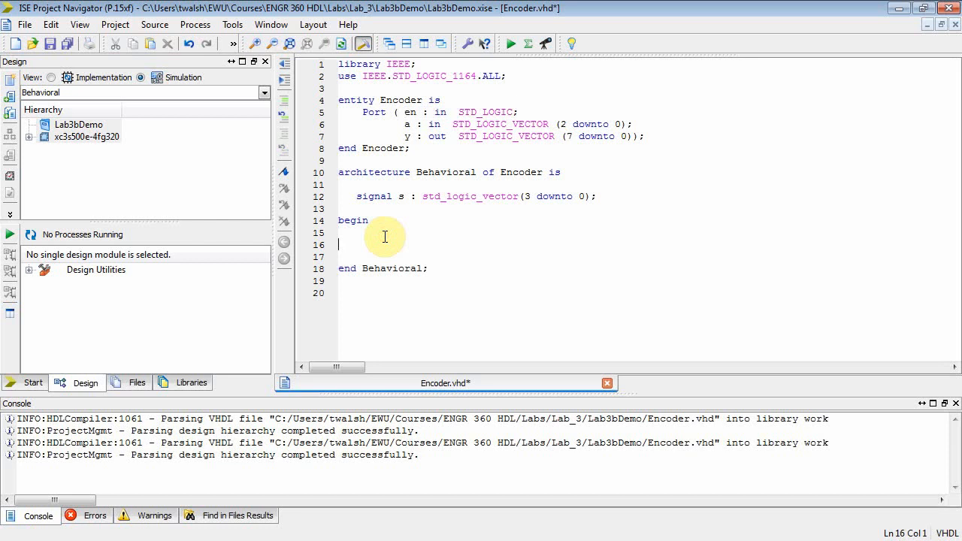
text(s)
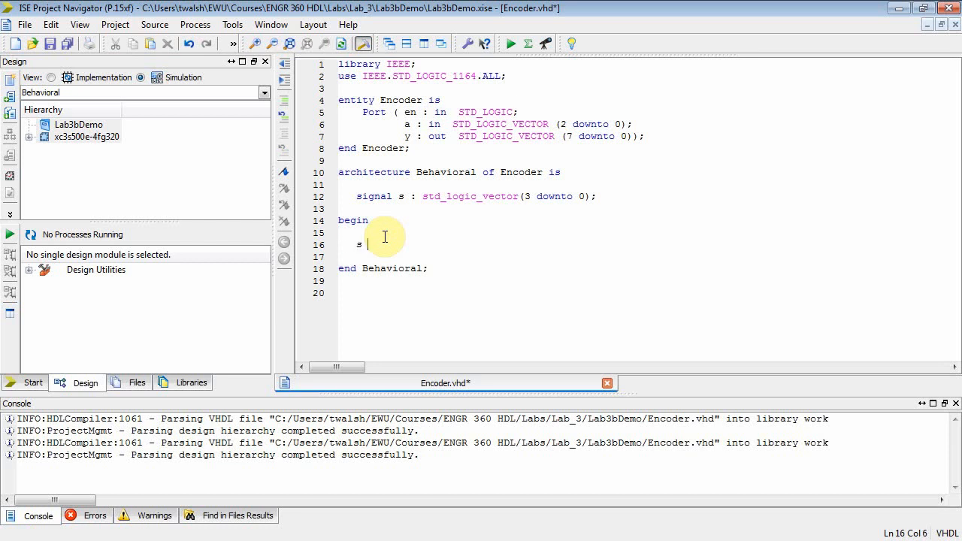
text(= en &)
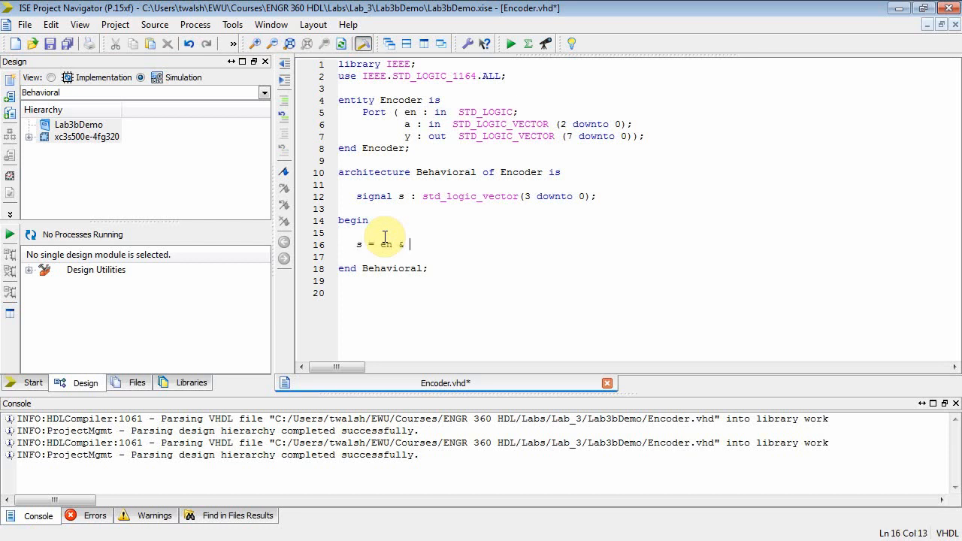
text(a;)
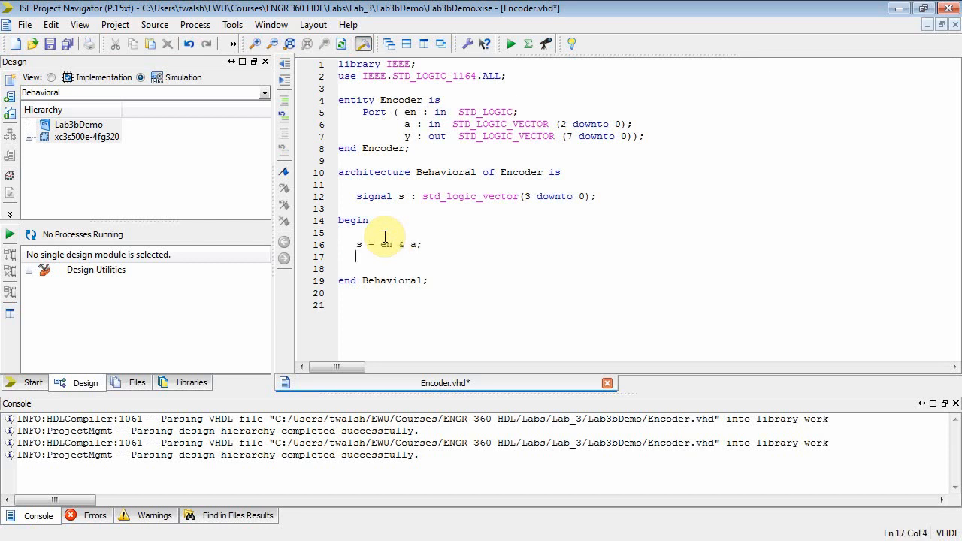
key(enter)
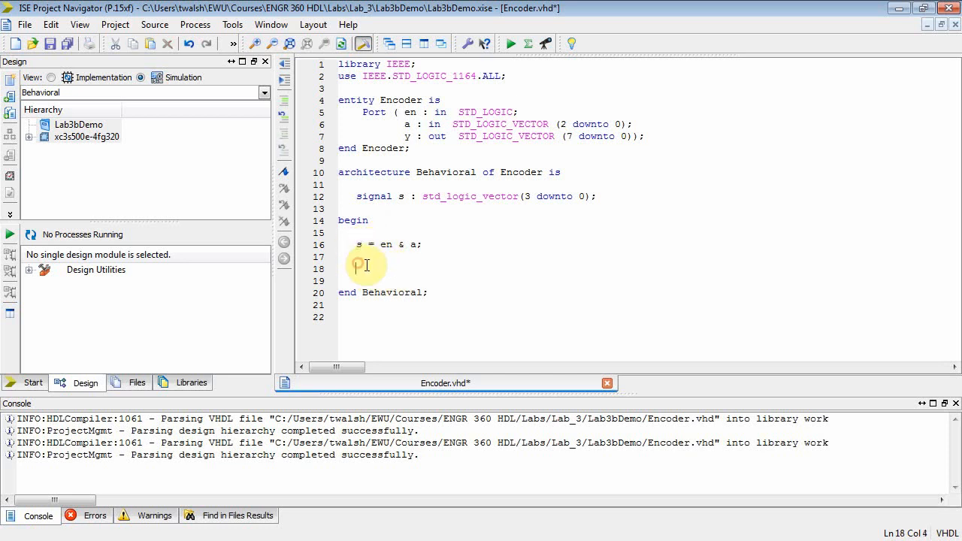
Step: Begin 'with s select y <= "11111111" when "0000" | "0001" |' for the first choice
text(with s select)
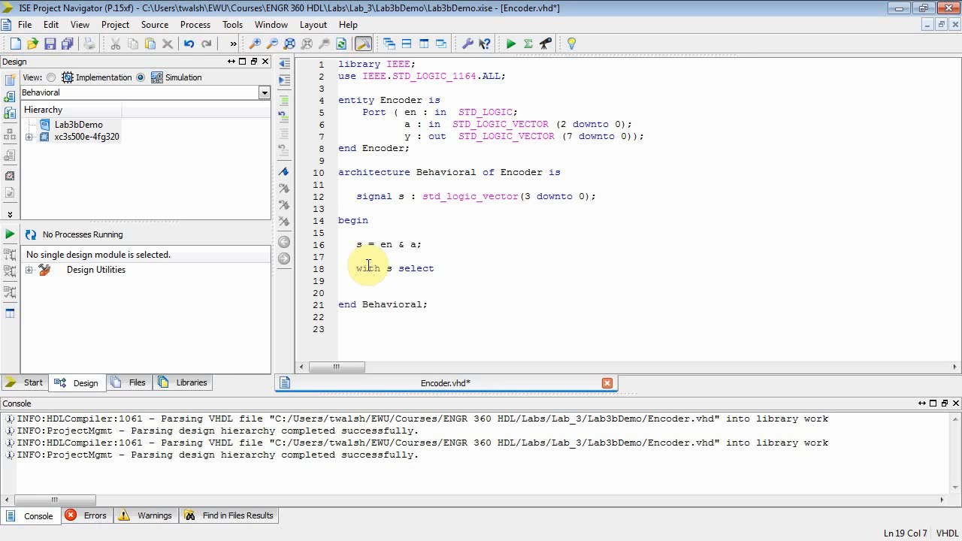
text(y <=)
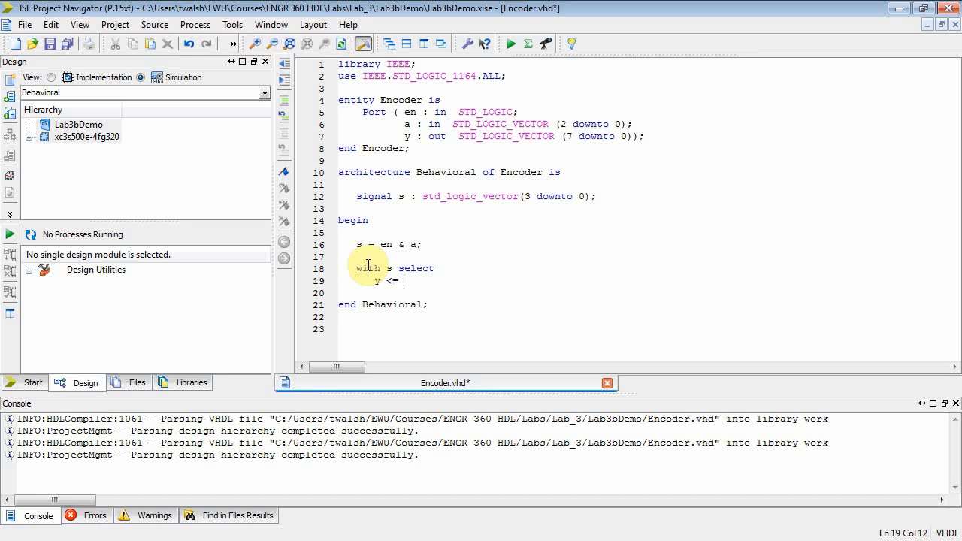
text(")
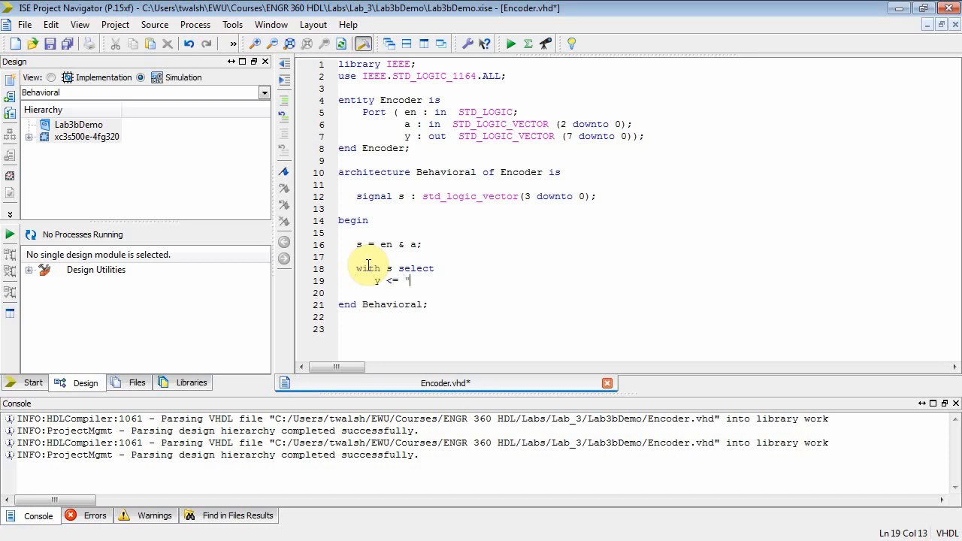
text(11111)
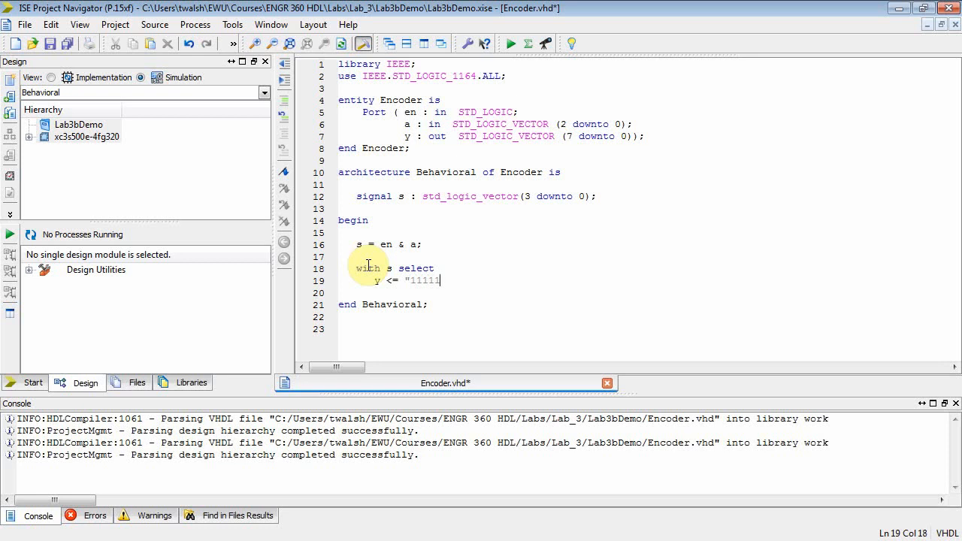
text(111")
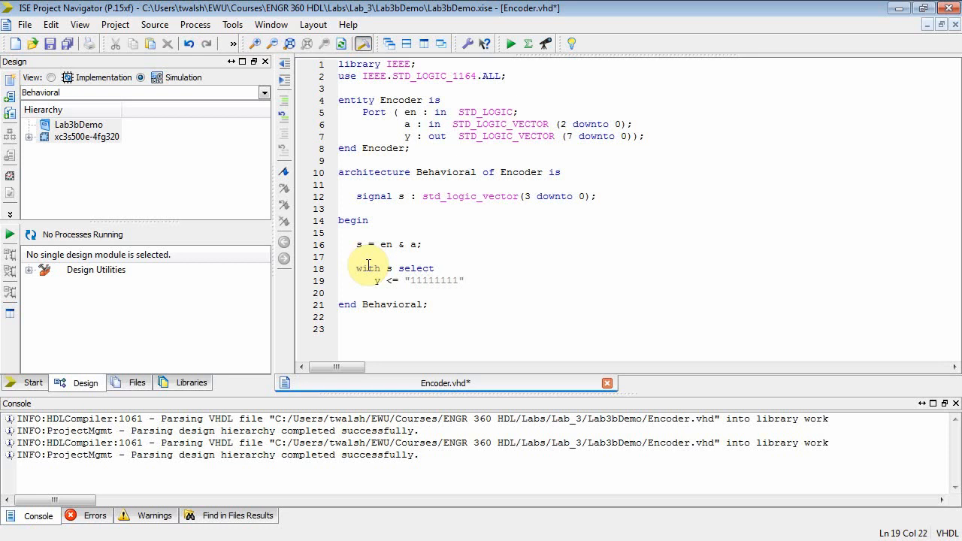
text(en)
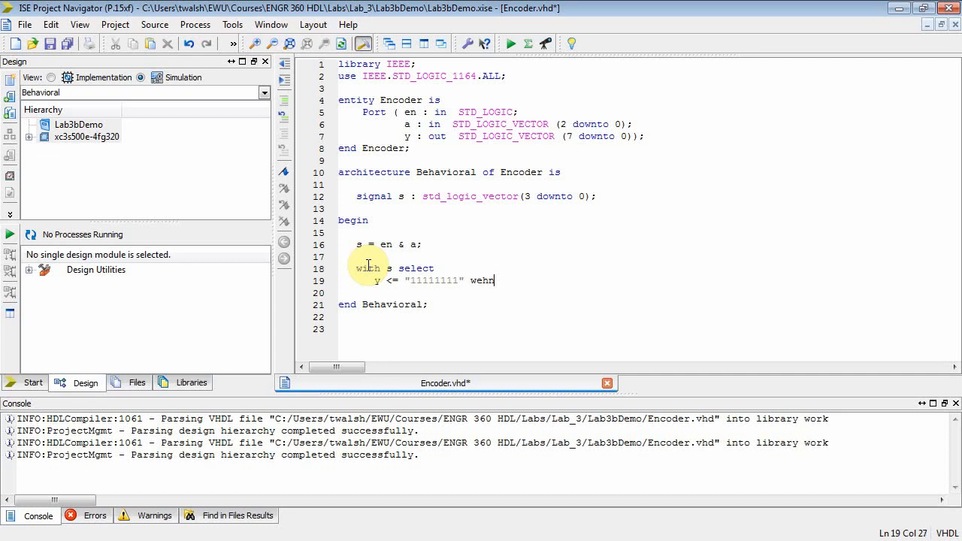
text(when)
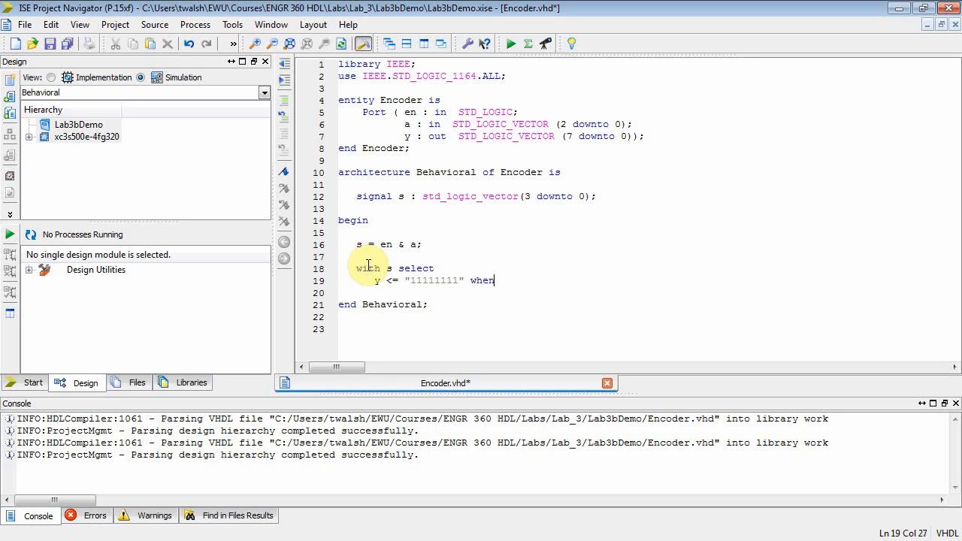
text(")
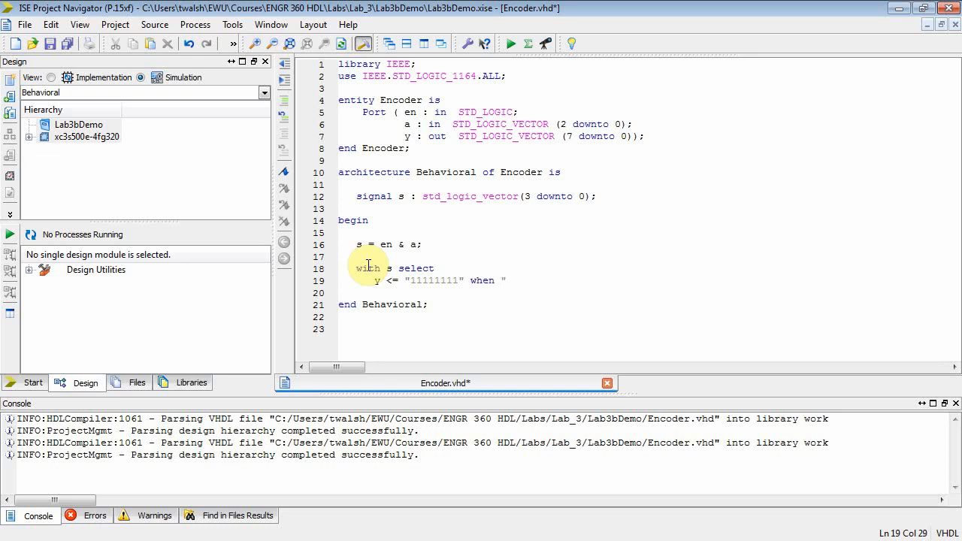
text(00)
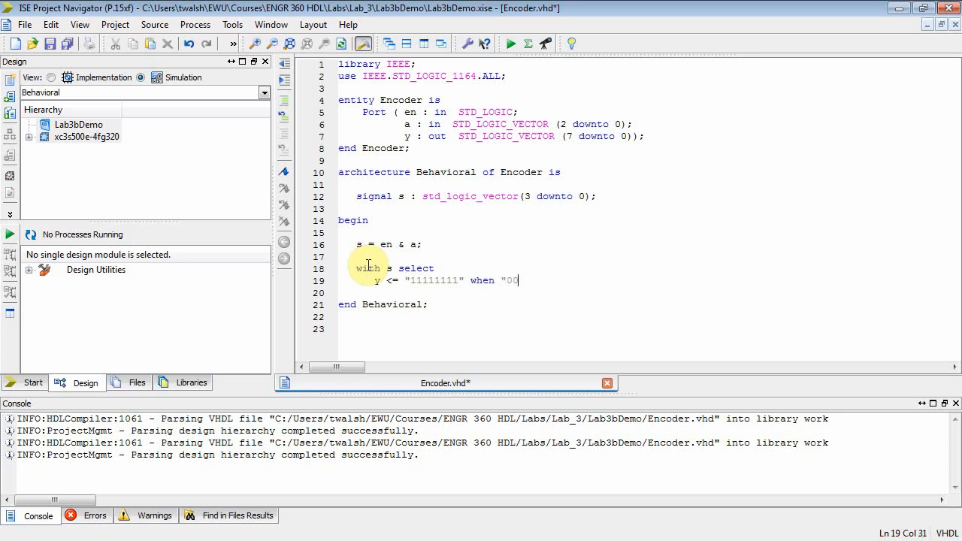
text(00")
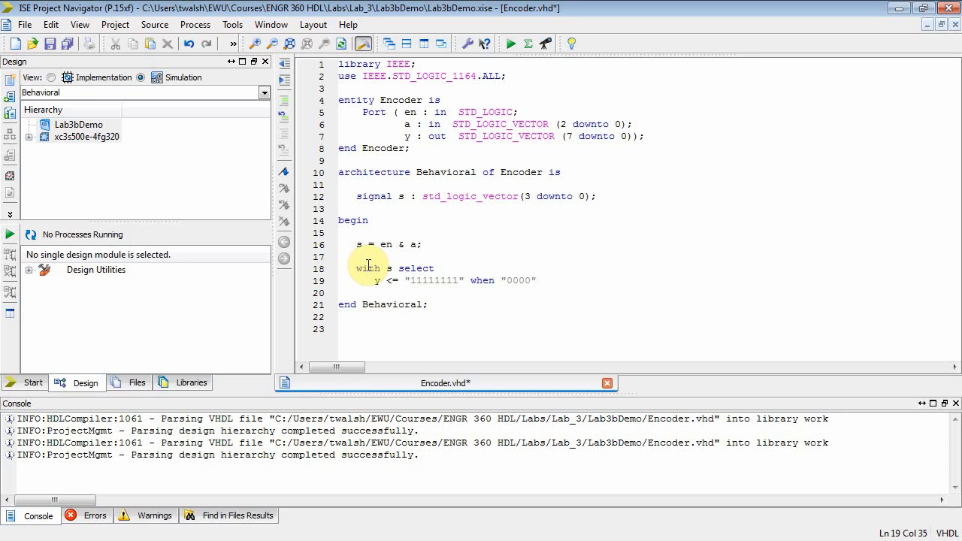
text(| ")
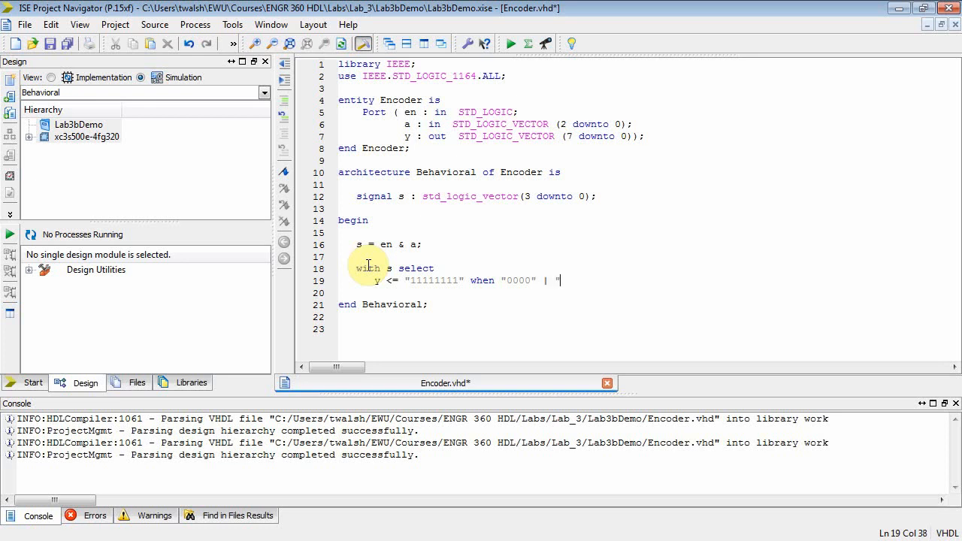
text(0001)
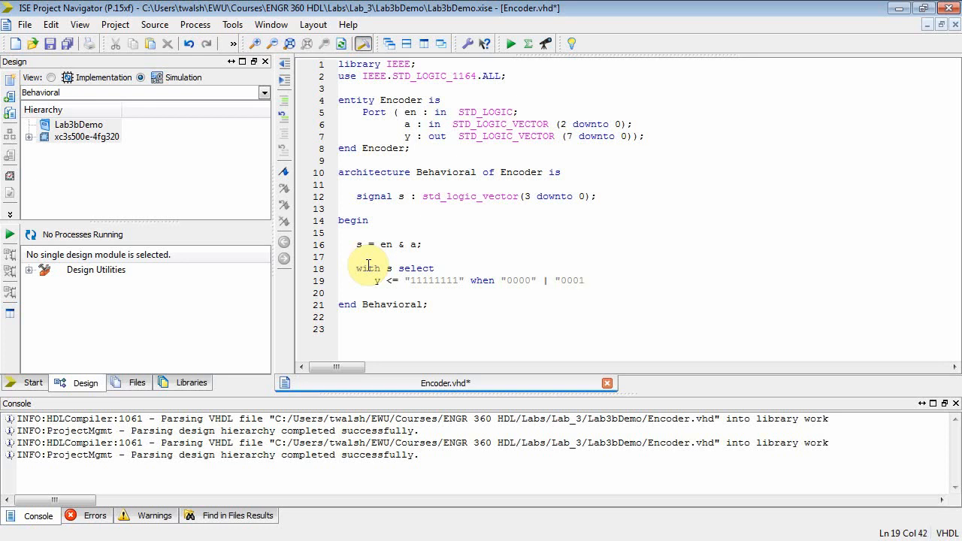
text(|)
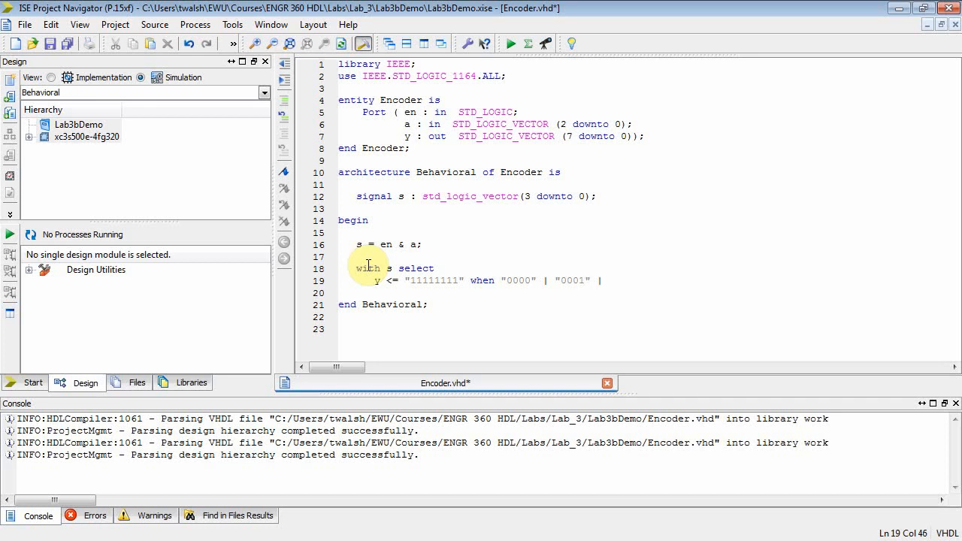
Step: Extend the choice with codes "0010" through "0111" ending in a comma, and start a new line
text("0010" |)
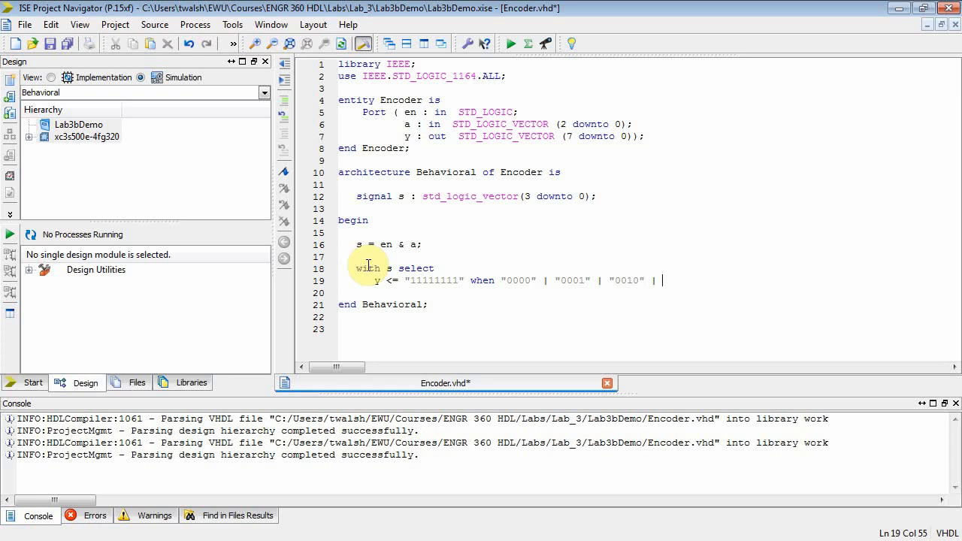
text("0)
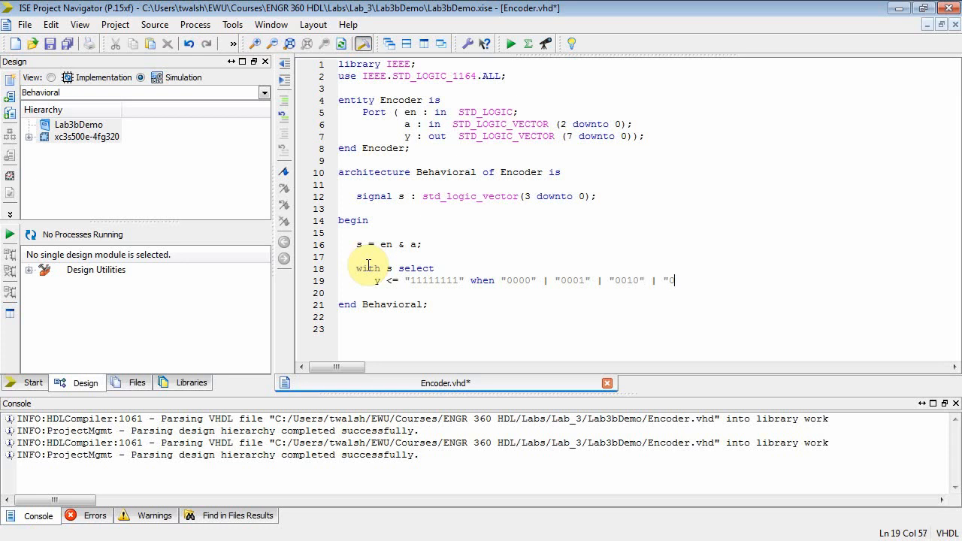
text(011" |)
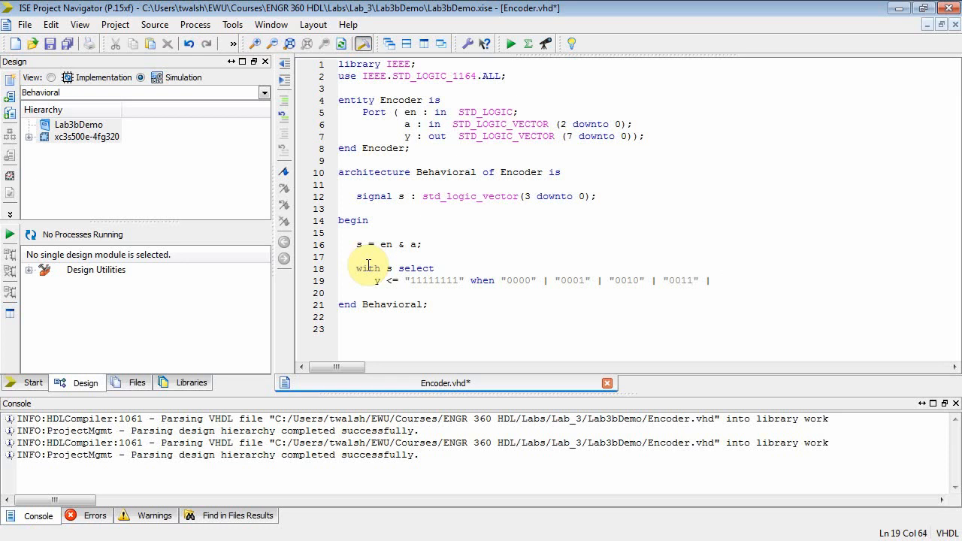
text("0)
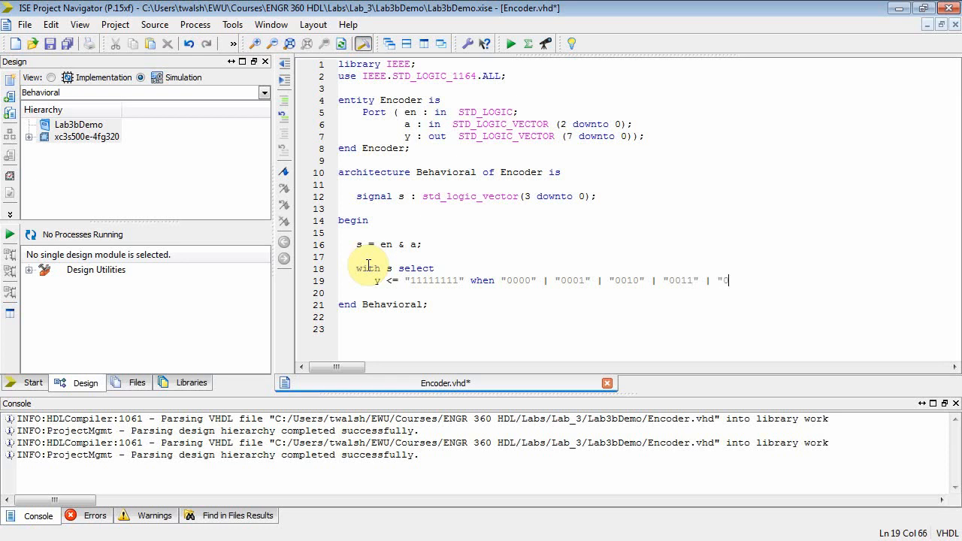
text(0100" |)
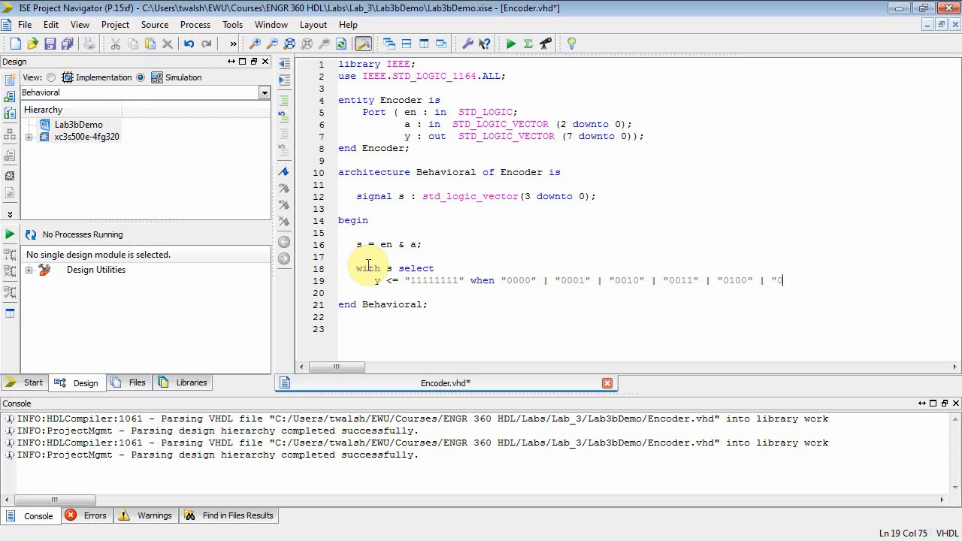
text(0101" |)
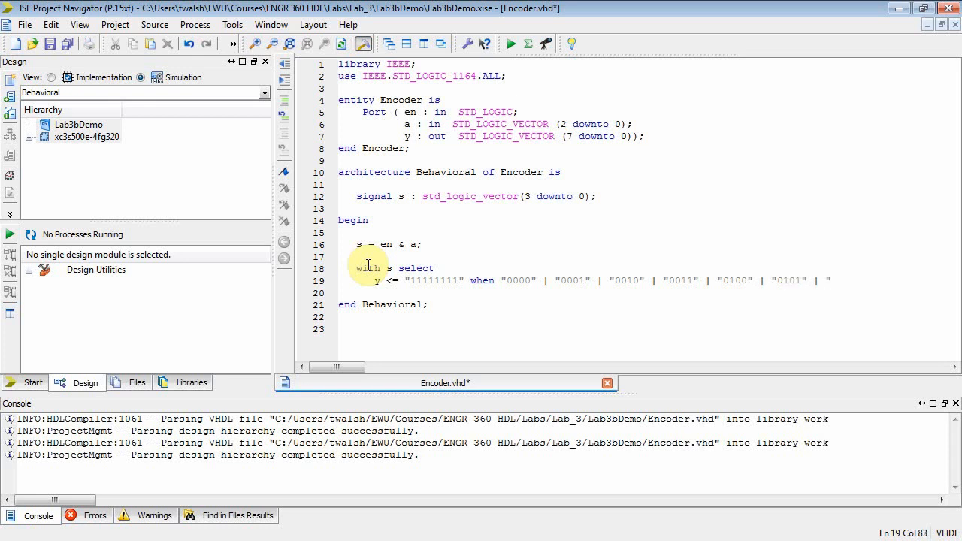
text("0110)
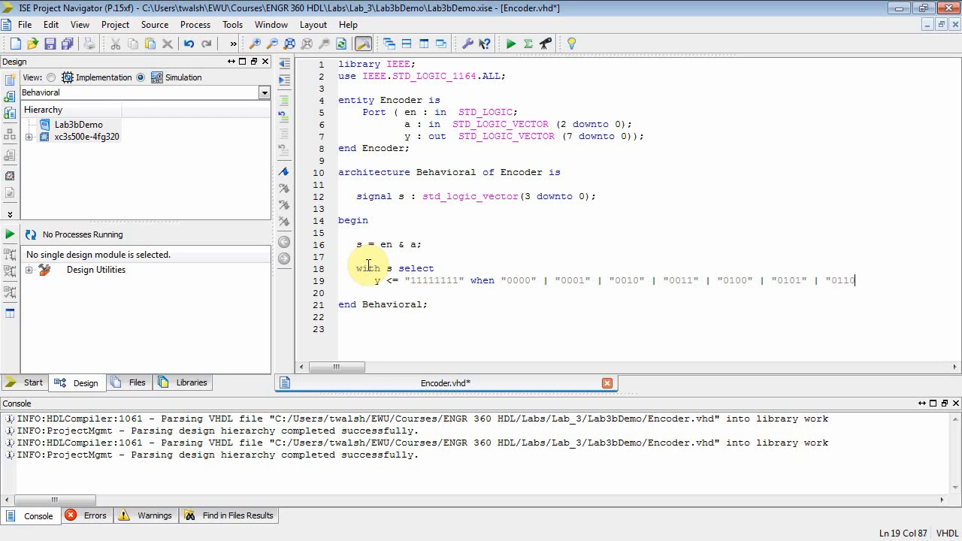
text(" |)
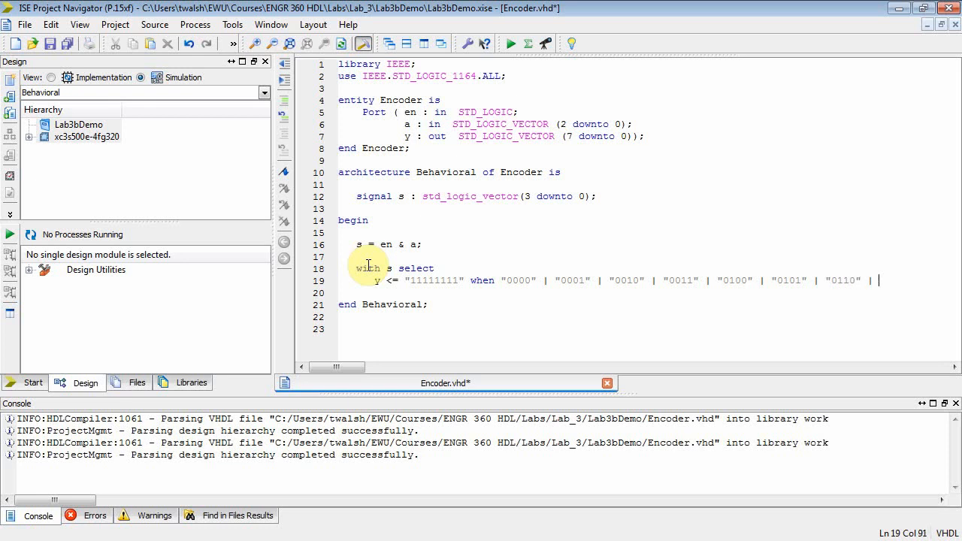
text("01)
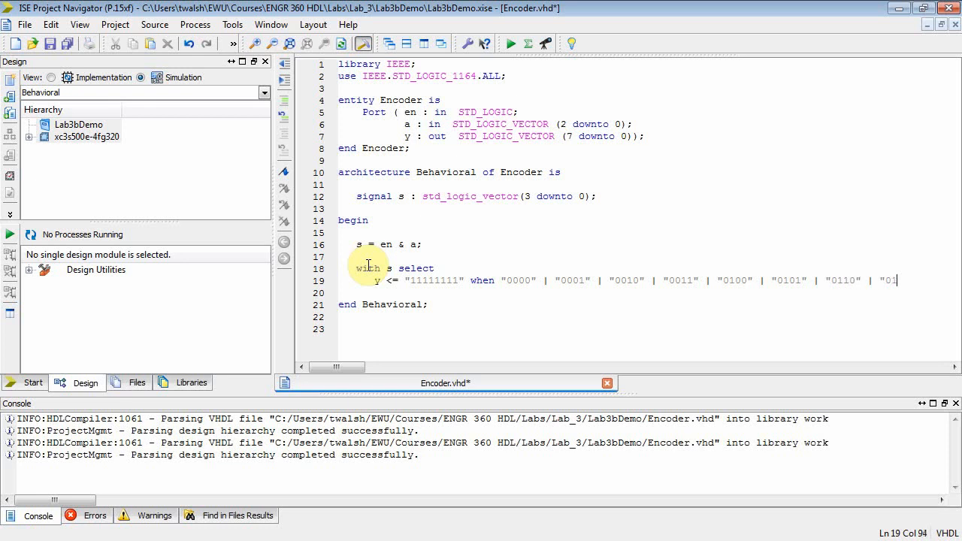
text(11)
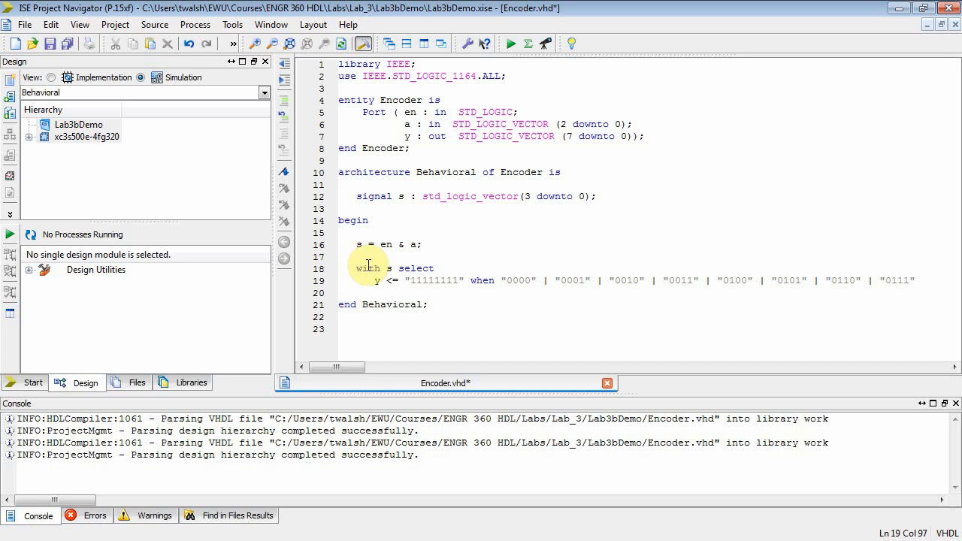
text(,)
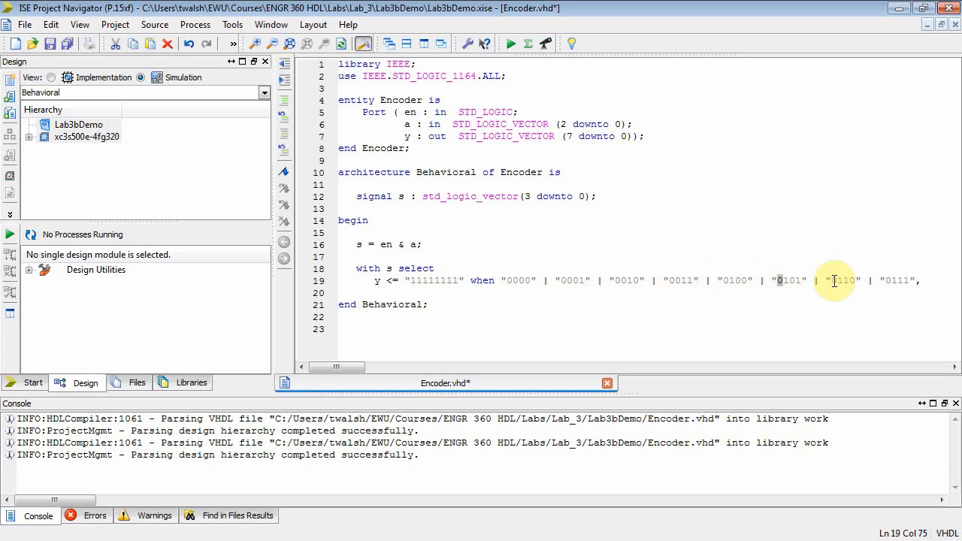
click(388, 244)
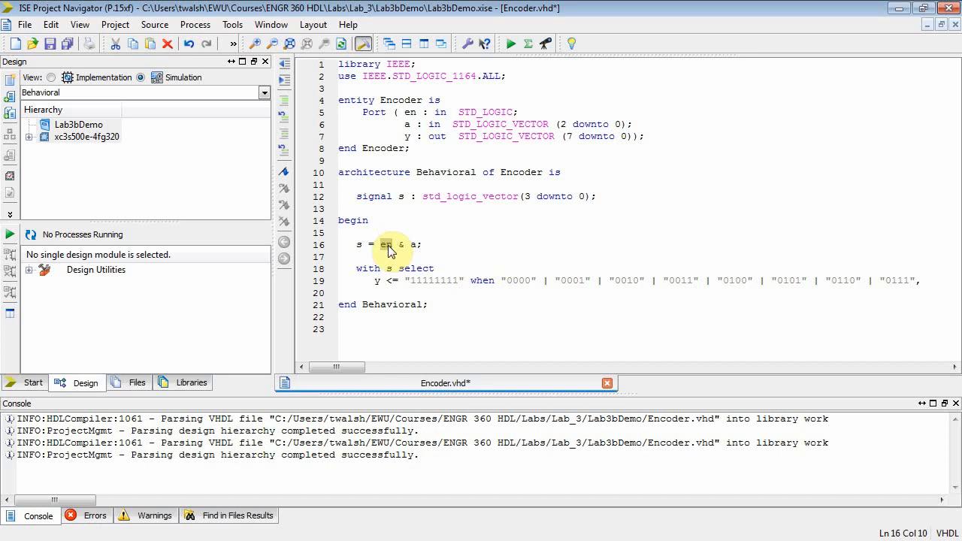
click(412, 281)
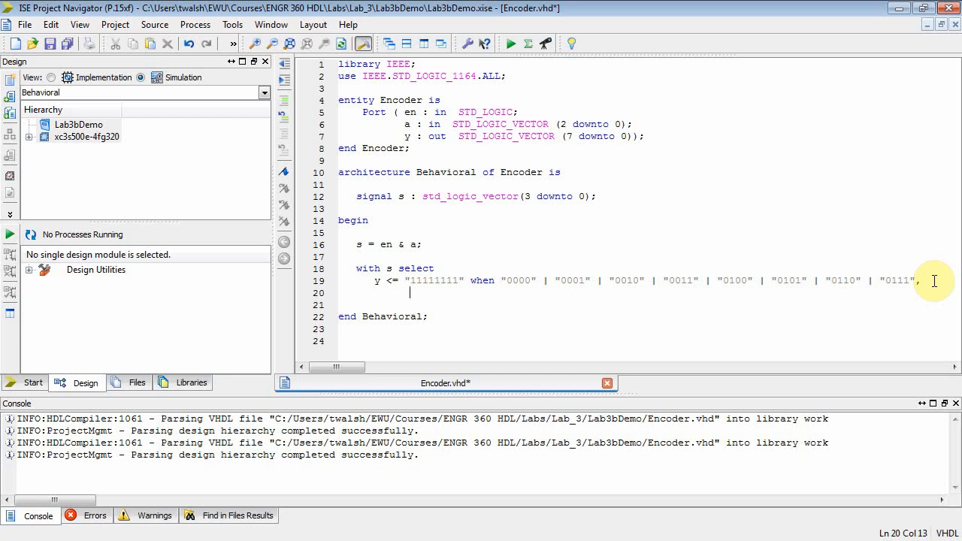
Step: Write the choice '"11111110" when "1000",' below the first select choice
text("1)
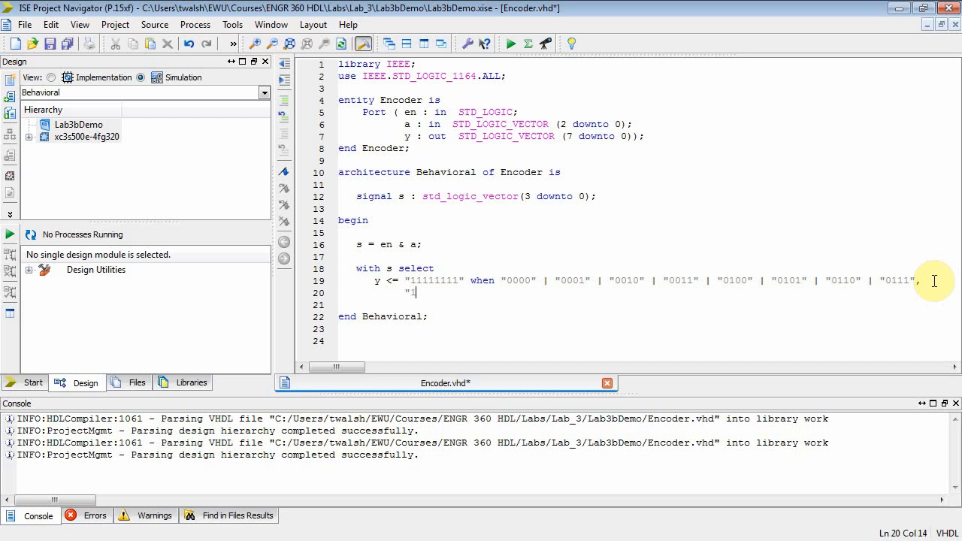
text(1111)
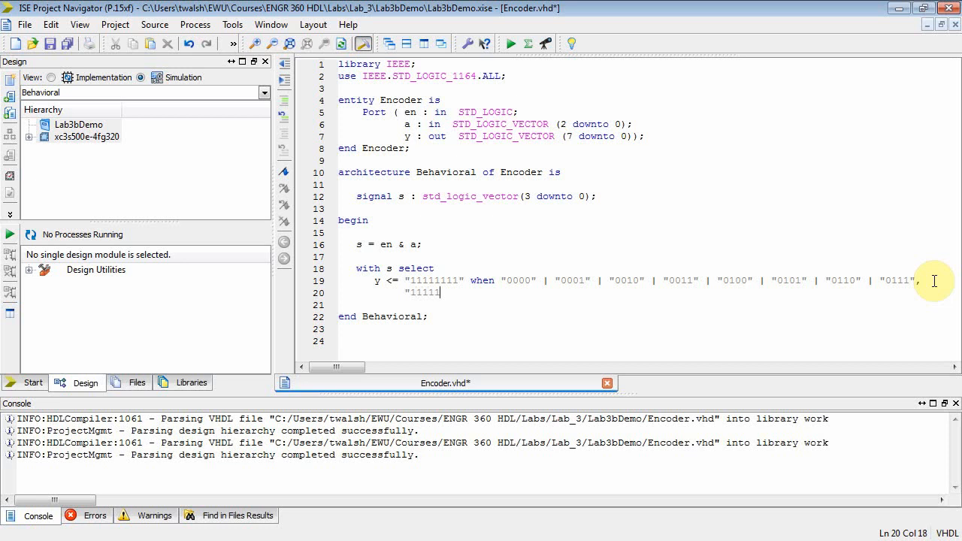
text(111")
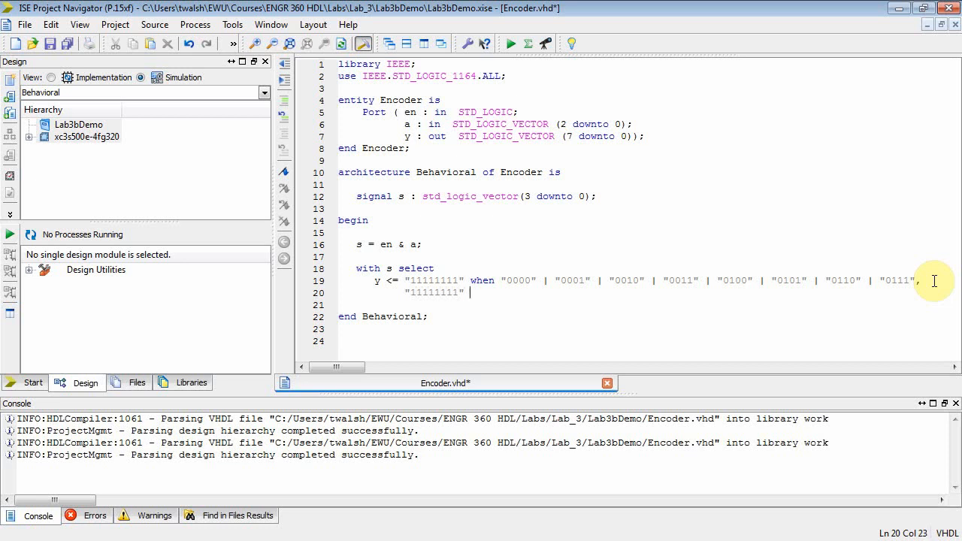
text(when)
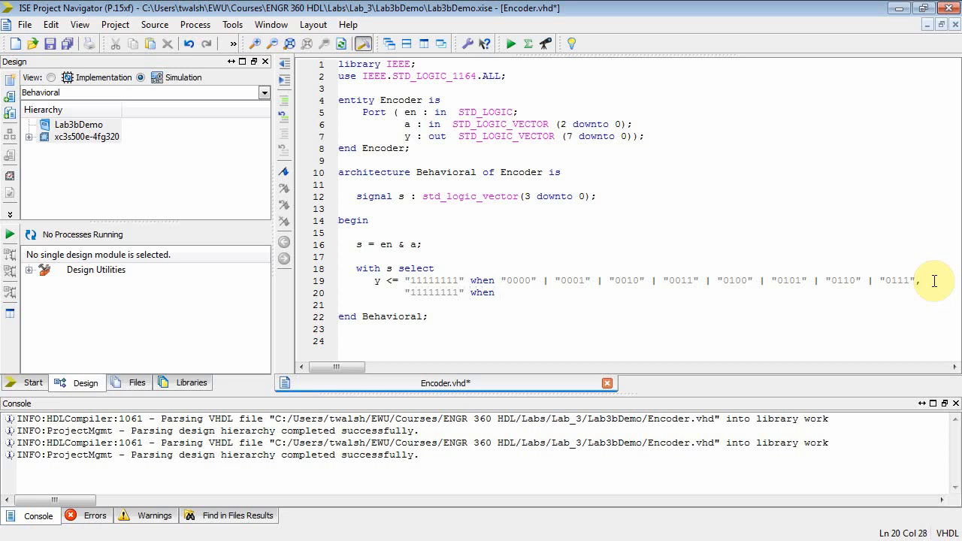
text("1)
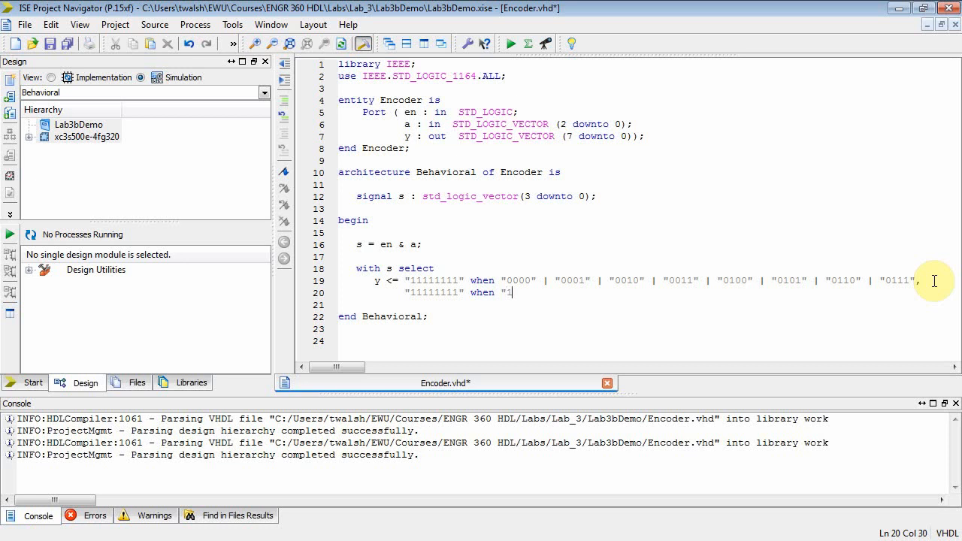
text(000)
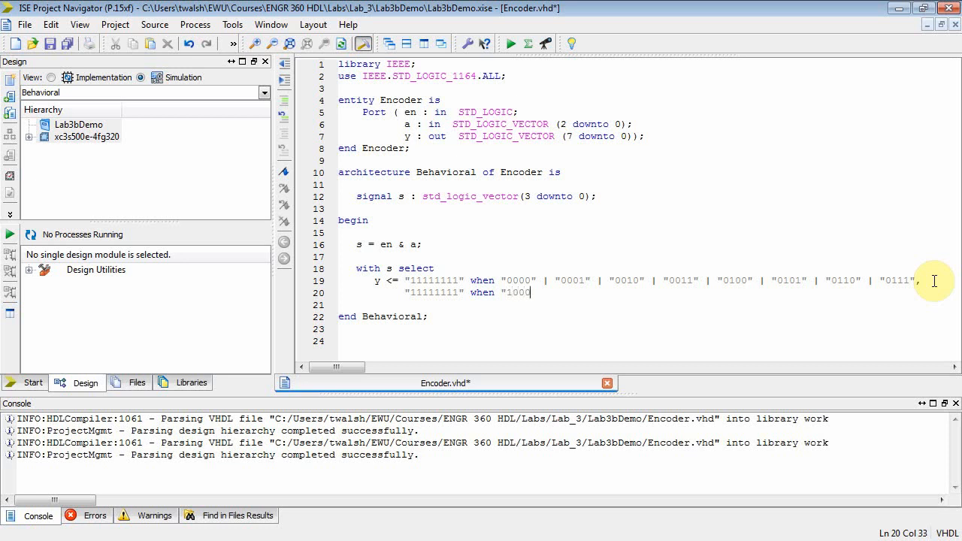
text(",)
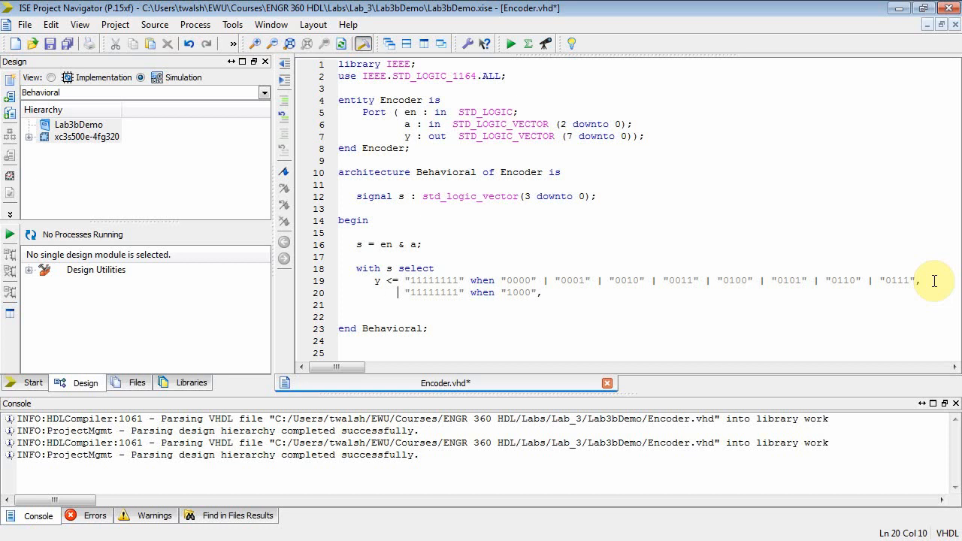
text(0)
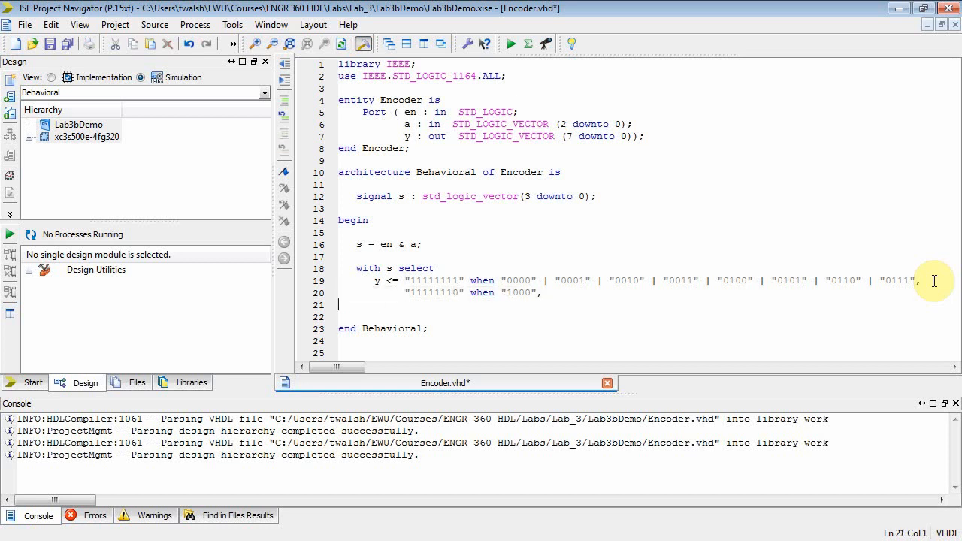
Step: Edit the pasted lines into outputs 11111110–10111111 for codes 1000–1110, ending with 'when others;'
text("11111110" when "1000",)
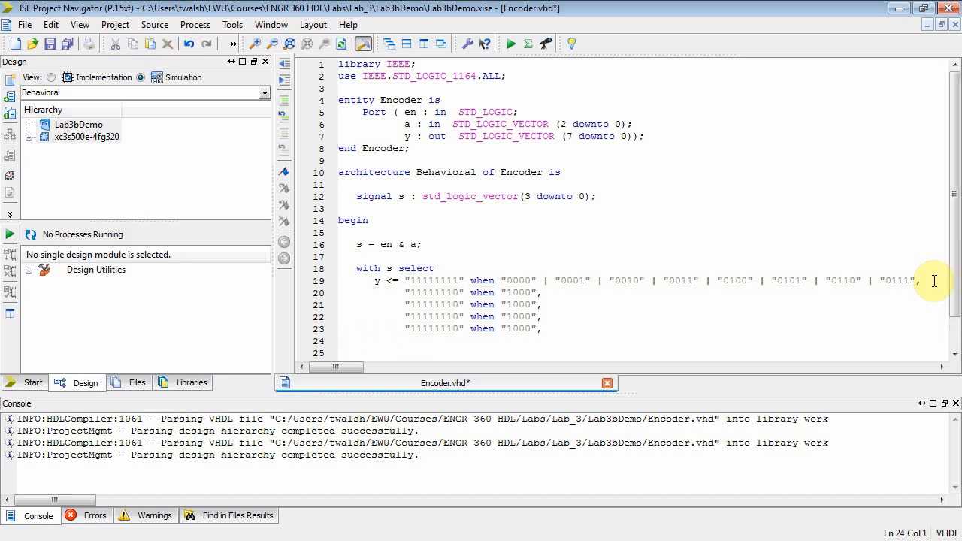
scroll(down, 3)
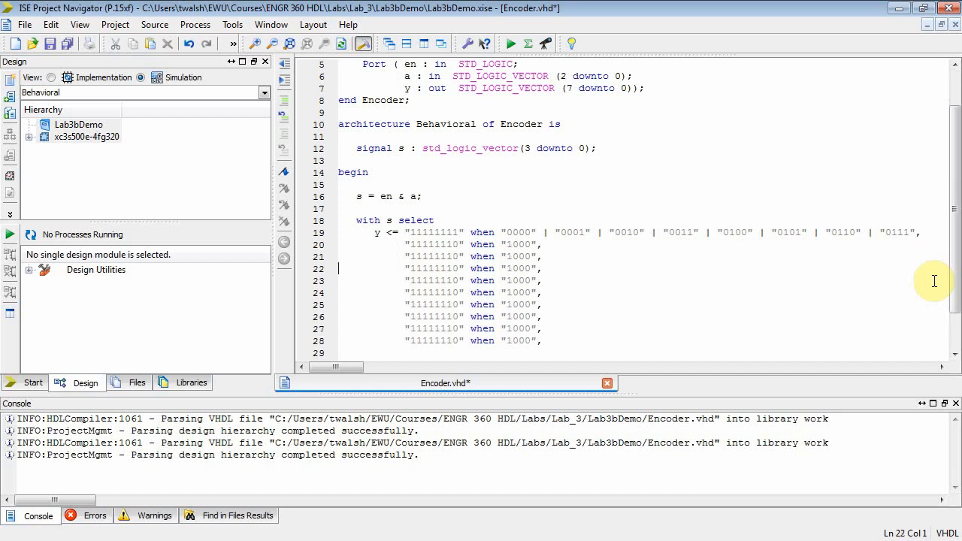
click(429, 255)
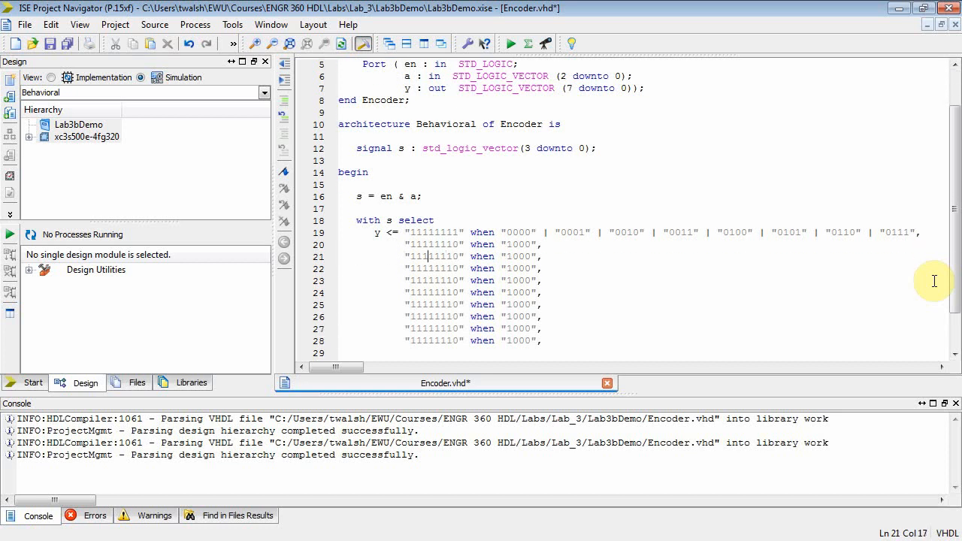
key(Backspace)
text(0)
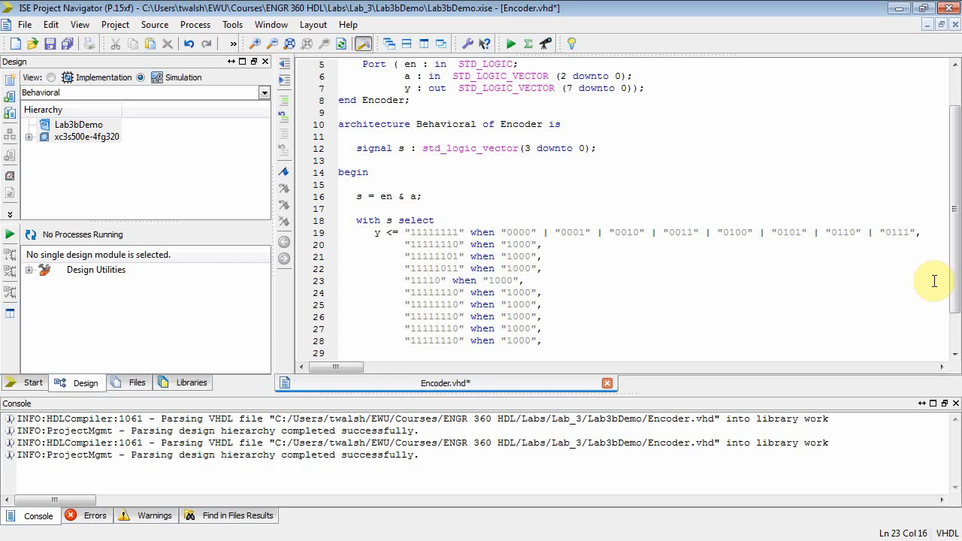
text(111)
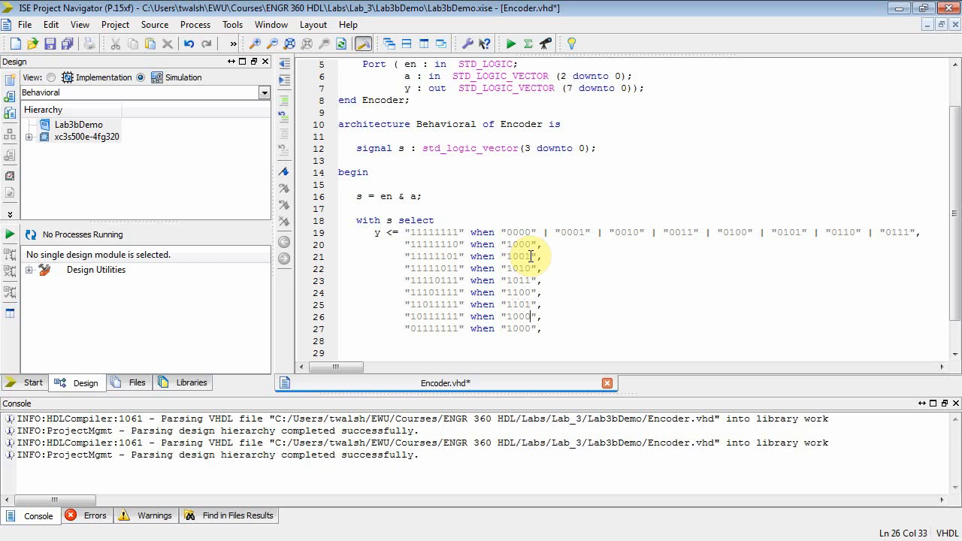
text(1110)
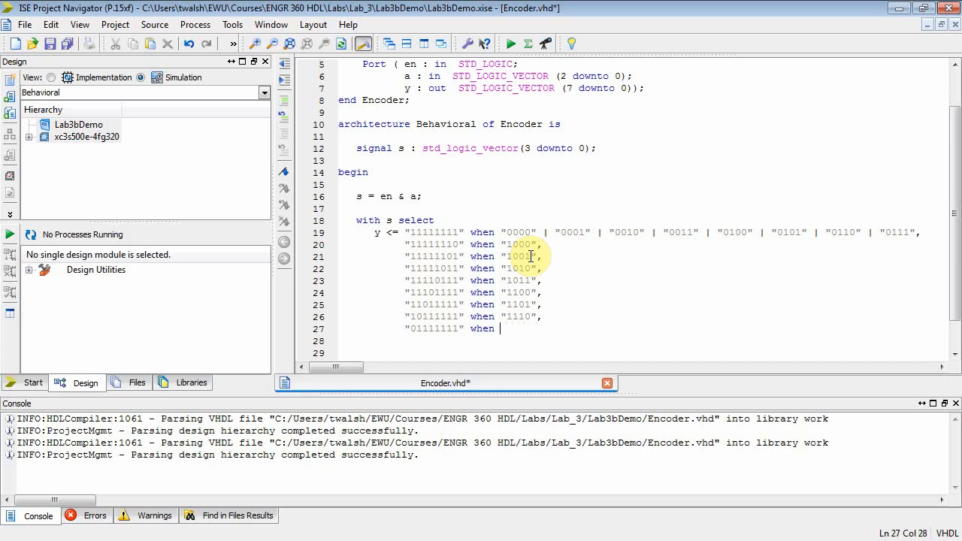
text(others;)
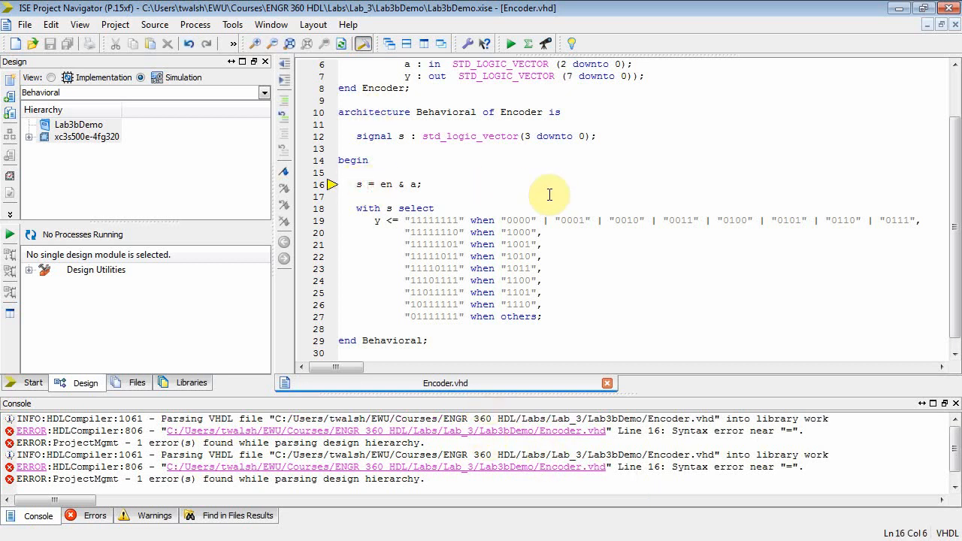
Step: Correct line 16 to 's <= en & a;' so the file parses, and review the grouped codes
text(<)
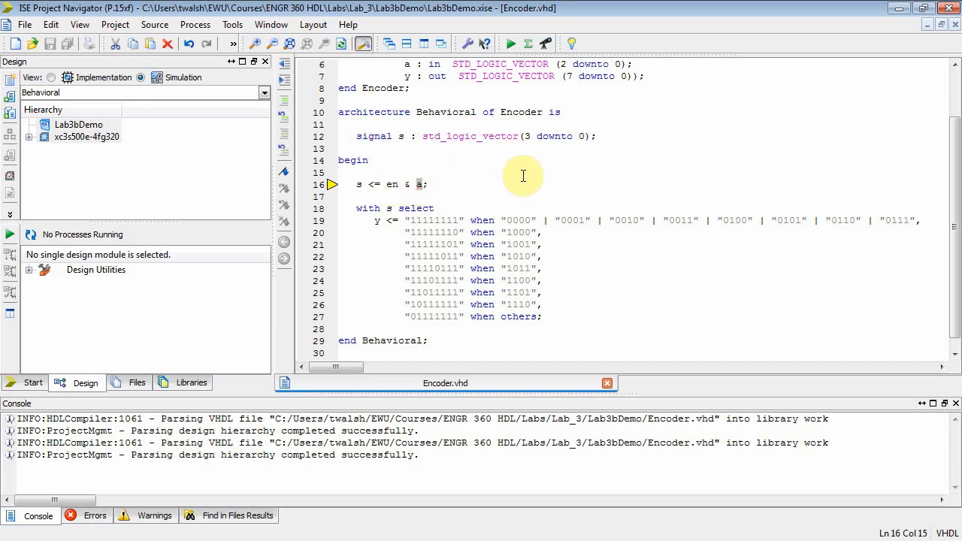
mouse_move(349, 187)
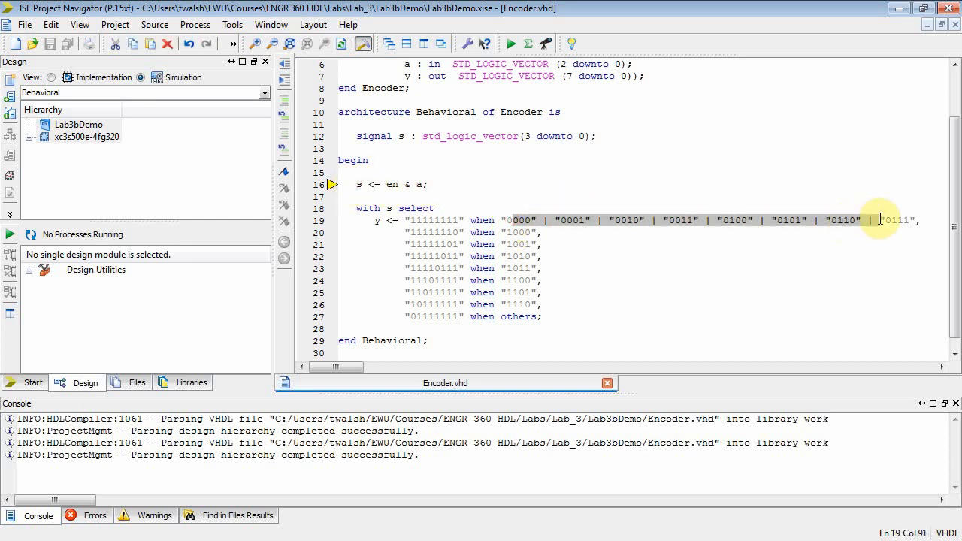
double_click(894, 220)
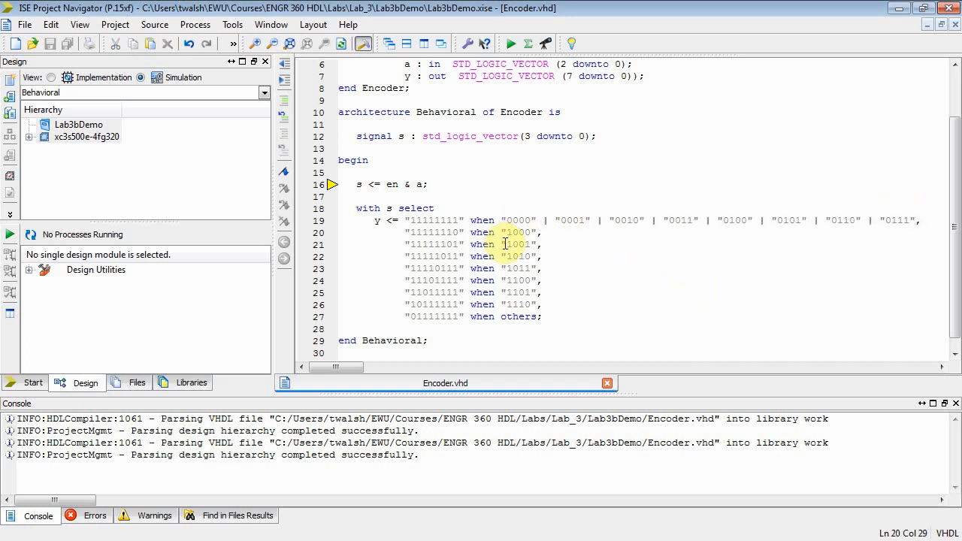
click(508, 267)
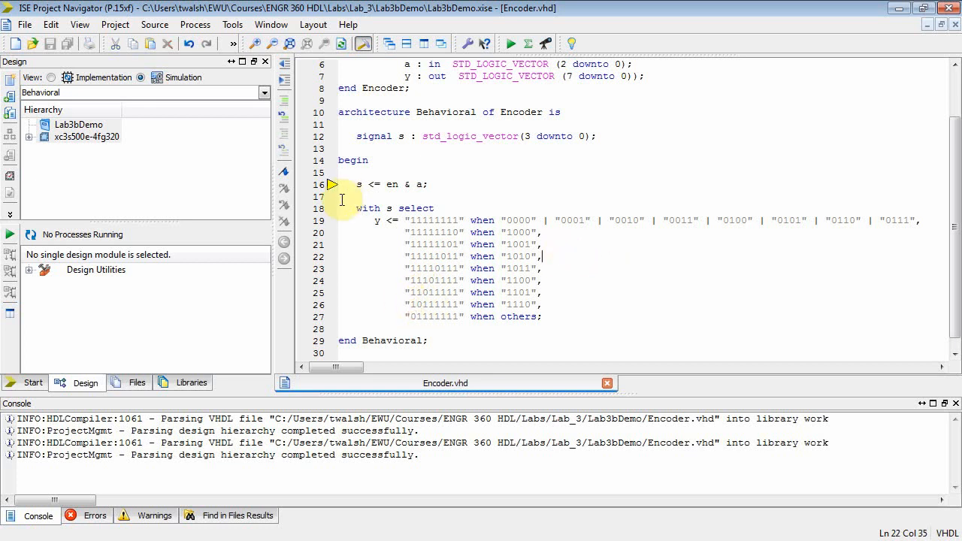
Step: Run Behavioral Check Syntax on Encoder, then select the project root to add a source
click(91, 148)
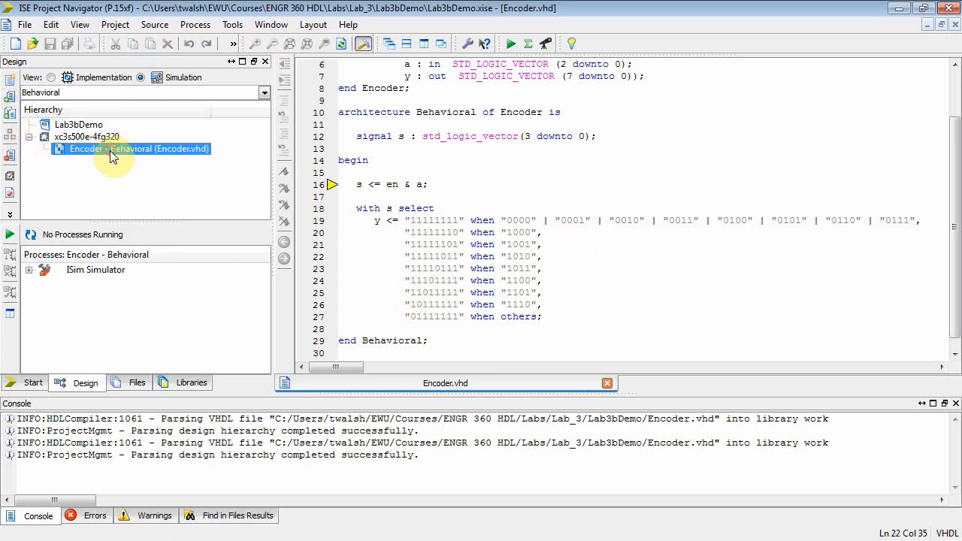
mouse_move(123, 334)
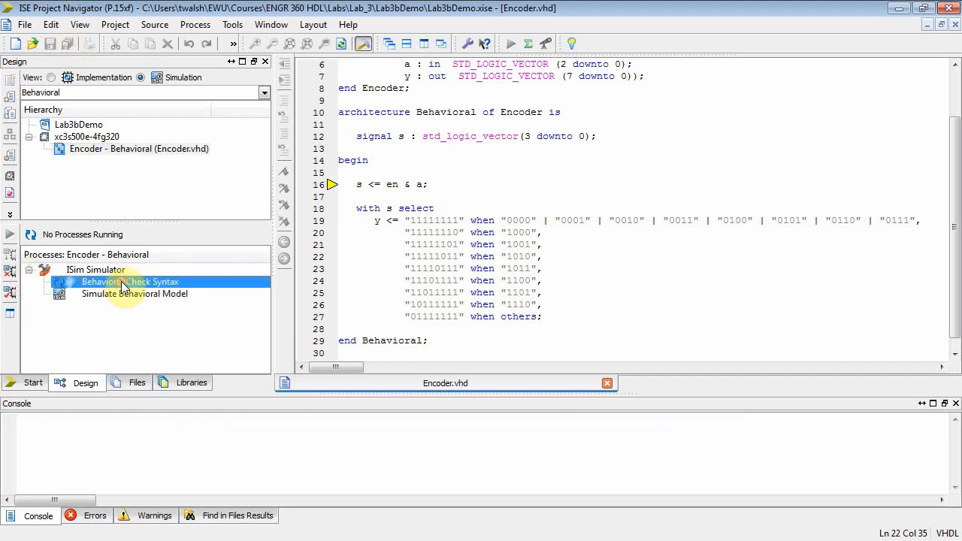
double_click(129, 281)
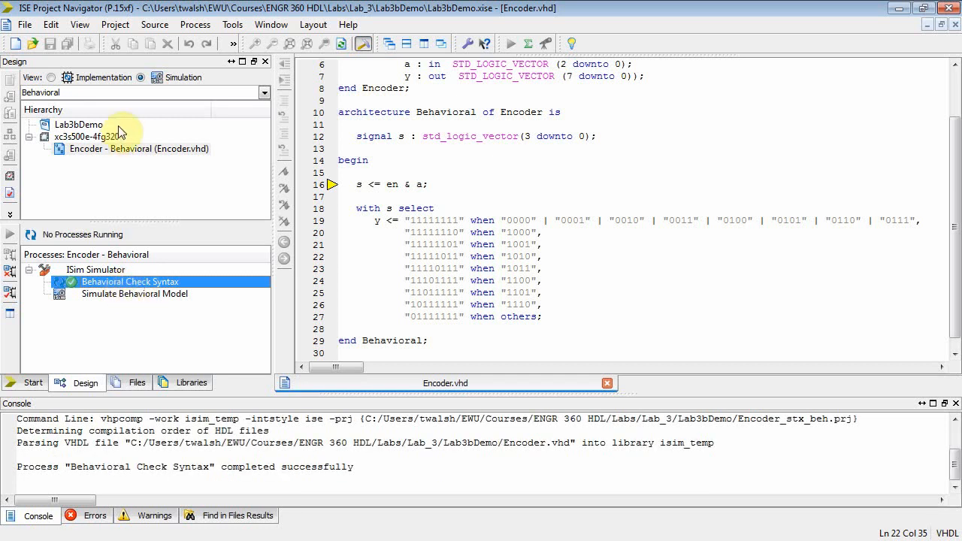
click(87, 135)
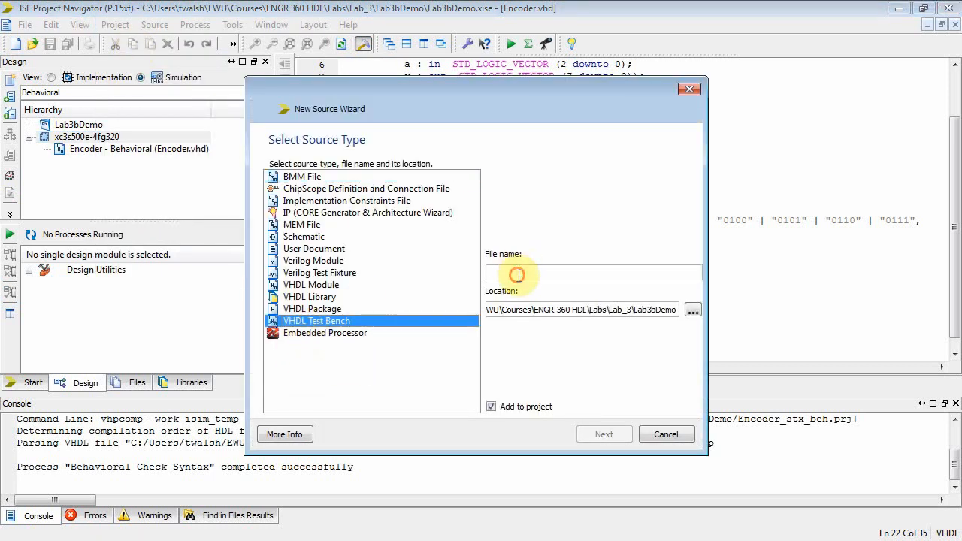
Step: Name the new VHDL test bench Tb_encoder, associate it with Encoder and finish the wizard
text(Tb_)
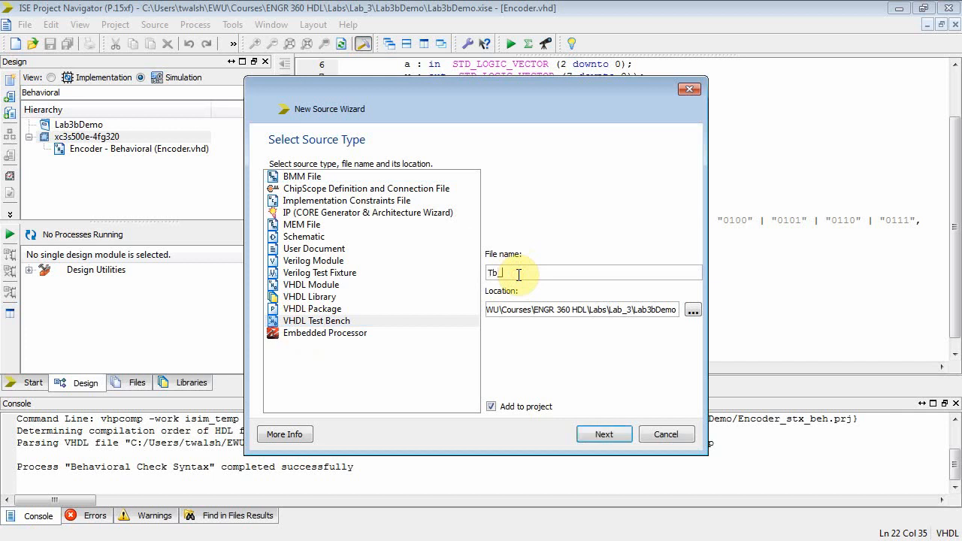
text(encoder)
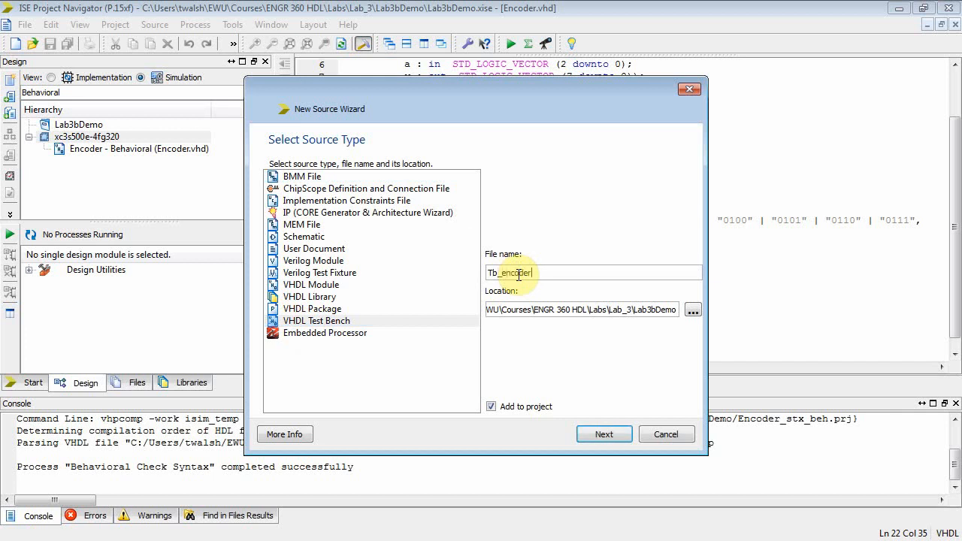
click(604, 433)
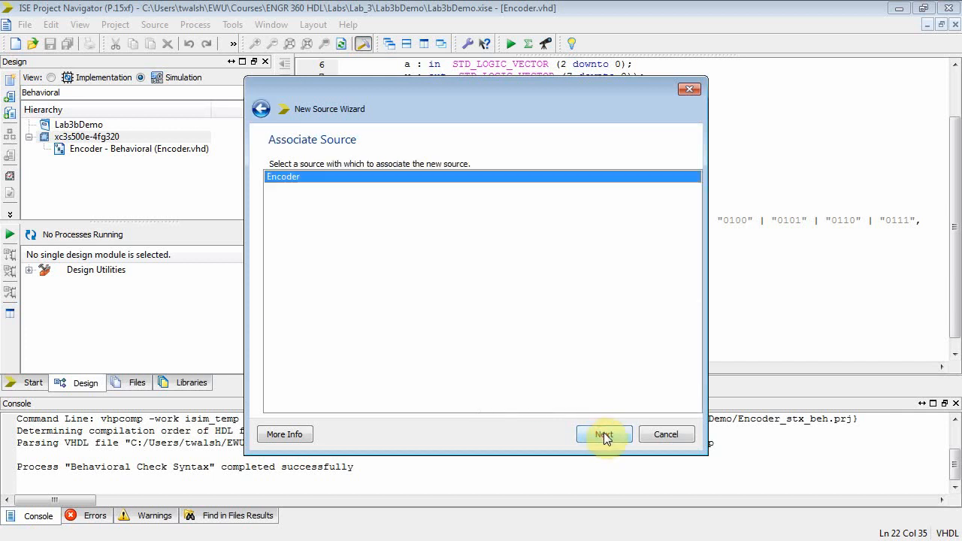
mouse_move(284, 179)
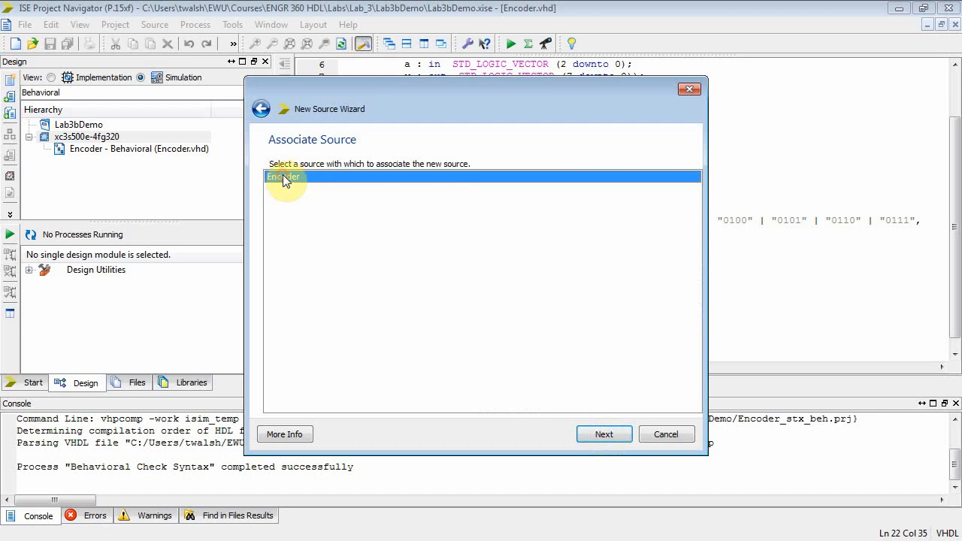
click(604, 433)
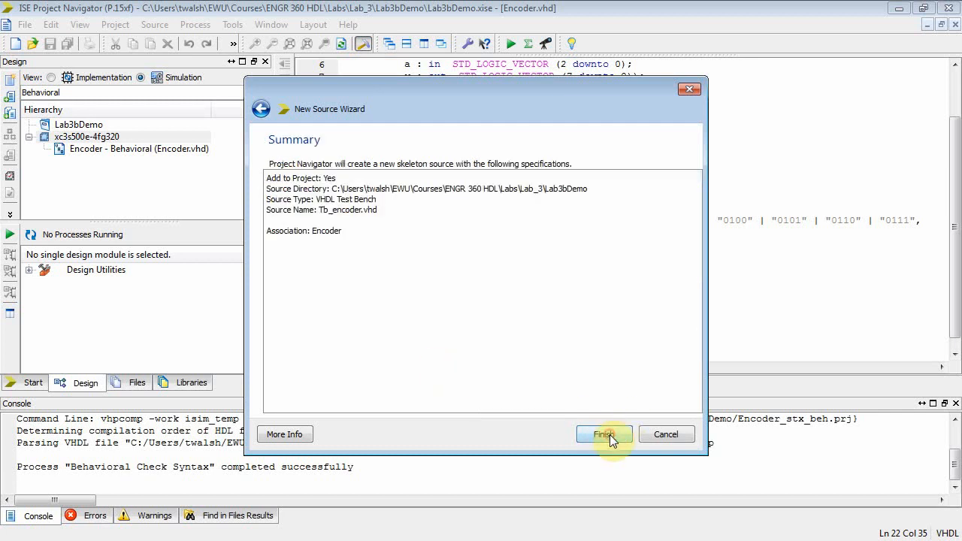
click(604, 433)
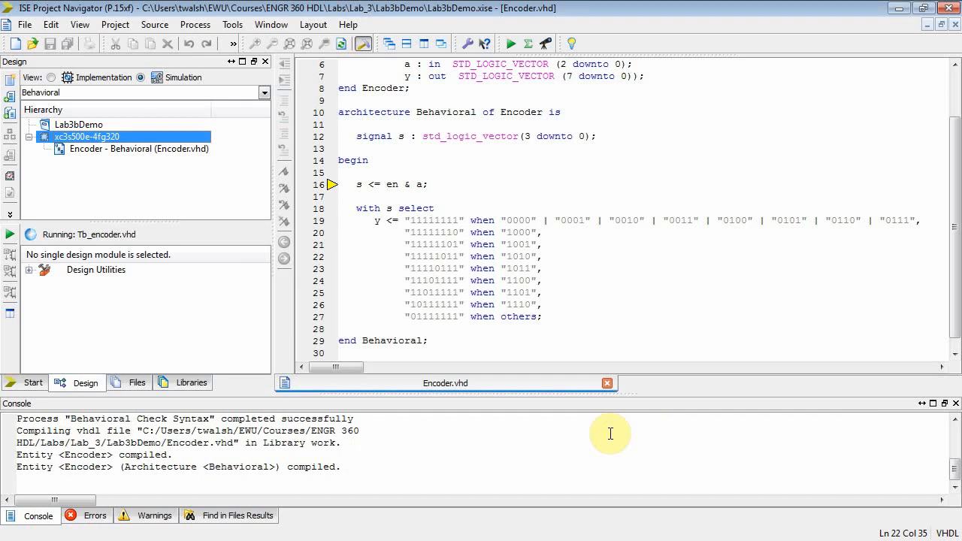
mouse_move(153, 207)
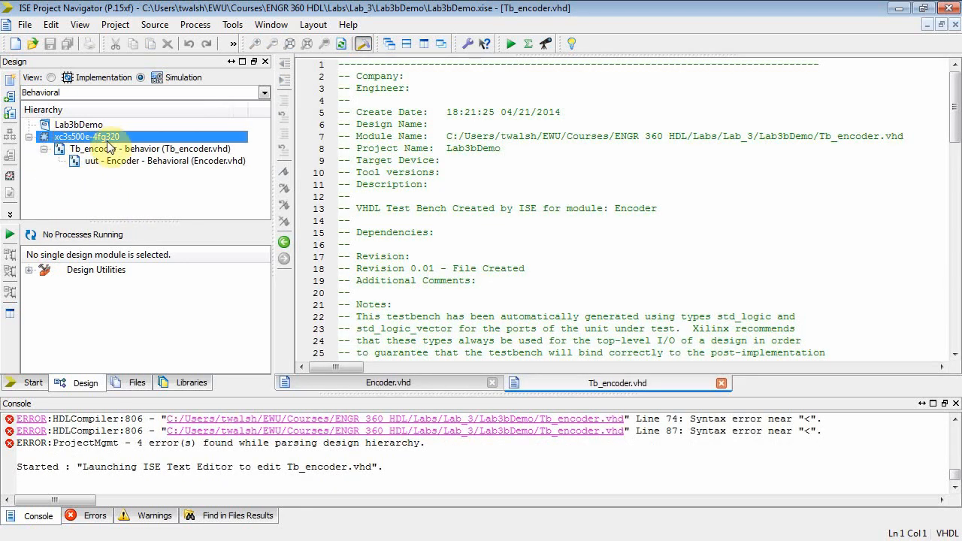
Step: Delete the header comments and rename signals to tb_en, tb_a, tb_y in declarations and port map
click(151, 160)
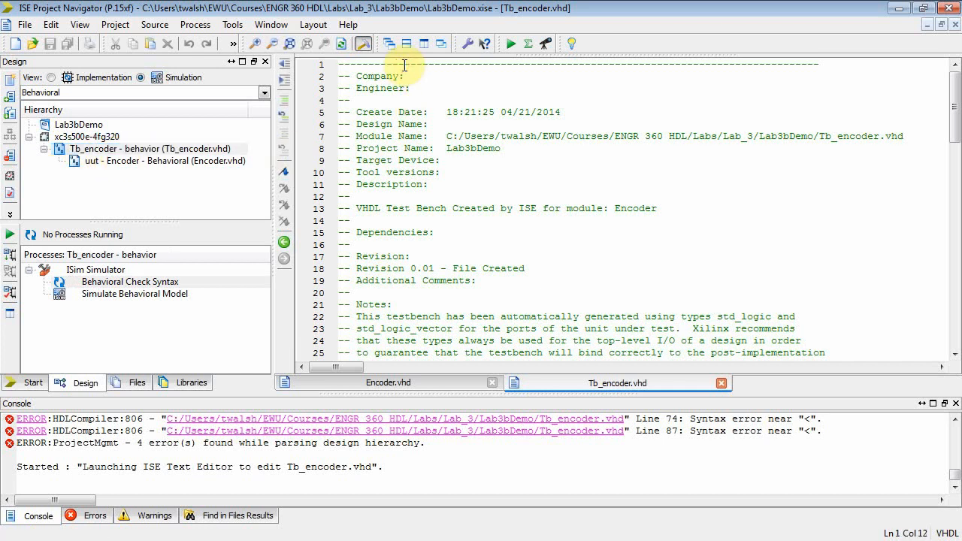
drag(353, 63, 346, 303)
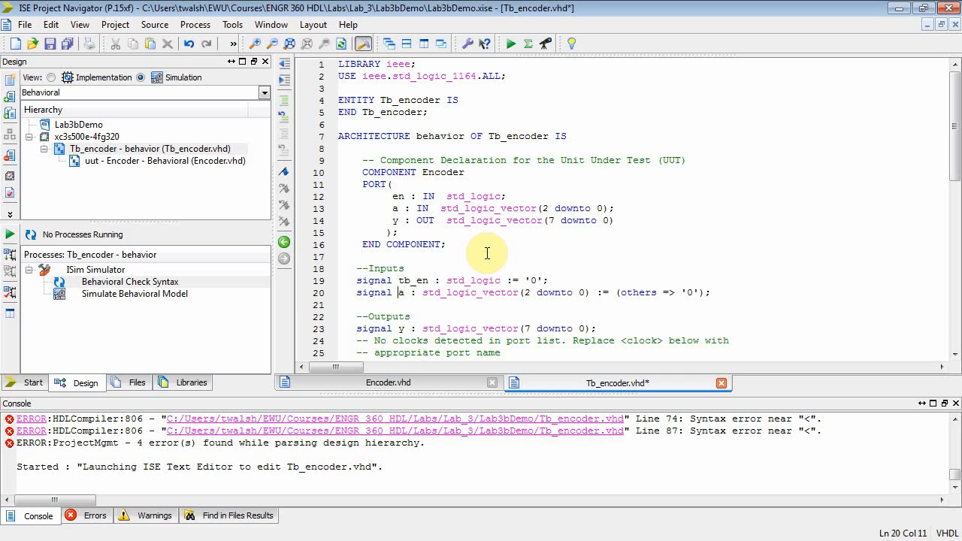
text(tb_)
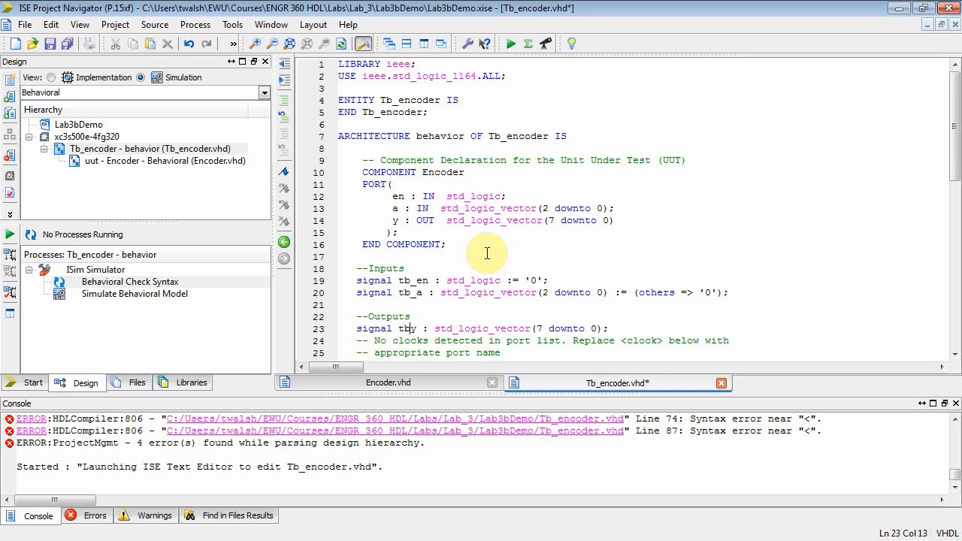
scroll(down, 3)
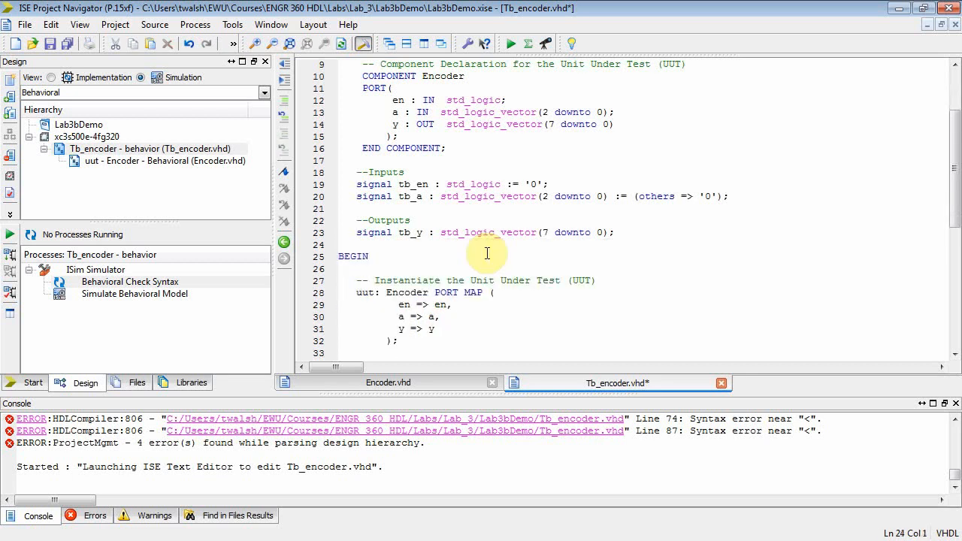
click(339, 292)
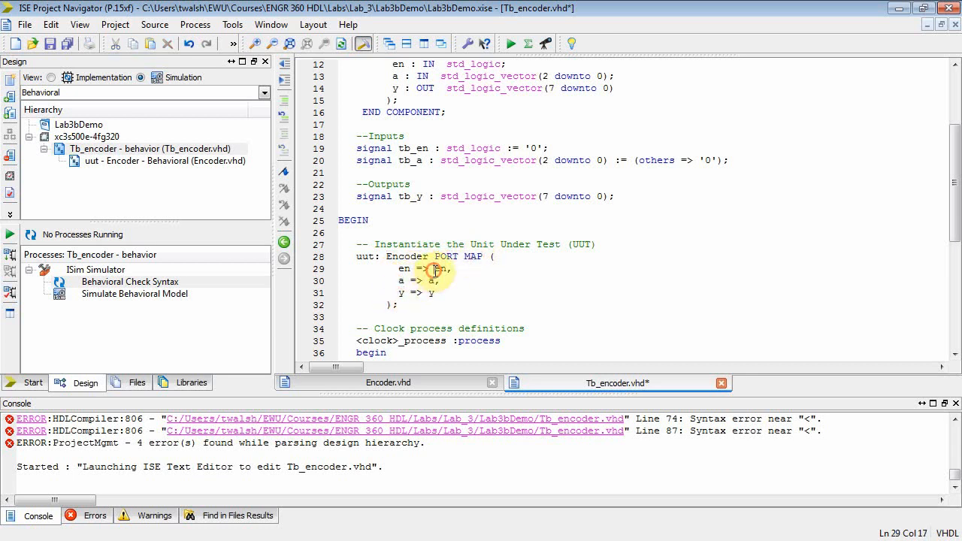
text(tb_)
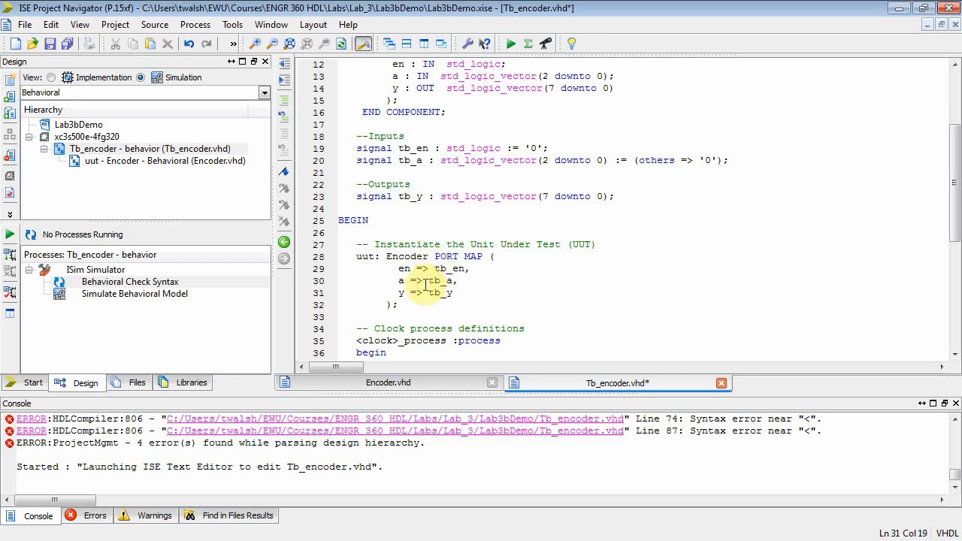
scroll(down, 3)
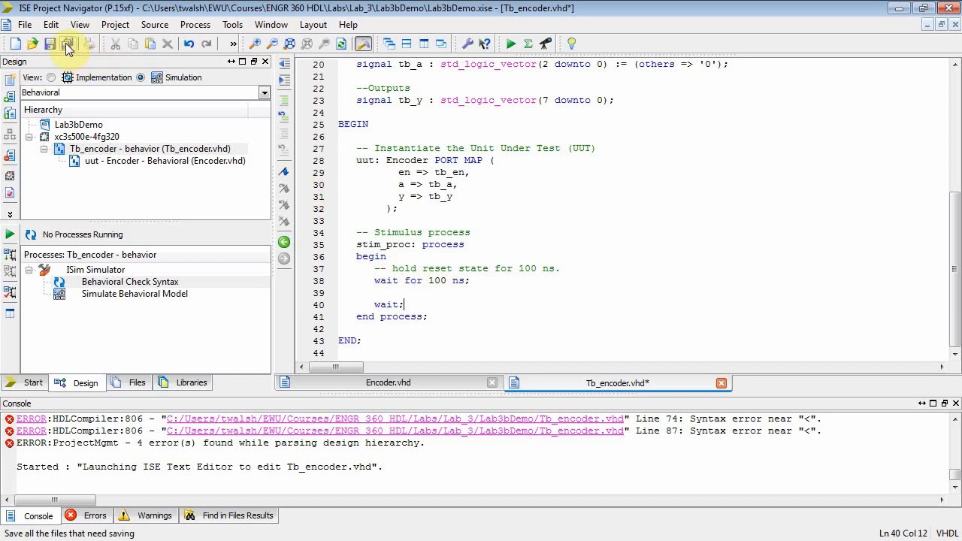
Step: Save all, then uncomment the pasted stimulus setting tb_en '0' and tb_a 000, 001, 010… with 50 ns waits
click(69, 44)
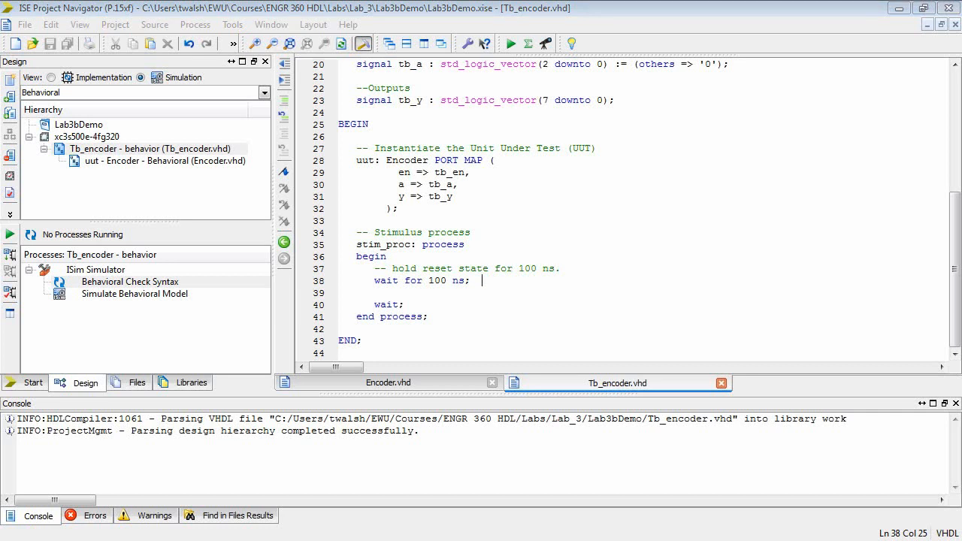
mouse_move(649, 463)
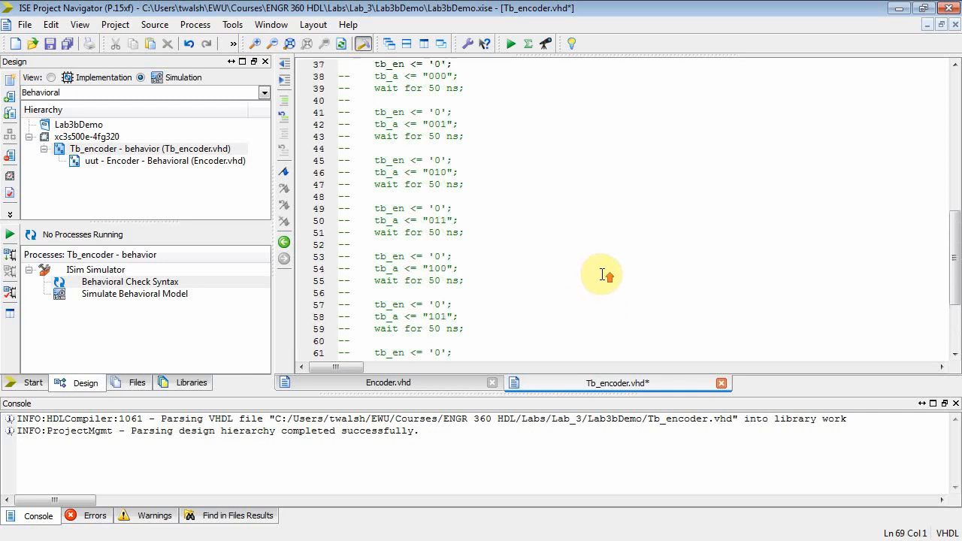
scroll(up, 3)
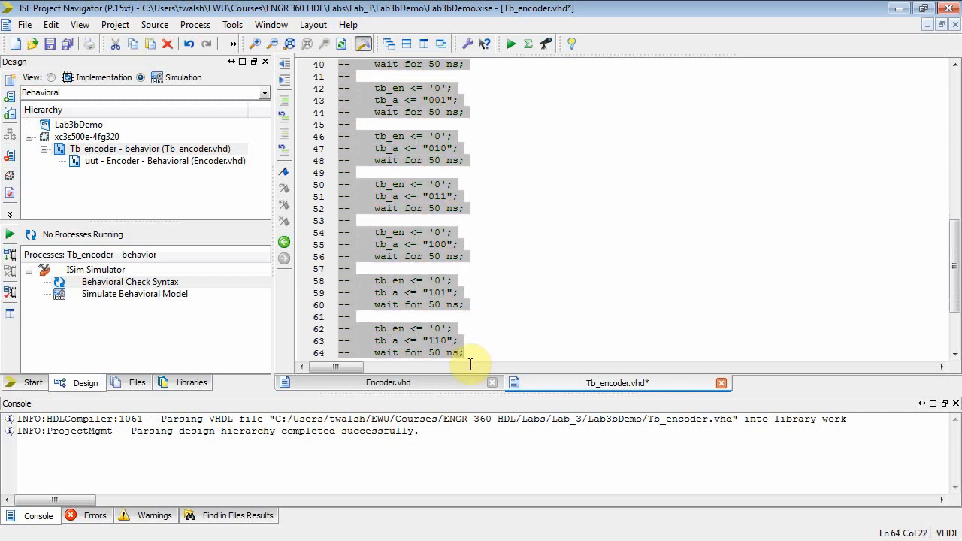
scroll(down, 3)
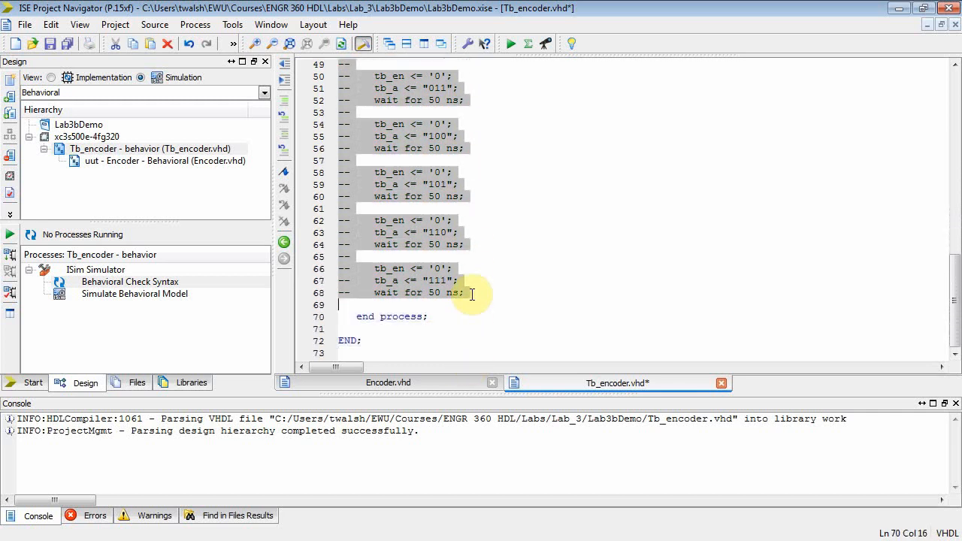
right_click(472, 295)
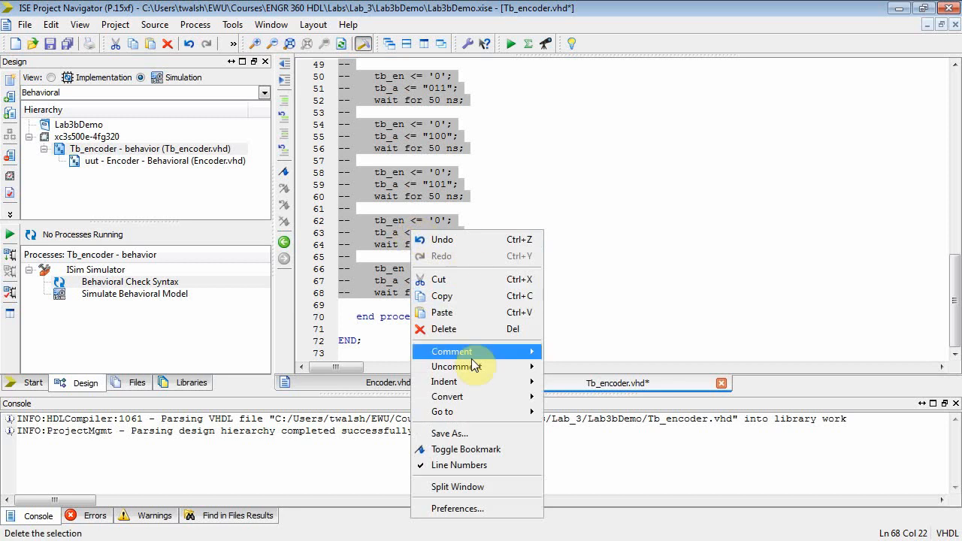
click(452, 366)
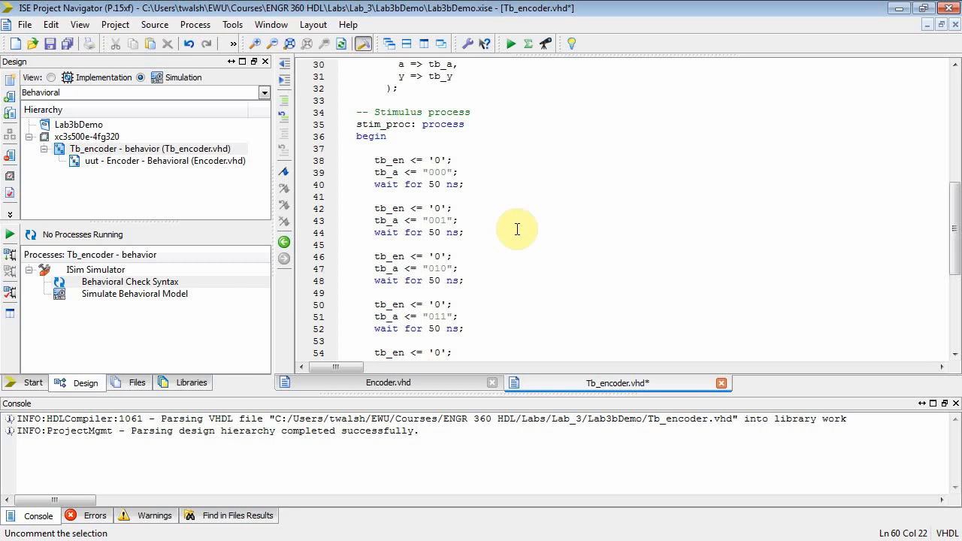
Step: Duplicate the eight tb_a steps under an "-- enable chip" comment with tb_en set to '1'
scroll(up, 3)
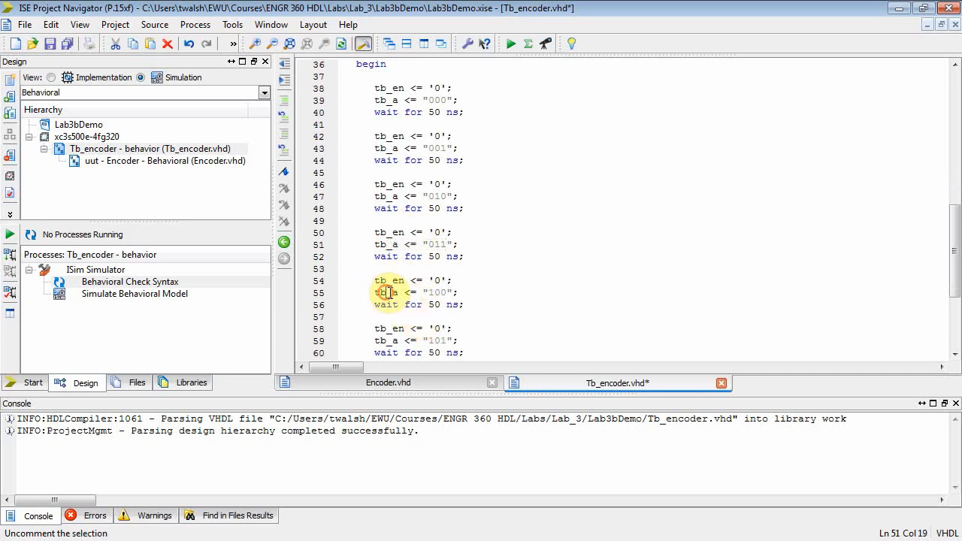
scroll(down, 3)
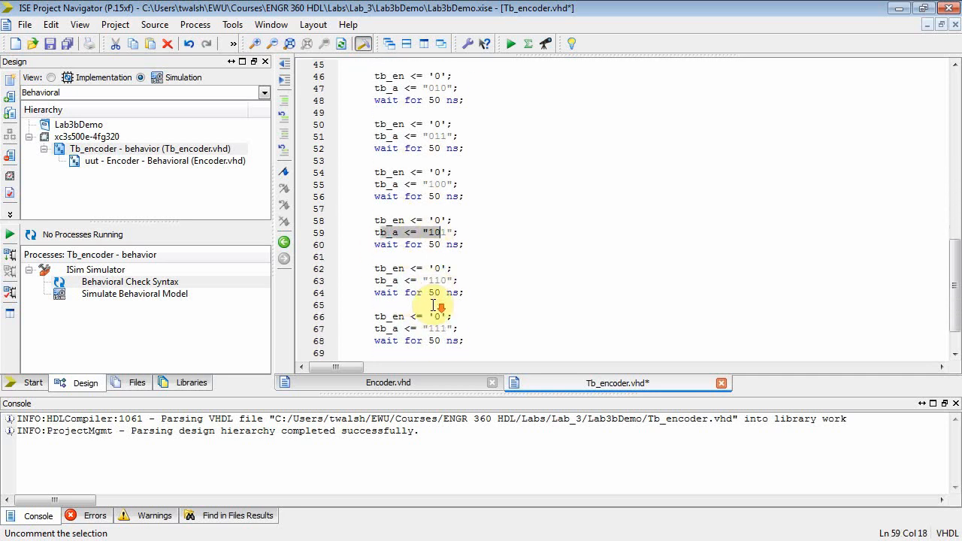
scroll(down, 3)
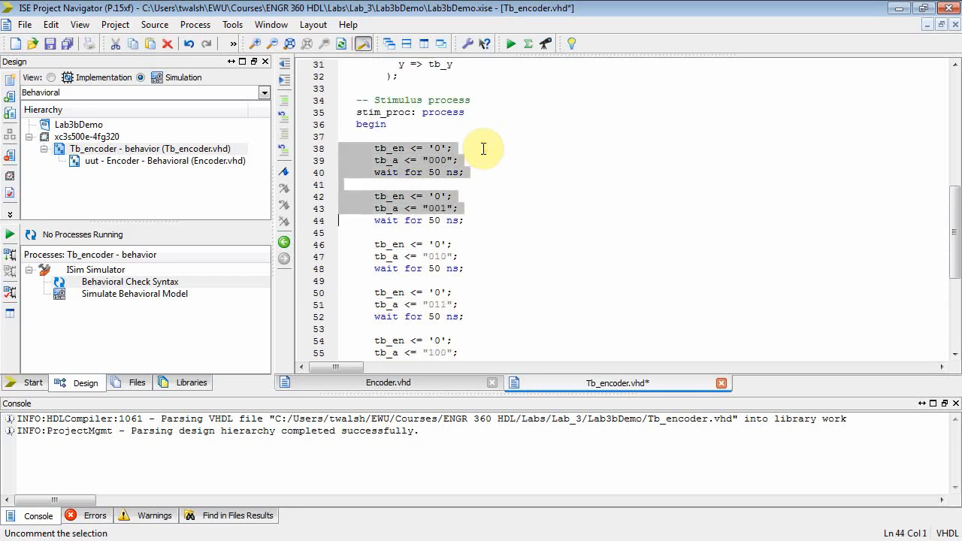
scroll(down, 3)
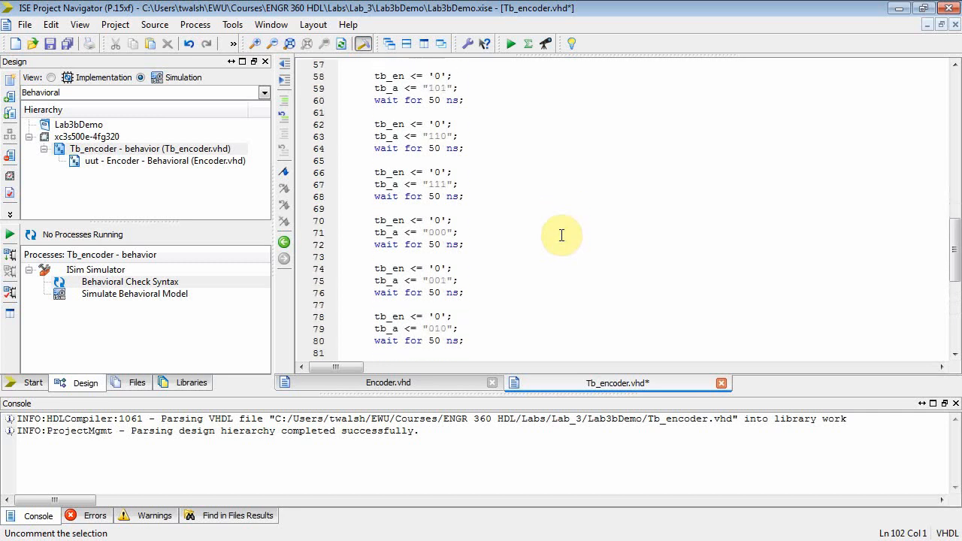
scroll(down, 3)
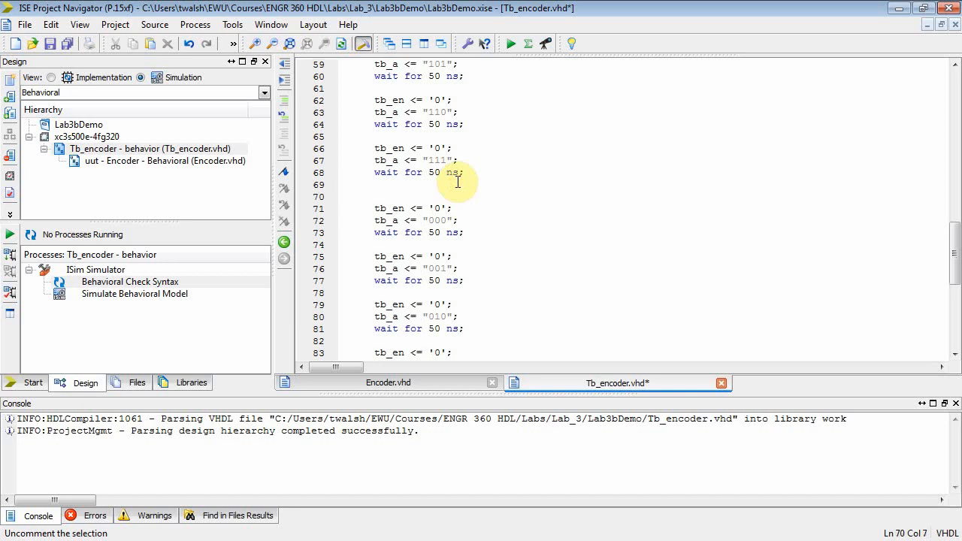
text(-- enable de)
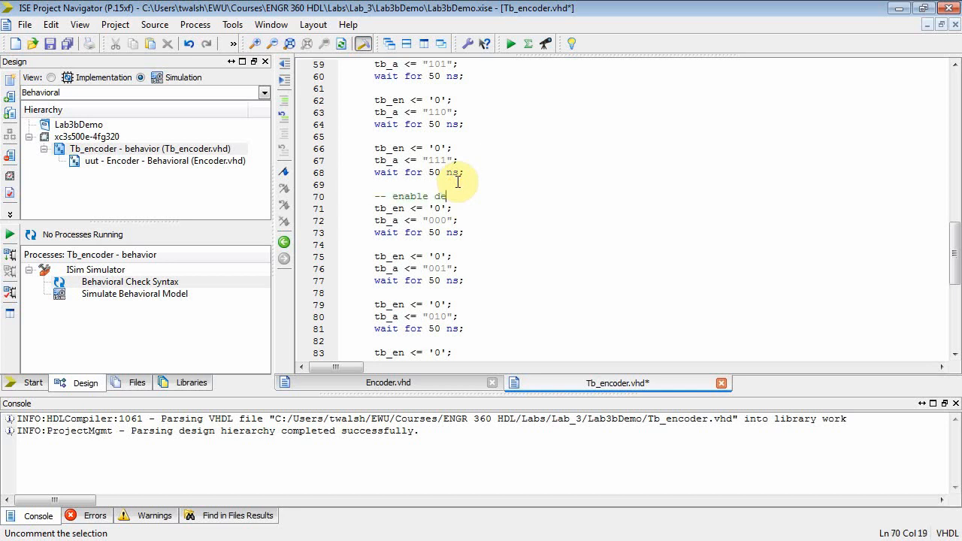
text(chip)
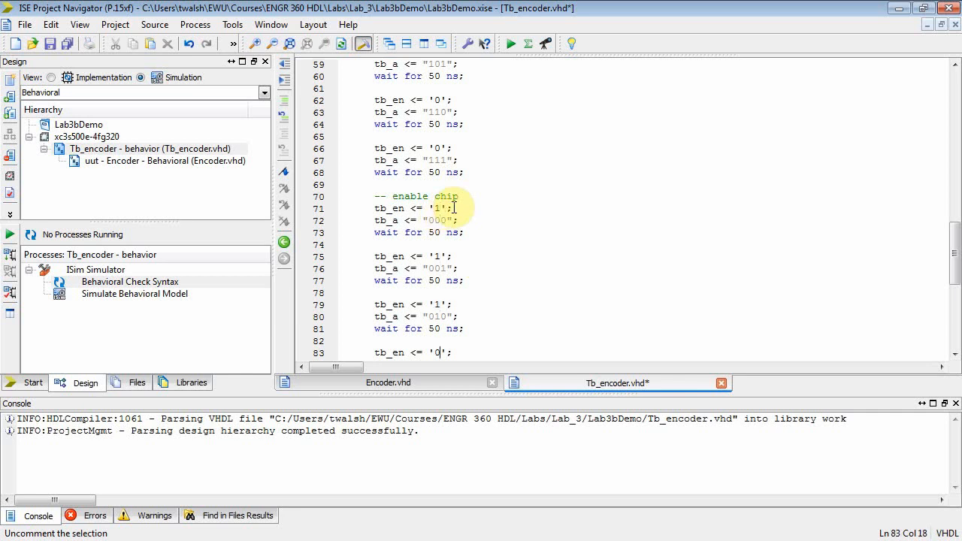
scroll(down, 3)
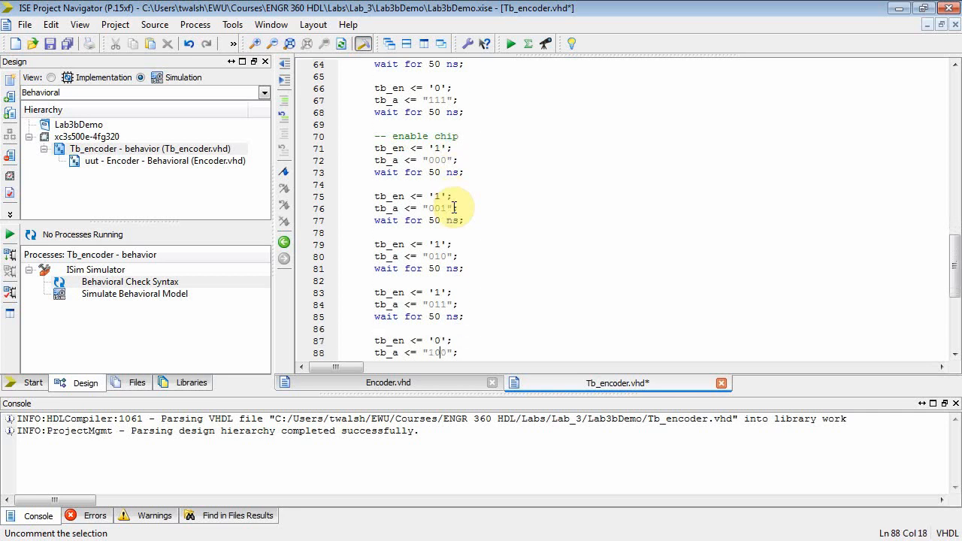
scroll(down, 3)
text(1)
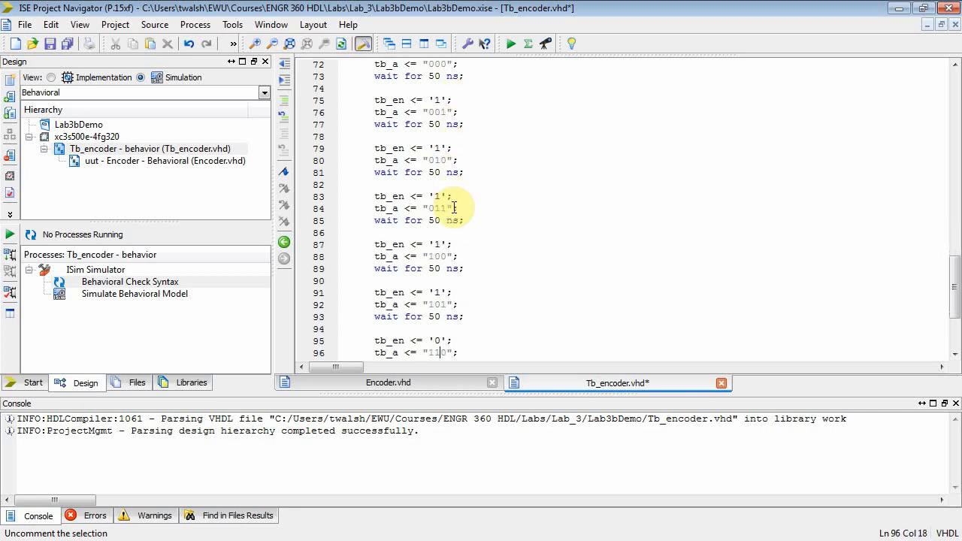
scroll(down, 3)
text(1)
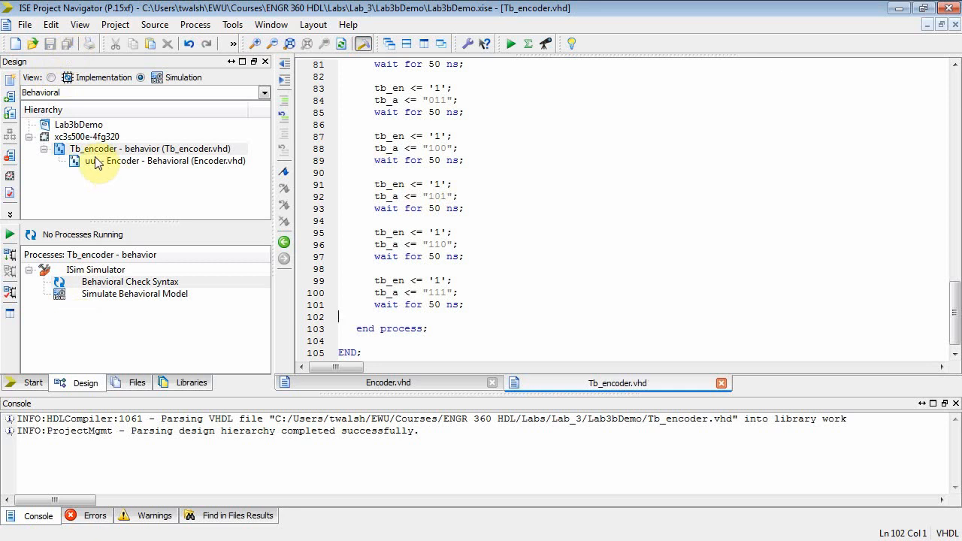
Step: Check Tb_encoder's syntax and launch Simulate Behavioral Model under ISim Simulator
double_click(129, 281)
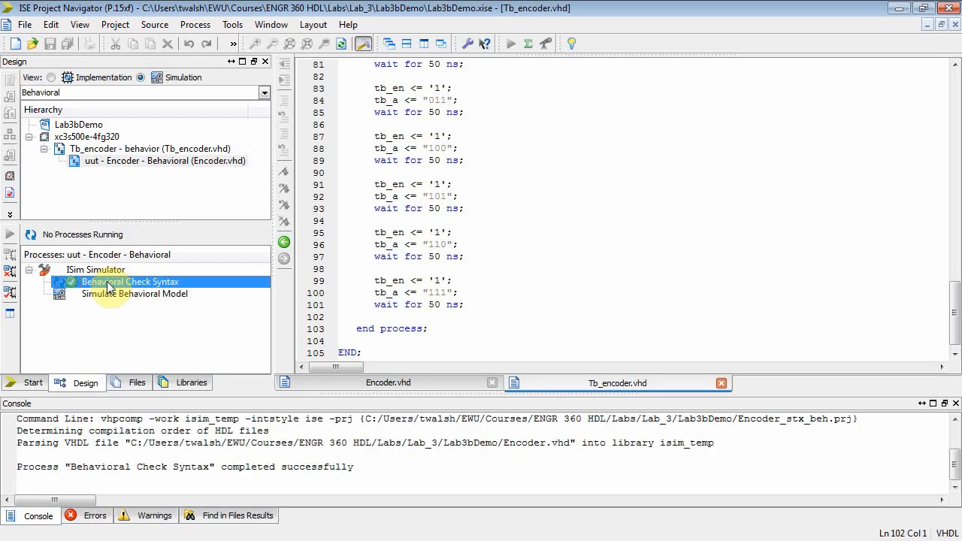
click(148, 149)
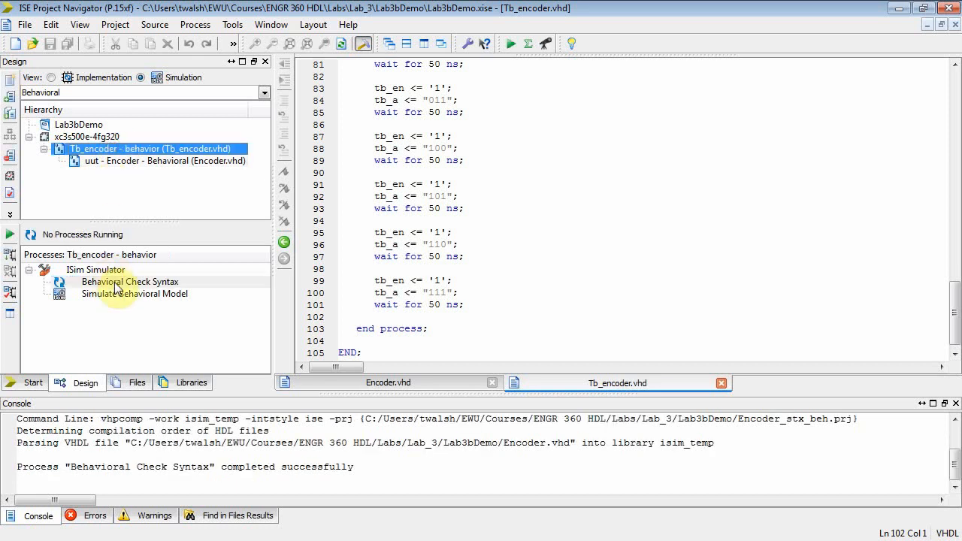
double_click(129, 281)
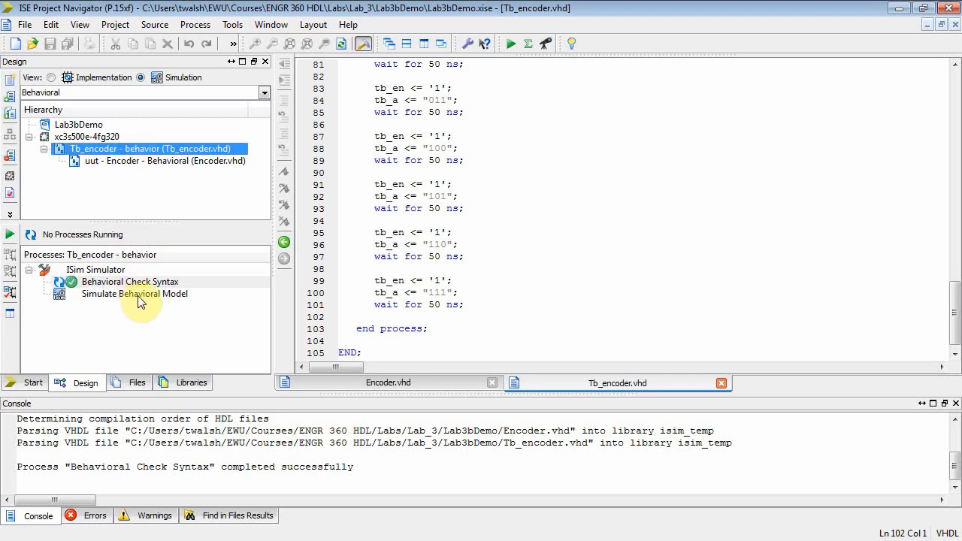
double_click(134, 294)
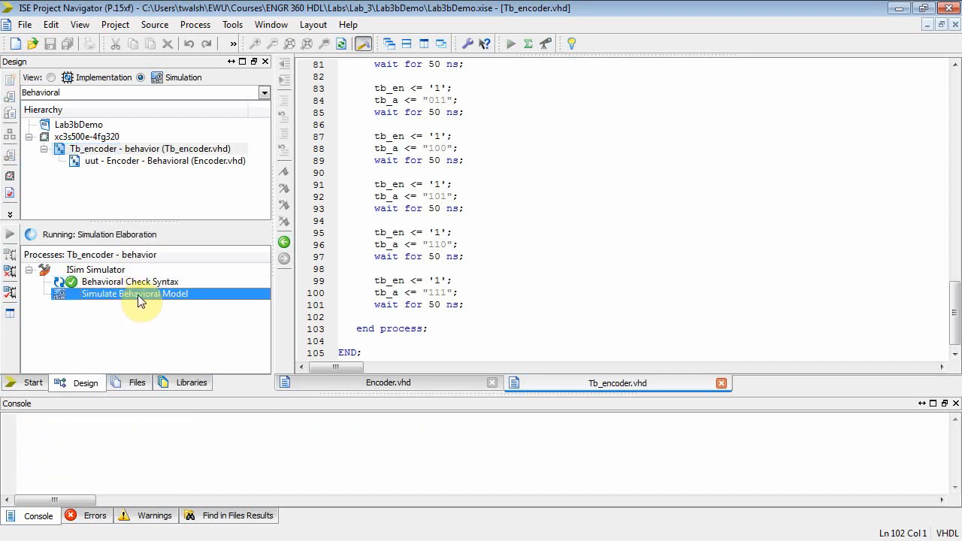
double_click(135, 293)
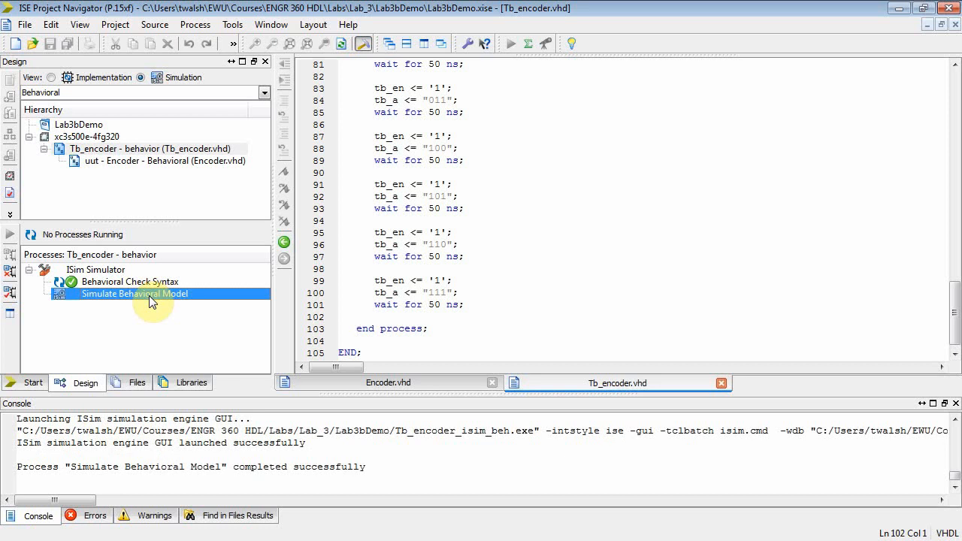
Step: Bring up the ISim waveform window showing tb_en, tb_a and tb_y over 1,000 ns
double_click(135, 293)
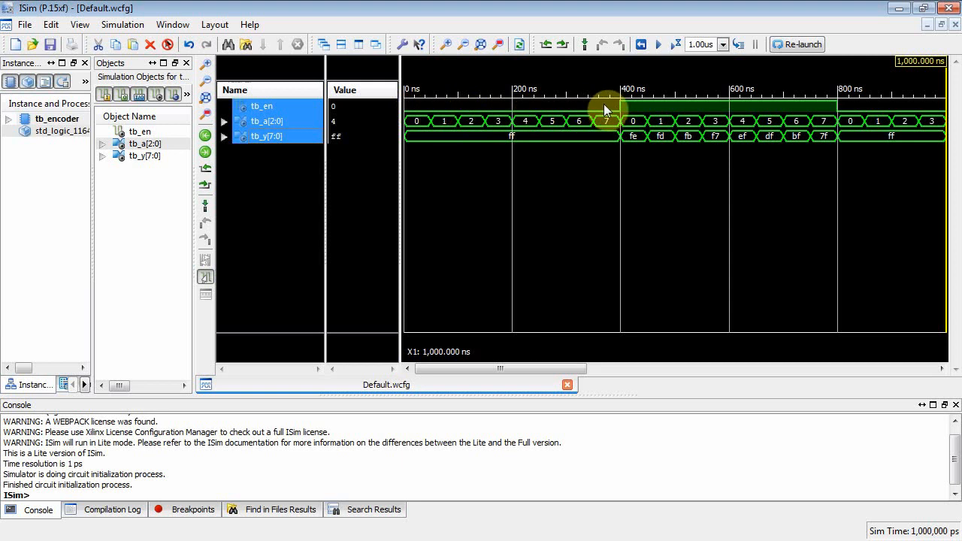
mouse_move(430, 108)
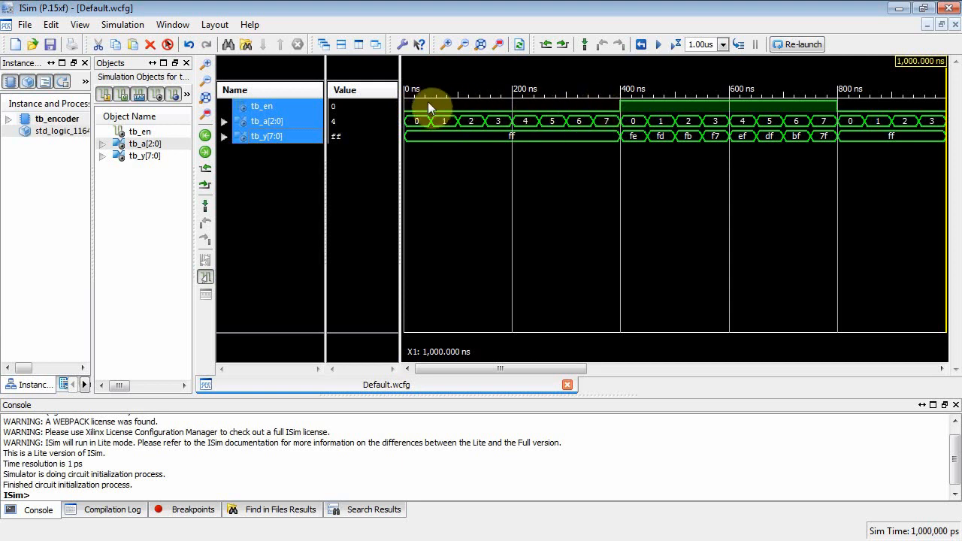
mouse_move(391, 128)
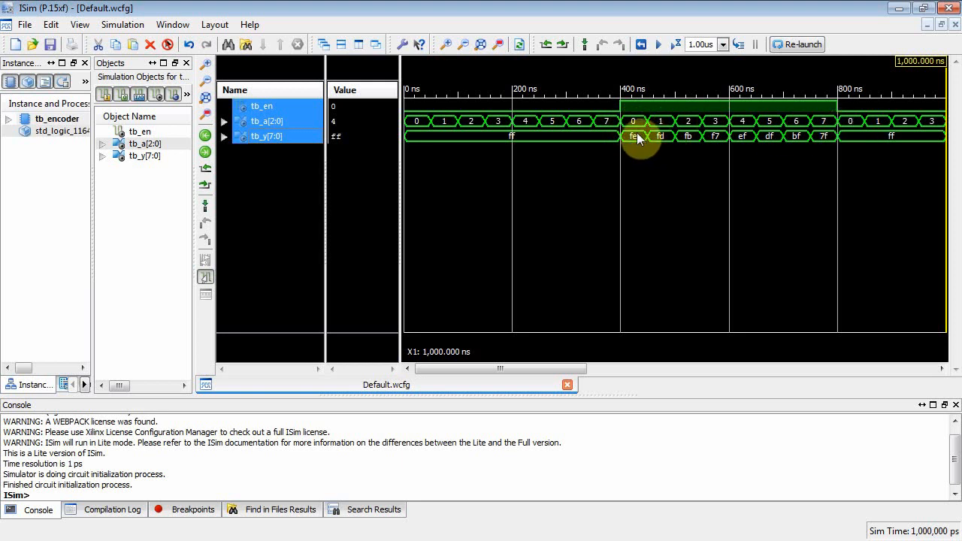
mouse_move(398, 175)
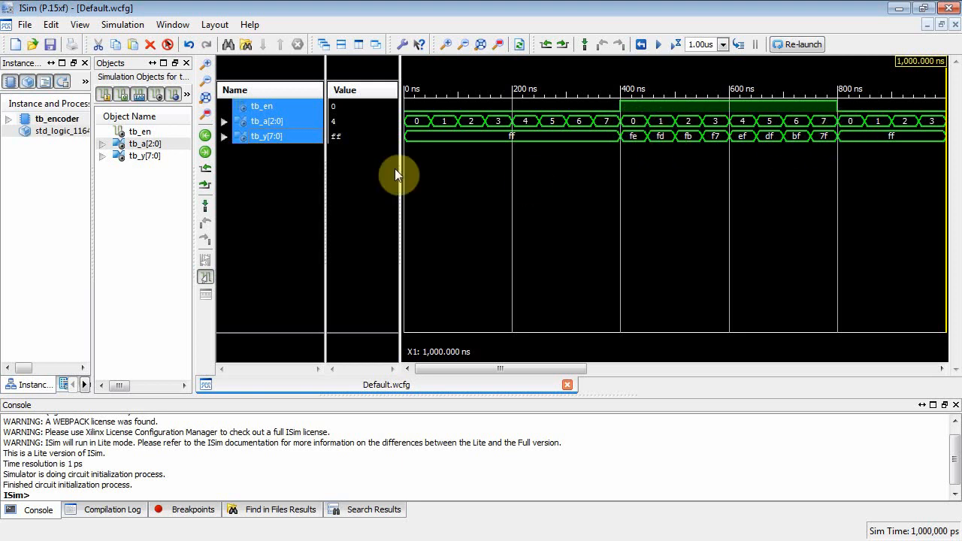
Step: Expand tb_a and tb_y into bits and read values at several marker positions with enable low and high
click(224, 120)
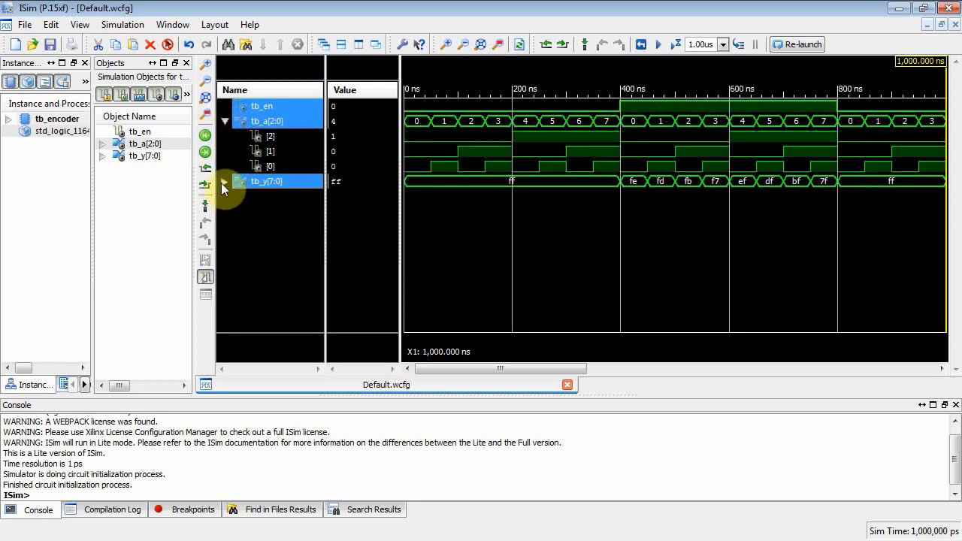
click(225, 180)
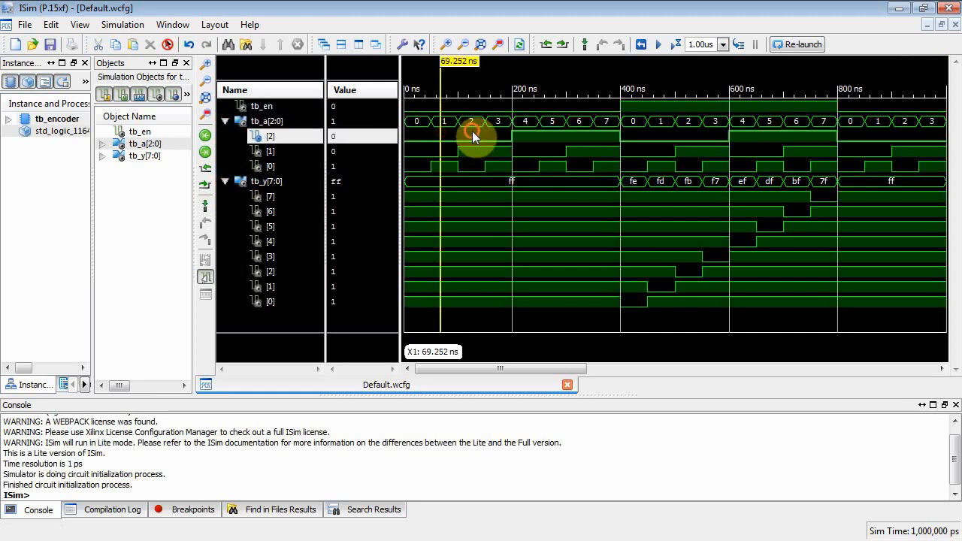
click(583, 132)
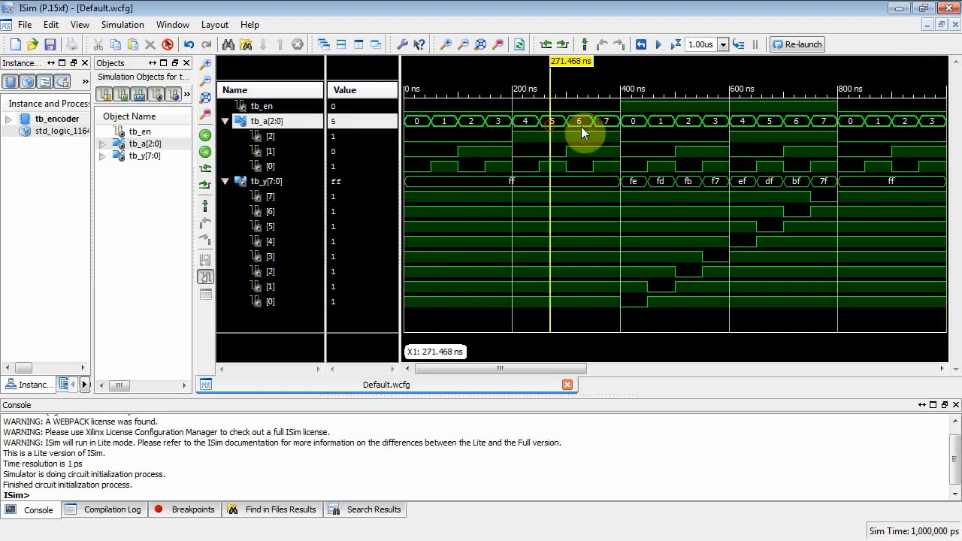
click(584, 121)
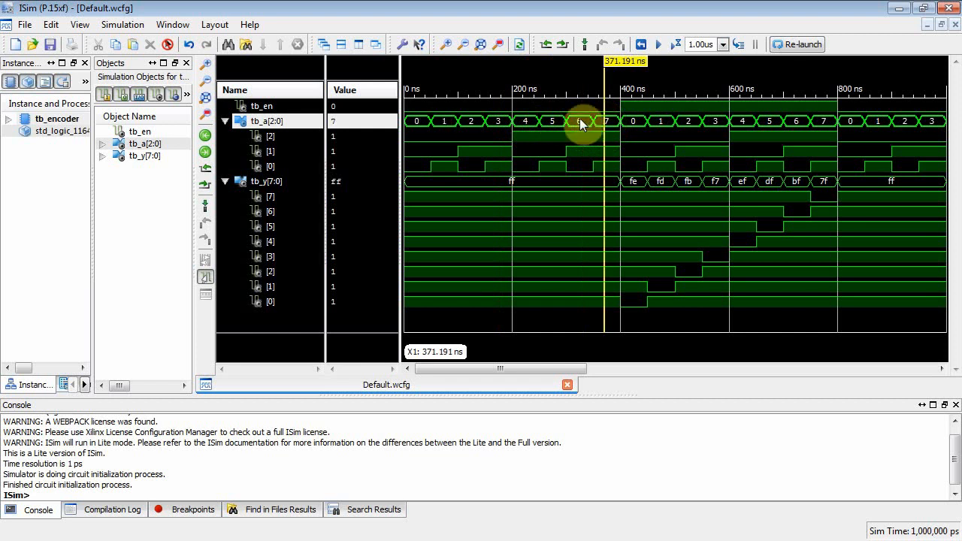
mouse_move(598, 122)
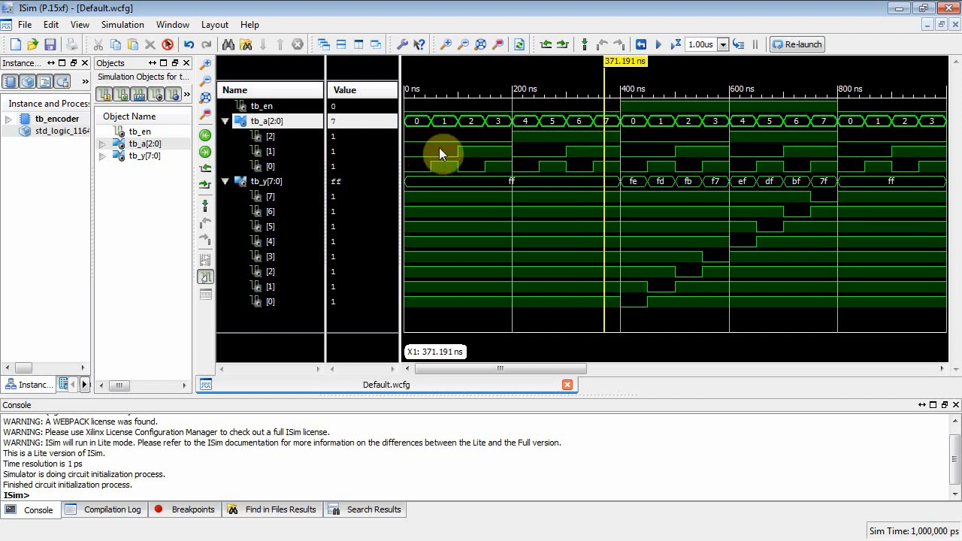
mouse_move(467, 212)
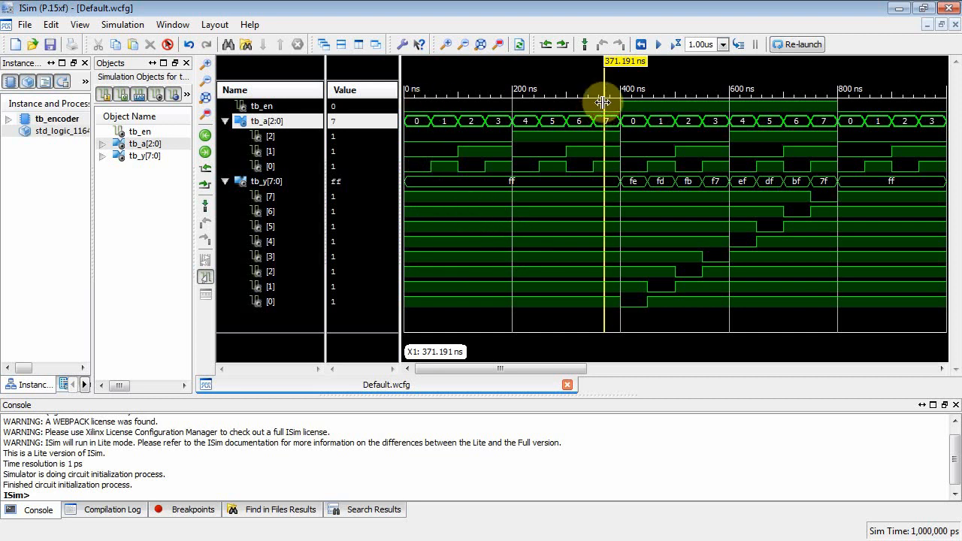
click(684, 111)
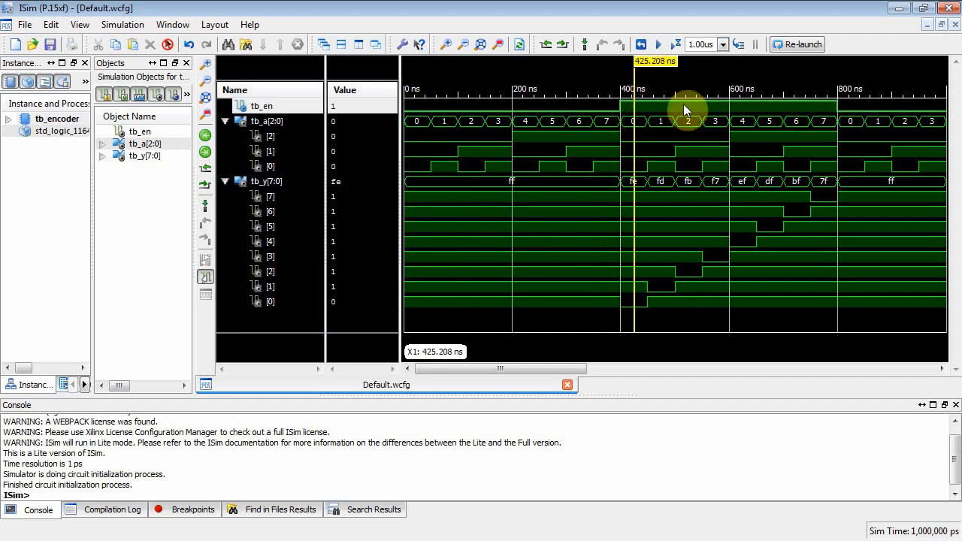
mouse_move(674, 114)
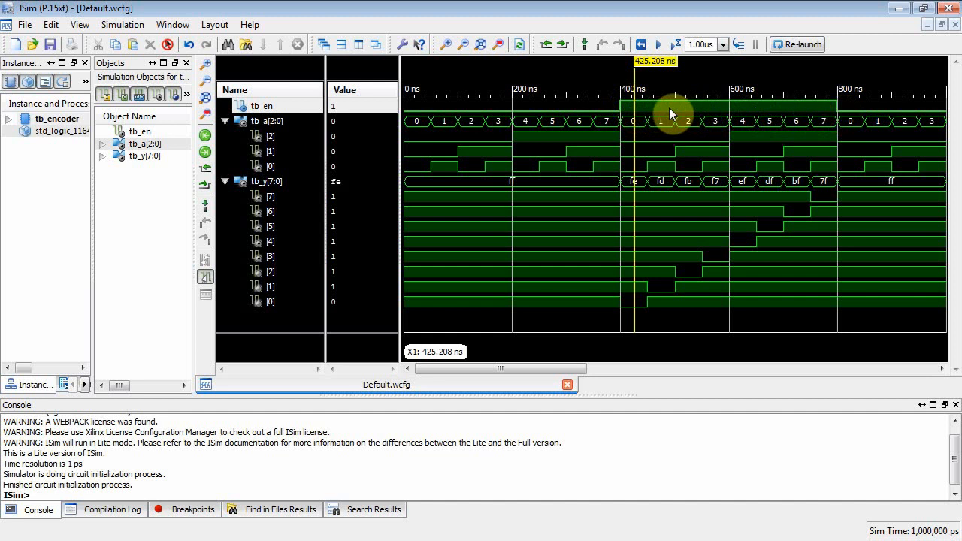
mouse_move(665, 127)
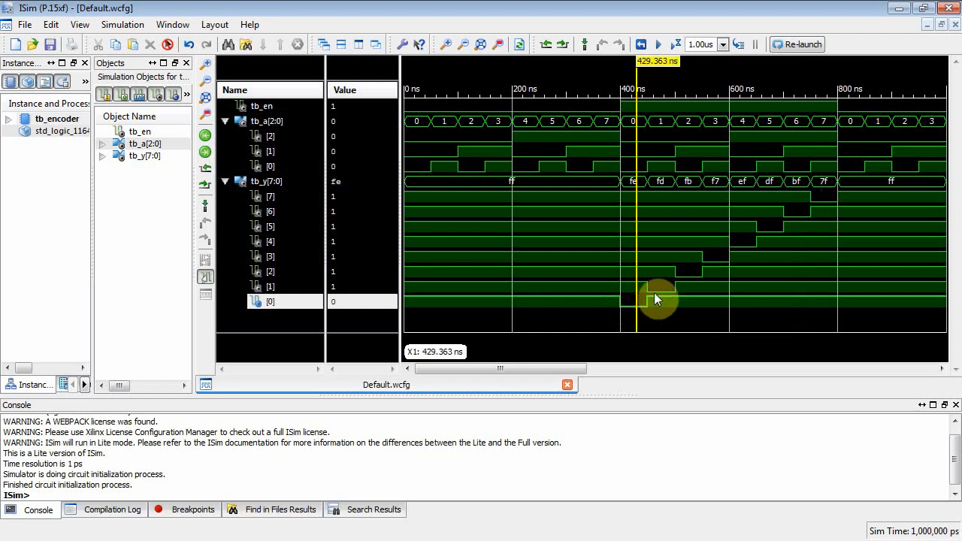
click(692, 268)
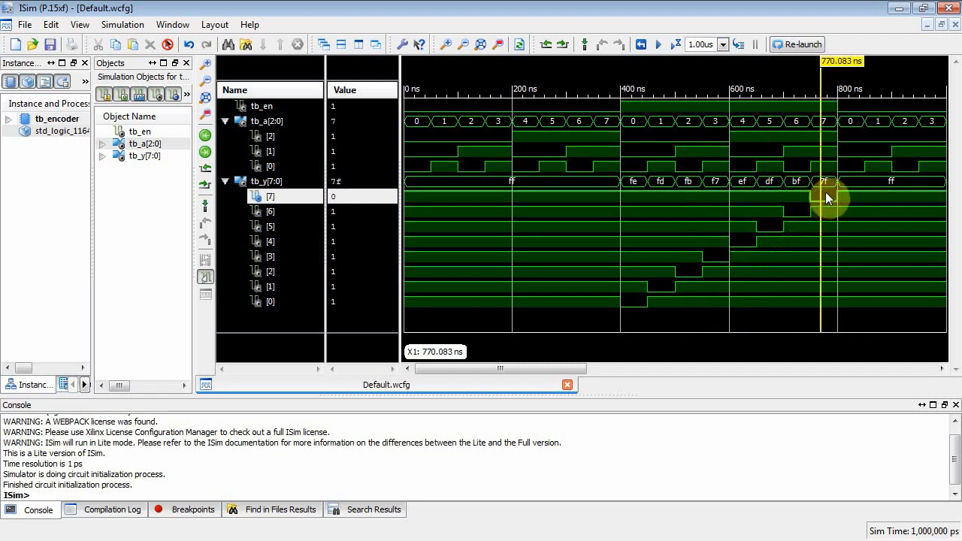
mouse_move(529, 238)
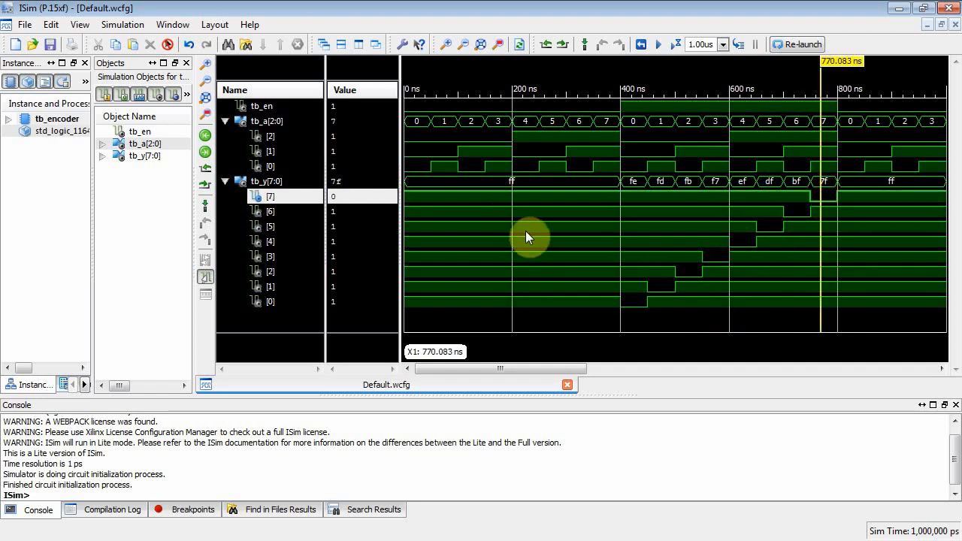
click(667, 280)
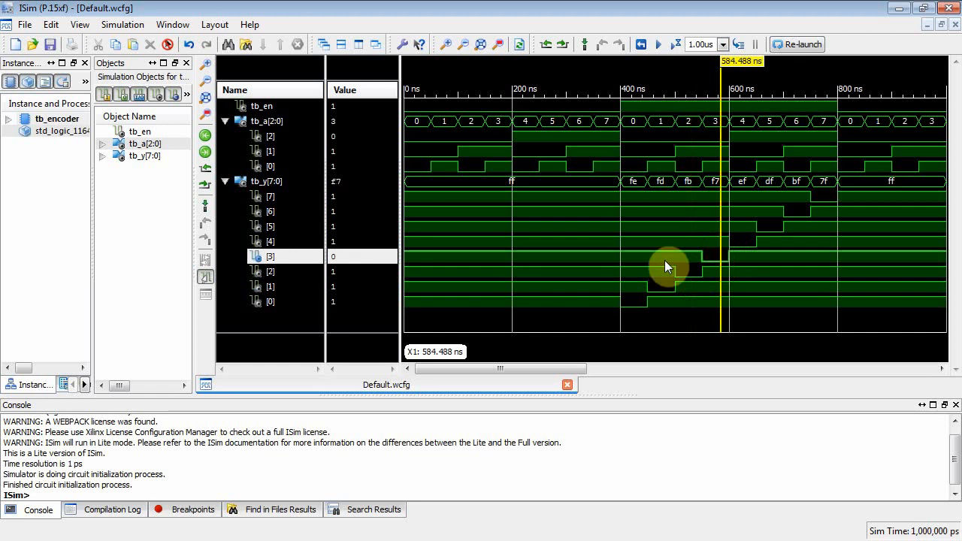
mouse_move(590, 253)
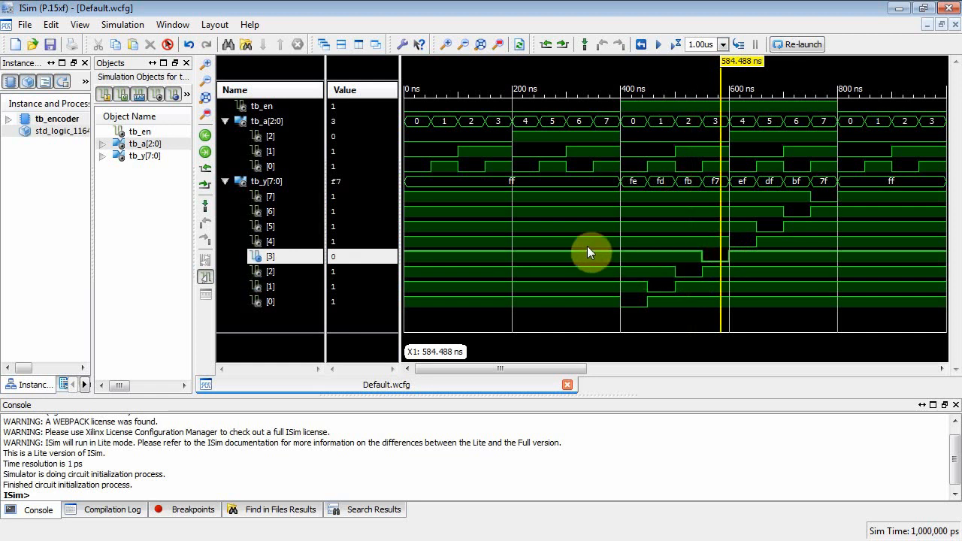
mouse_move(692, 228)
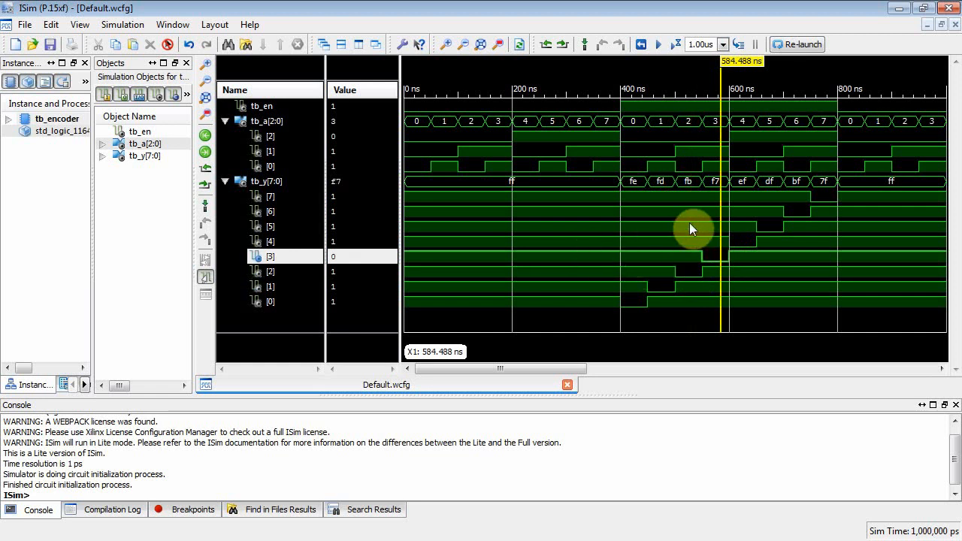
mouse_move(945, 9)
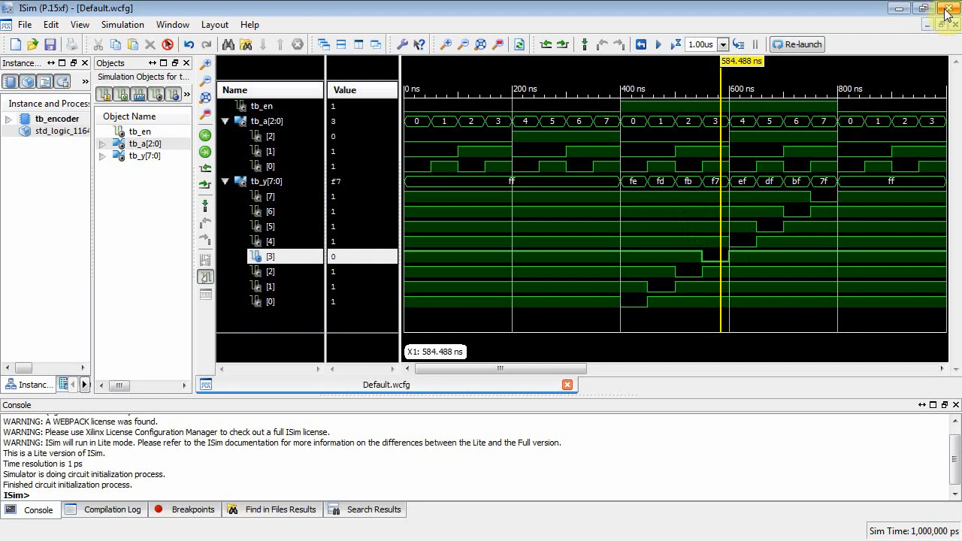
Step: Exit ISim and confirm, returning to Project Navigator
click(947, 7)
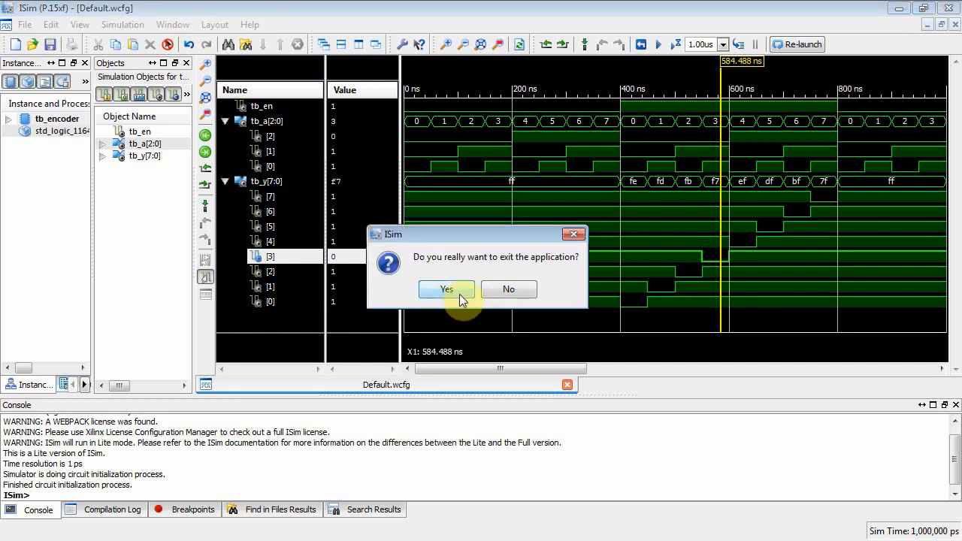
click(445, 289)
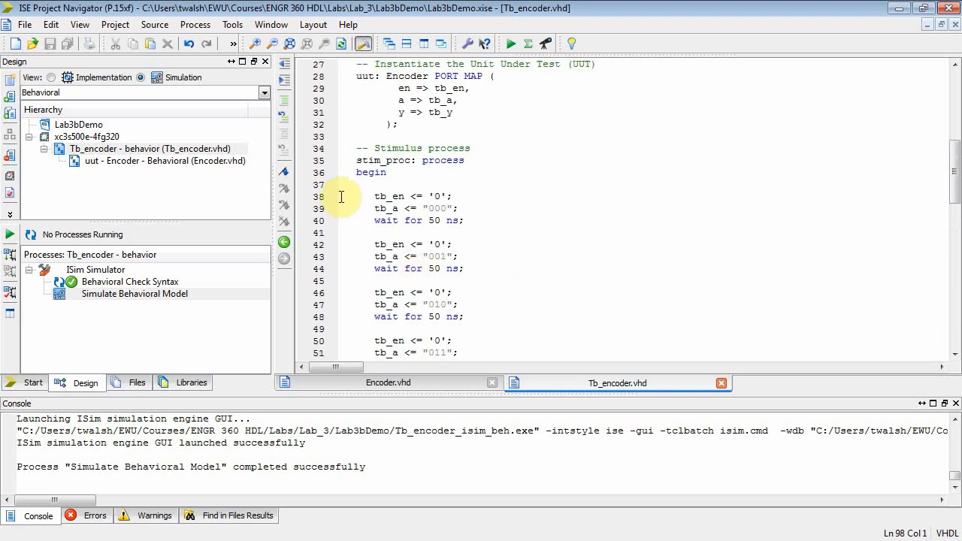
Step: Comment out the step-by-step stimulus assignments in Tb_encoder.vhd
scroll(down, 3)
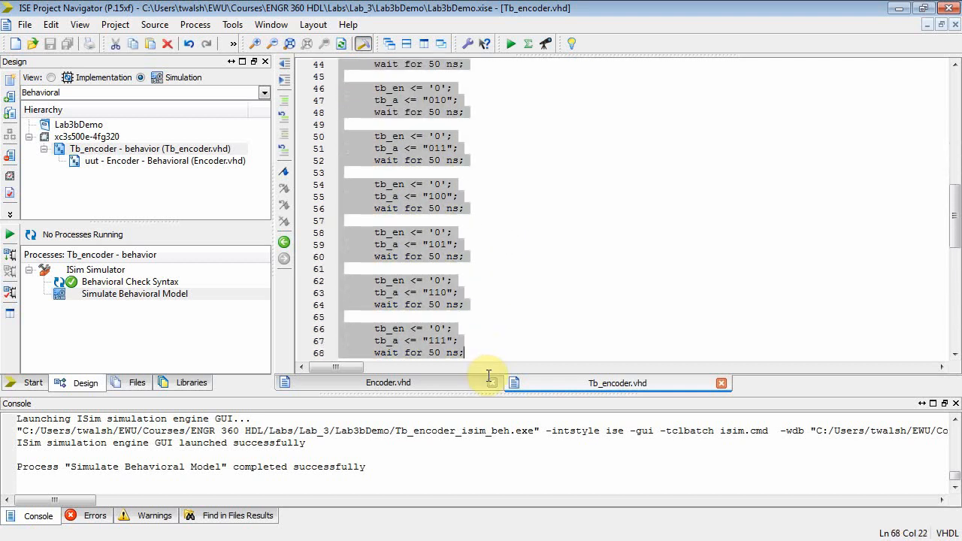
scroll(down, 3)
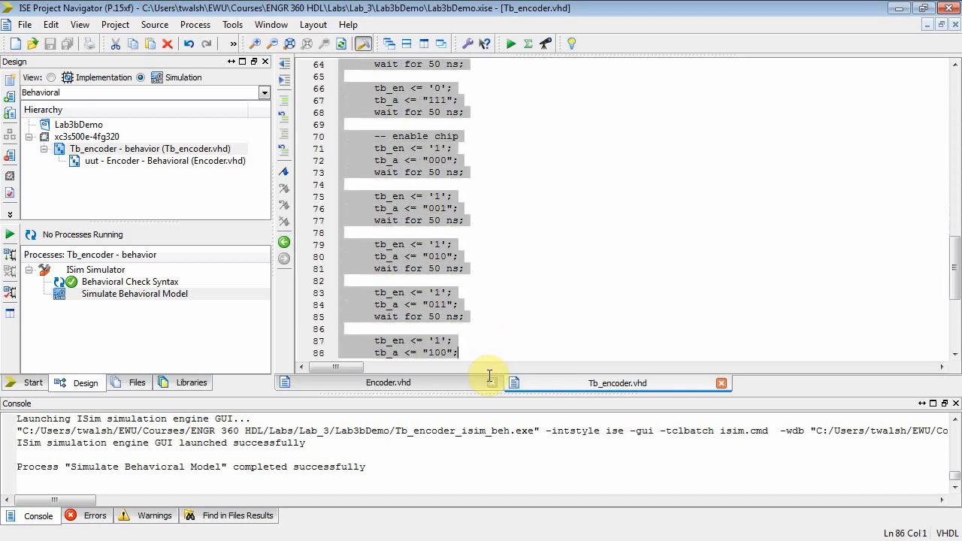
scroll(down, 3)
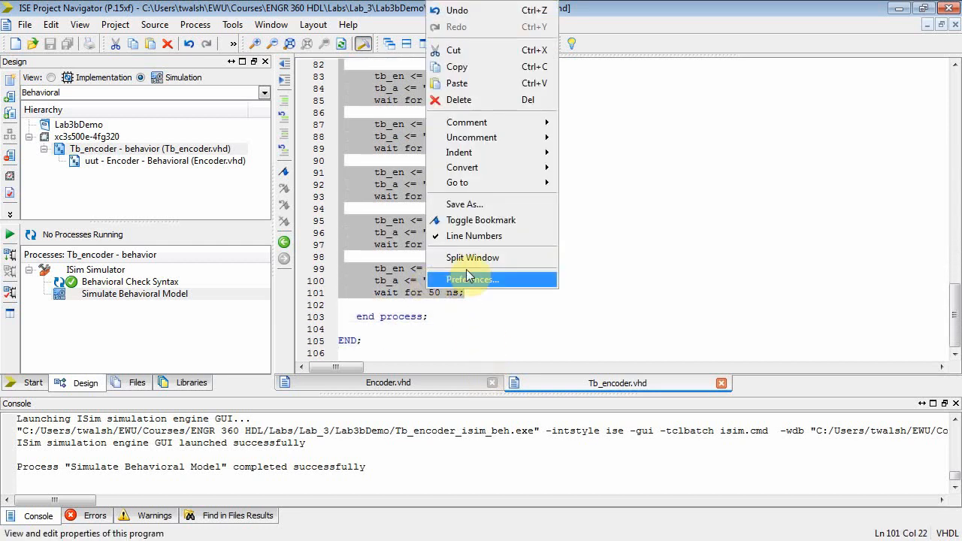
mouse_move(466, 124)
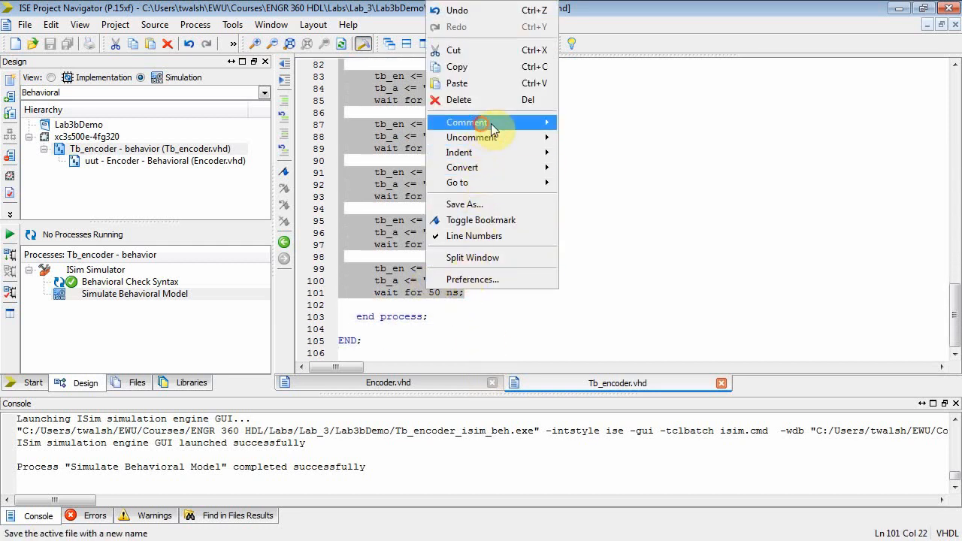
click(466, 123)
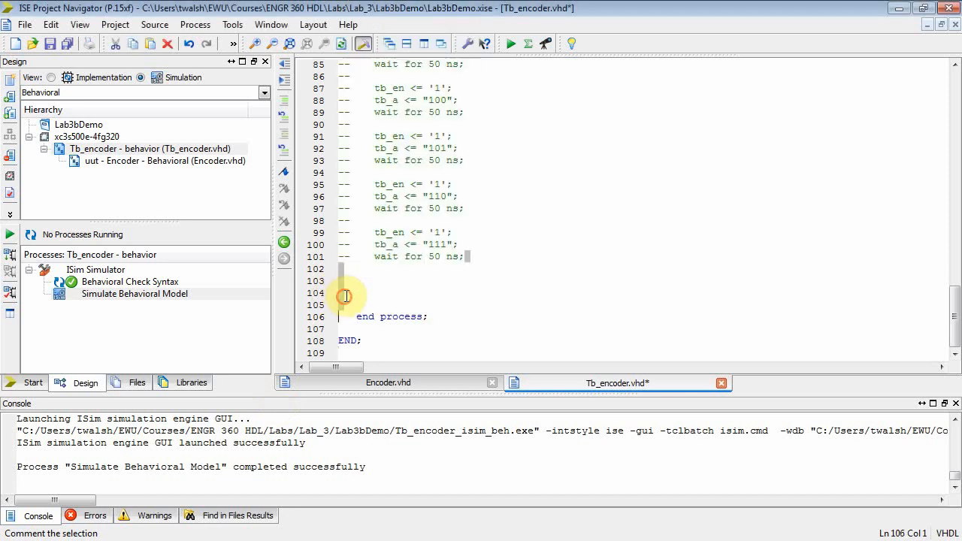
Step: Paste two for loops (I in 0 to 7) driving tb_a with tb_en '0' then '1', ending with wait; before end process
right_click(346, 297)
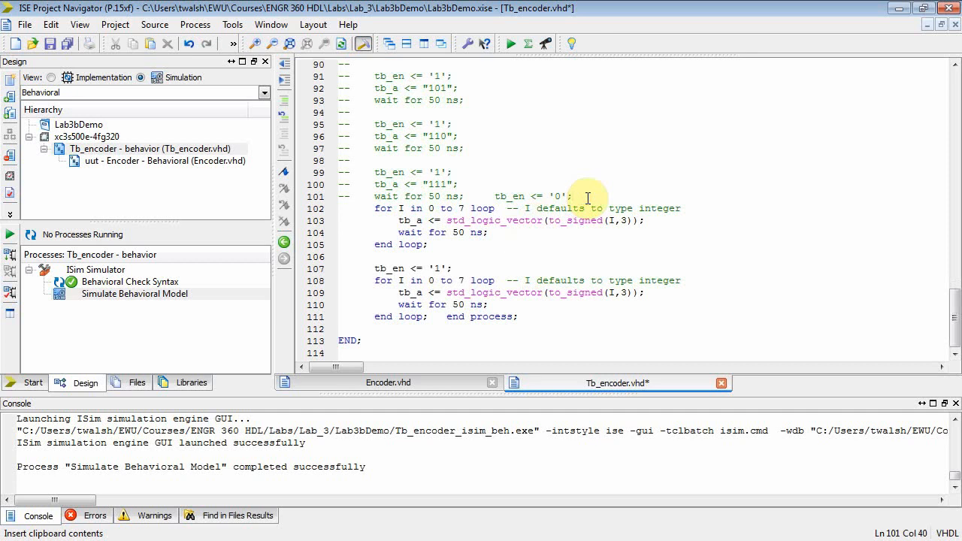
key(Delete)
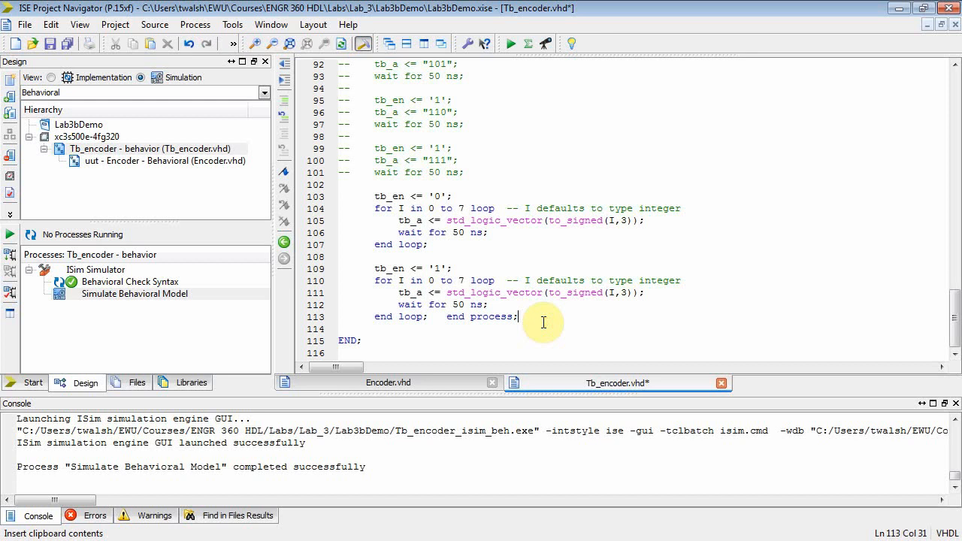
click(430, 243)
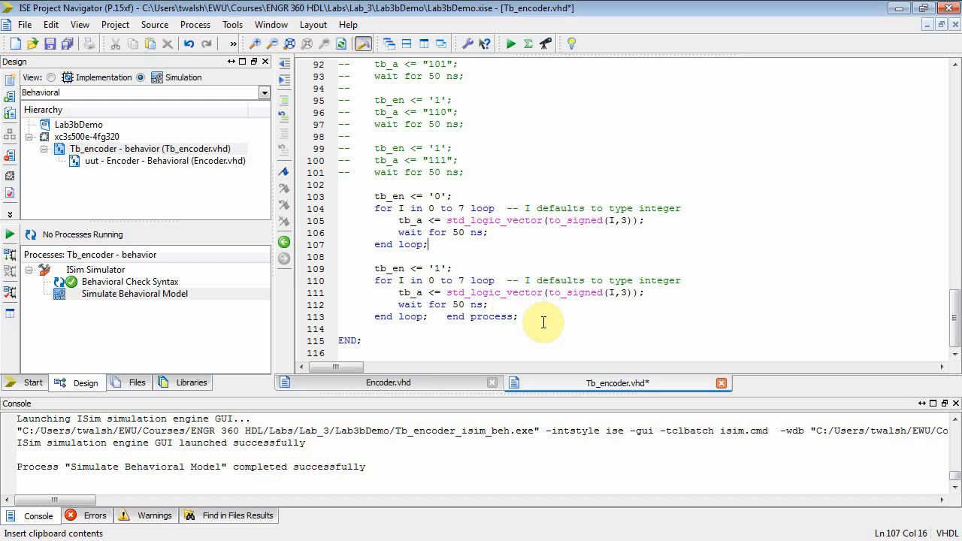
click(517, 282)
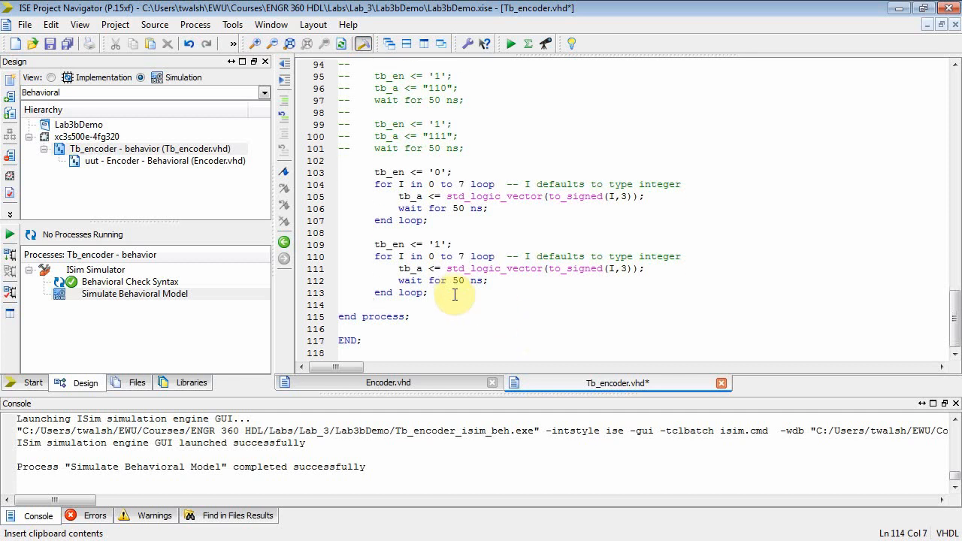
text(wai)
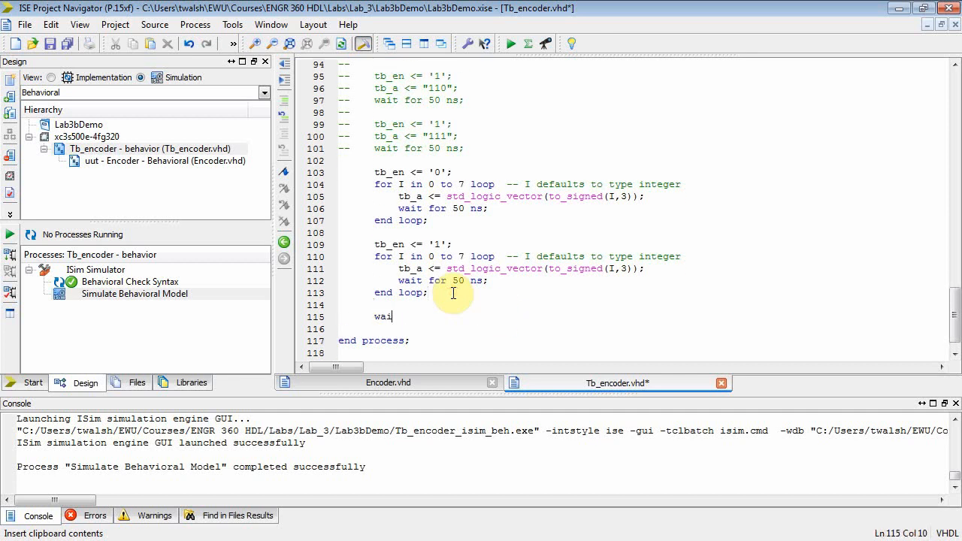
text(t;)
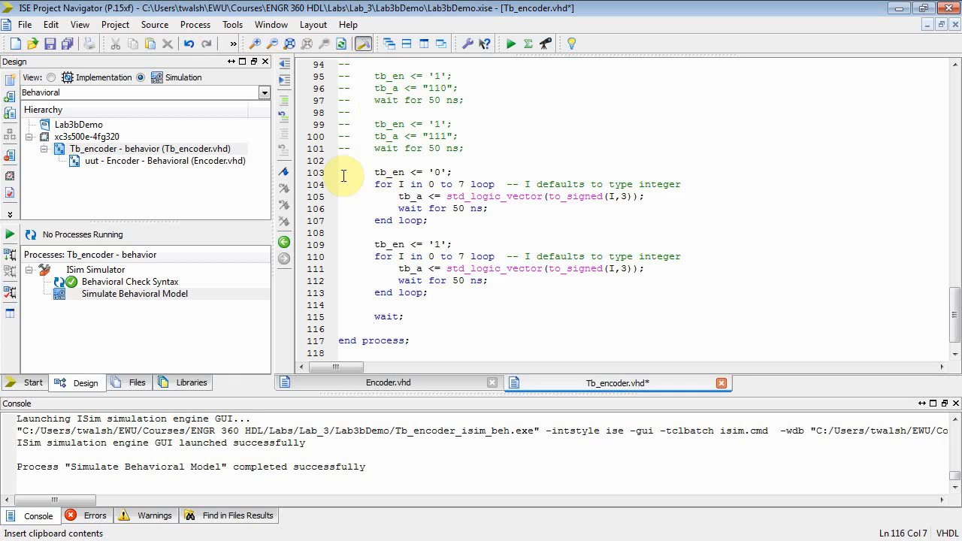
click(379, 171)
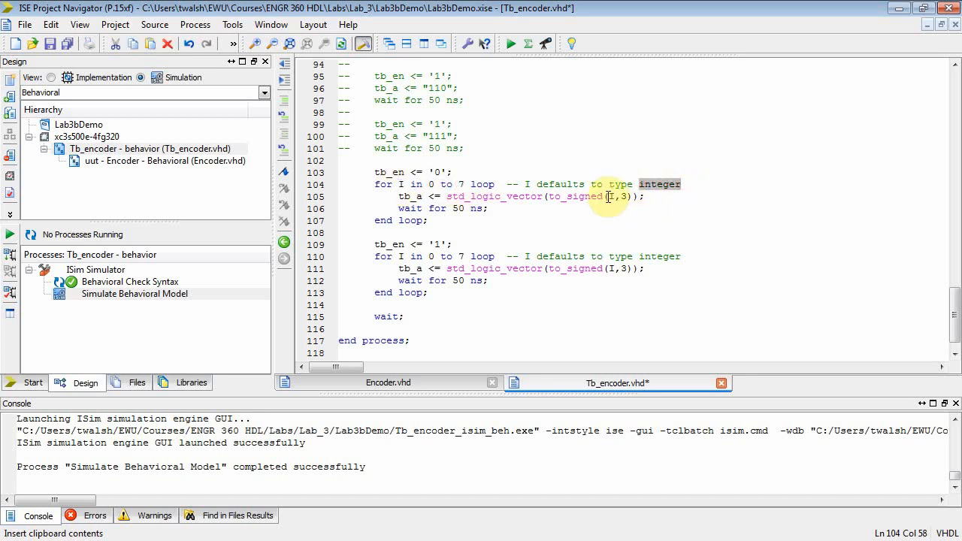
click(579, 195)
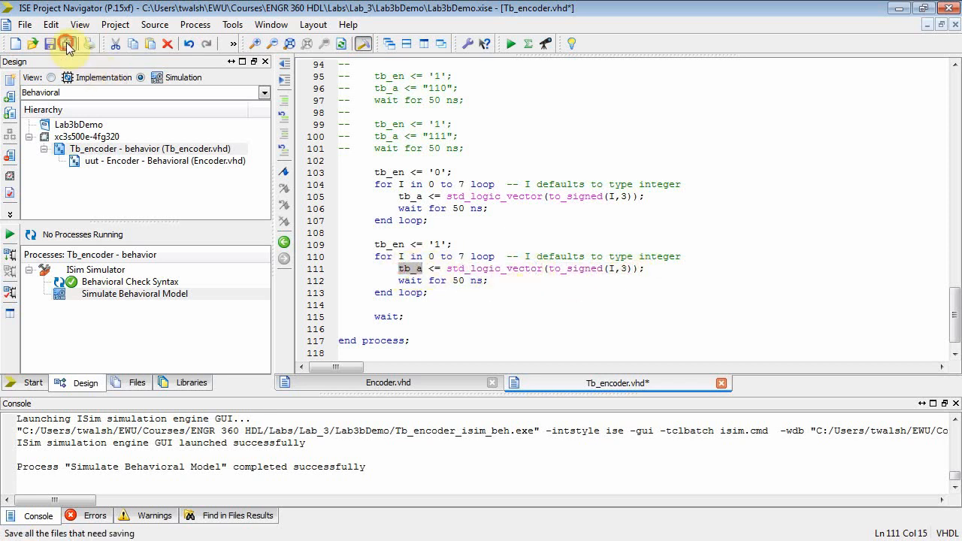
Step: Save the test bench and run Simulate Behavioral Model, revealing 'to_signed not declared' errors
click(66, 42)
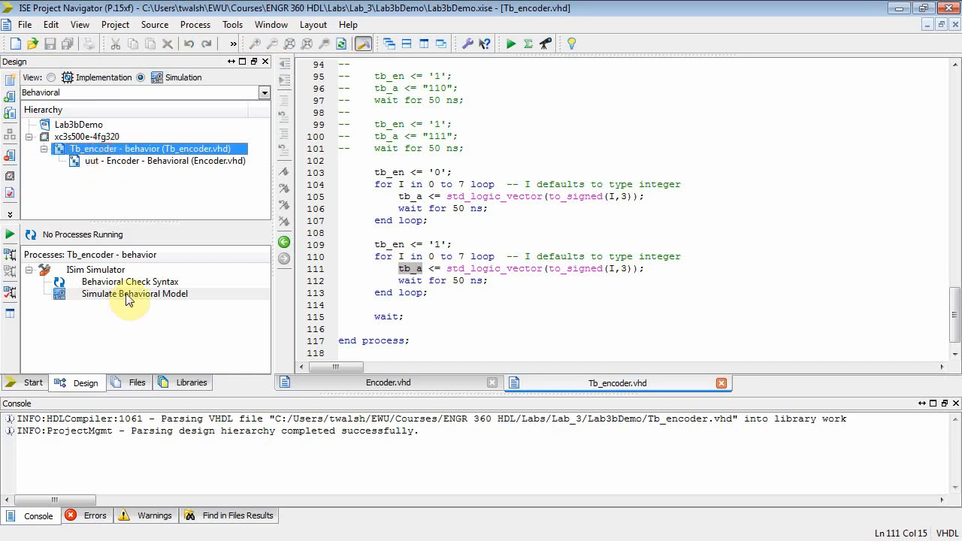
double_click(130, 281)
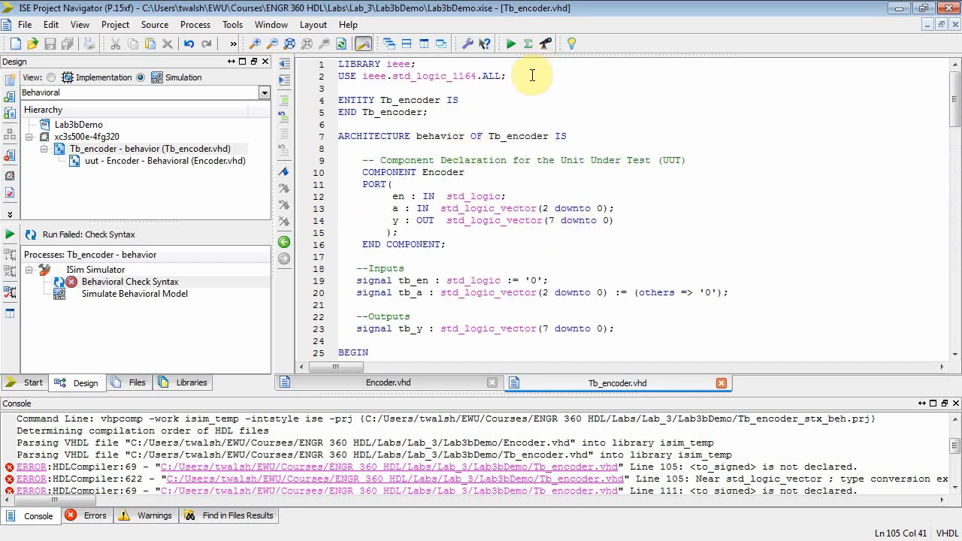
Step: Add the library clause 'USE ieee.numeric_std.ALL;' at the top of Tb_encoder.vhd
text(su)
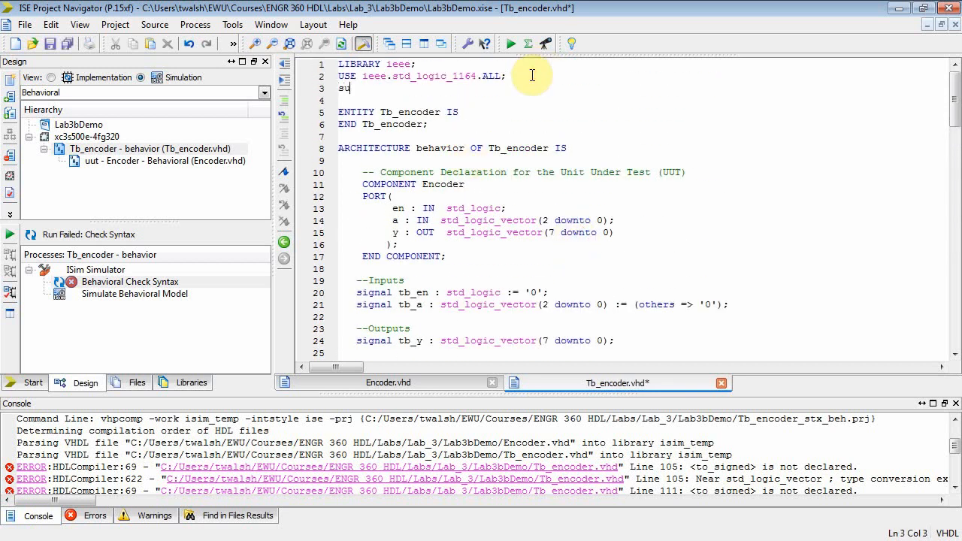
text(USE)
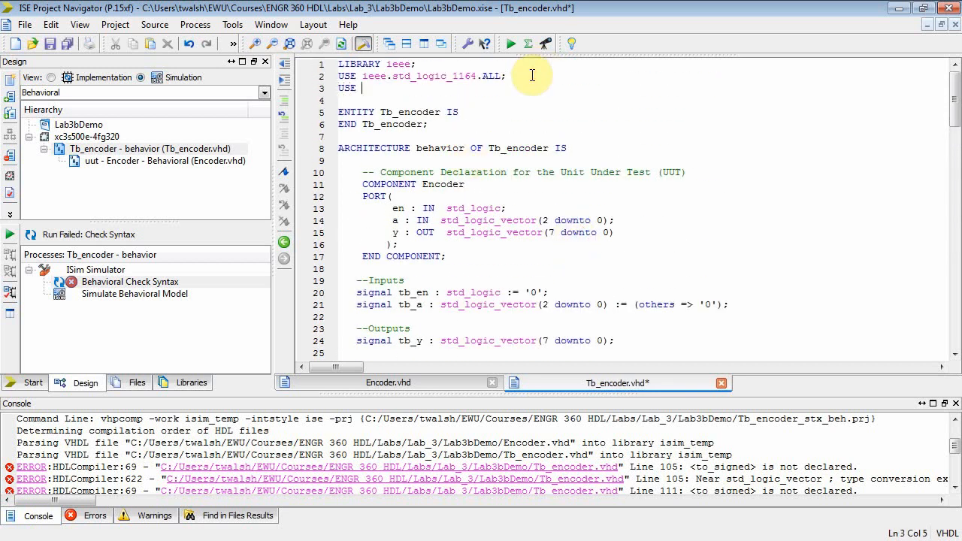
text(ieee.)
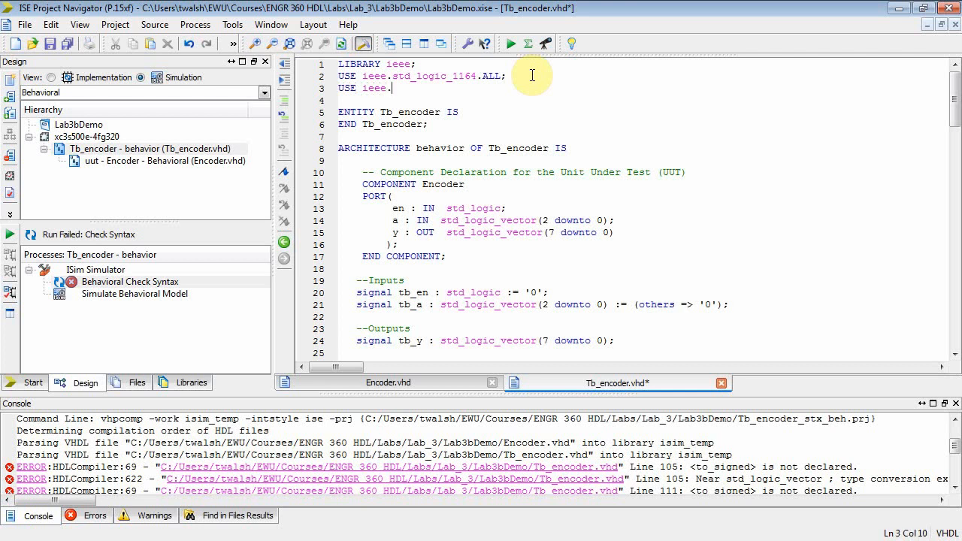
text(numeric_std)
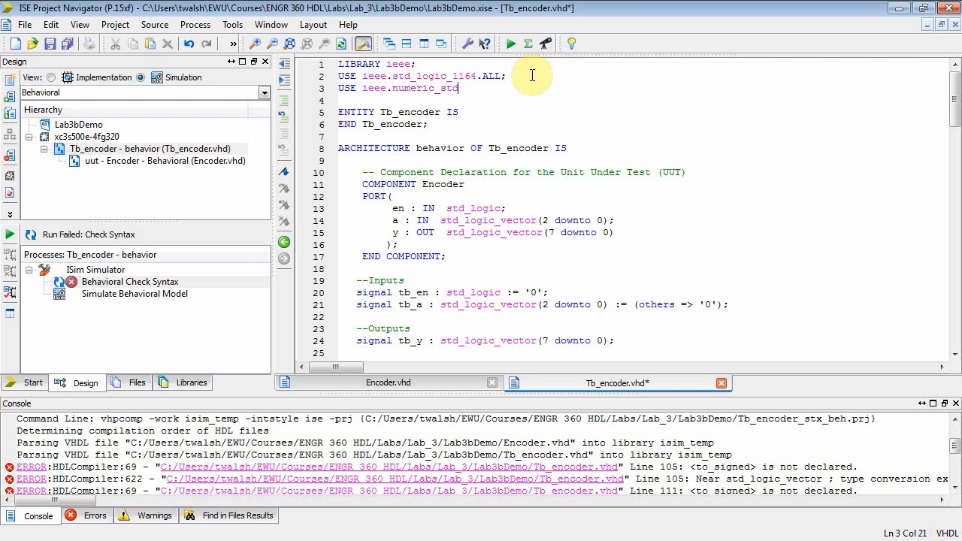
text(.ALL;)
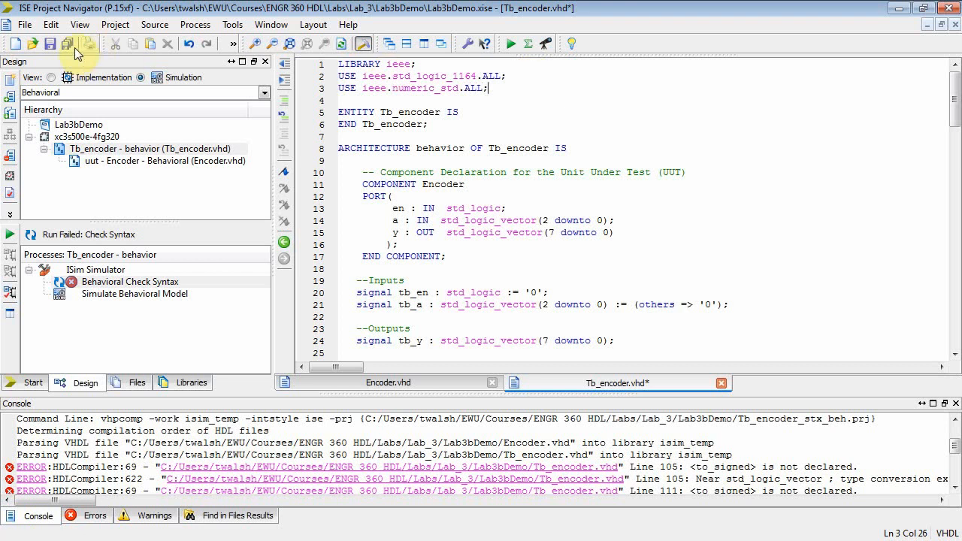
Step: Save the test bench and rerun Behavioral Check Syntax, which now completes successfully
click(51, 42)
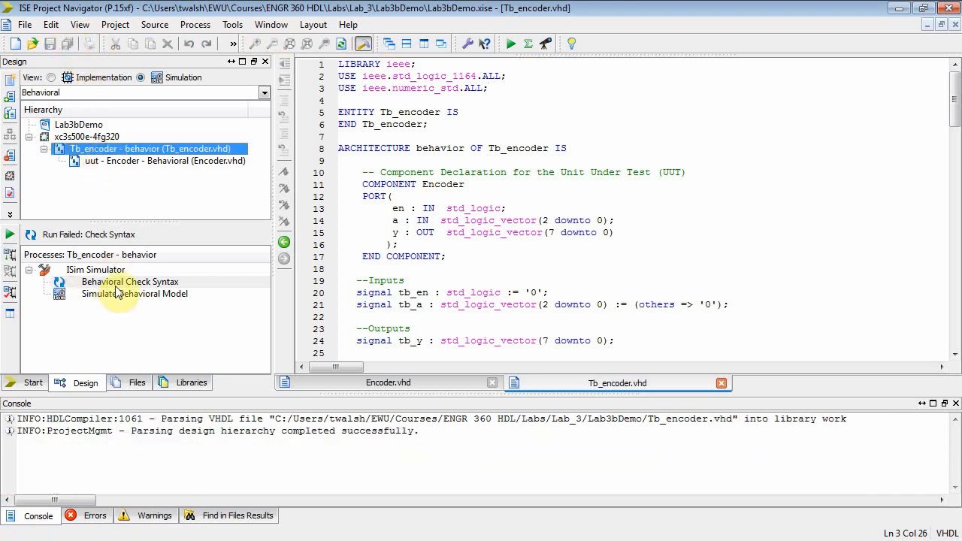
double_click(129, 282)
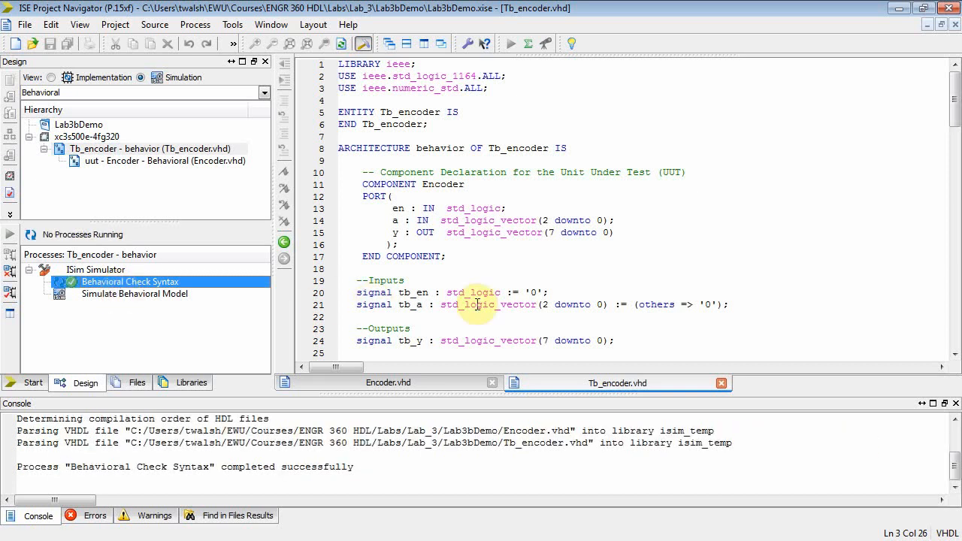
click(168, 160)
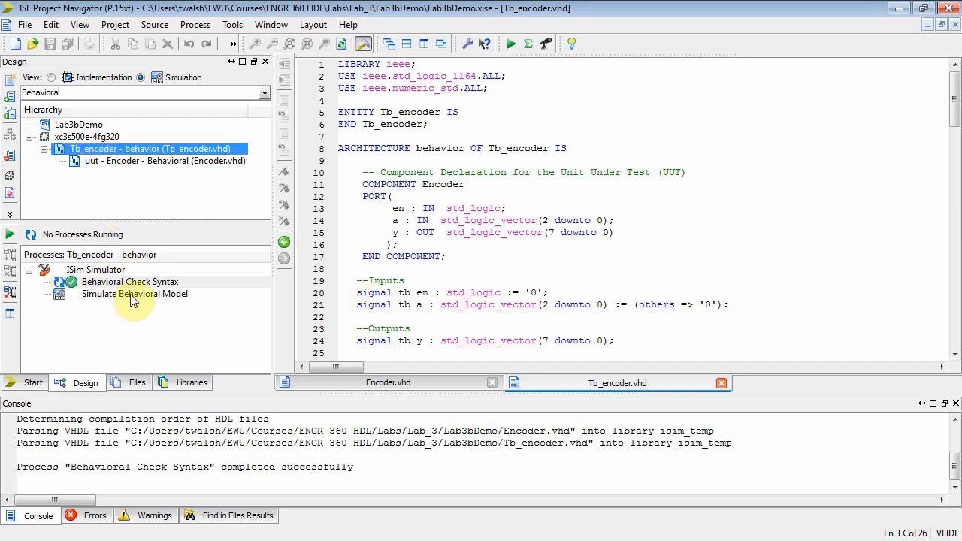
Step: Run Simulate Behavioral Model so ISim launches with tb_en, tb_a and tb_y waveforms to 1,000 ns
double_click(135, 293)
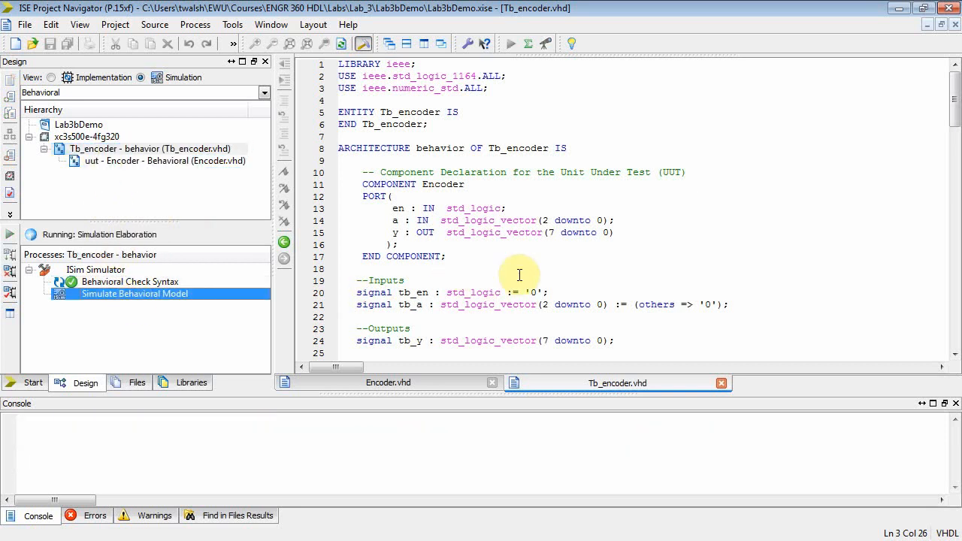
double_click(136, 293)
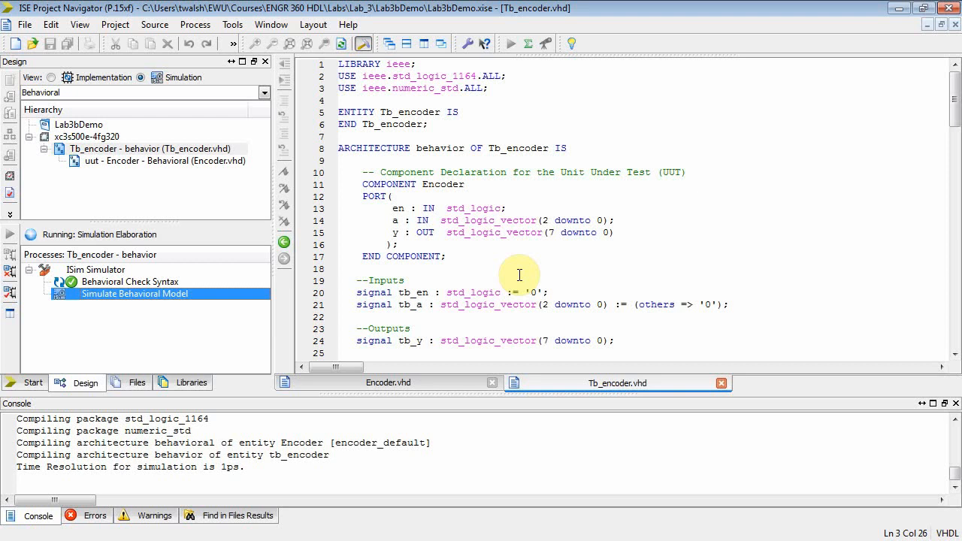
mouse_move(478, 264)
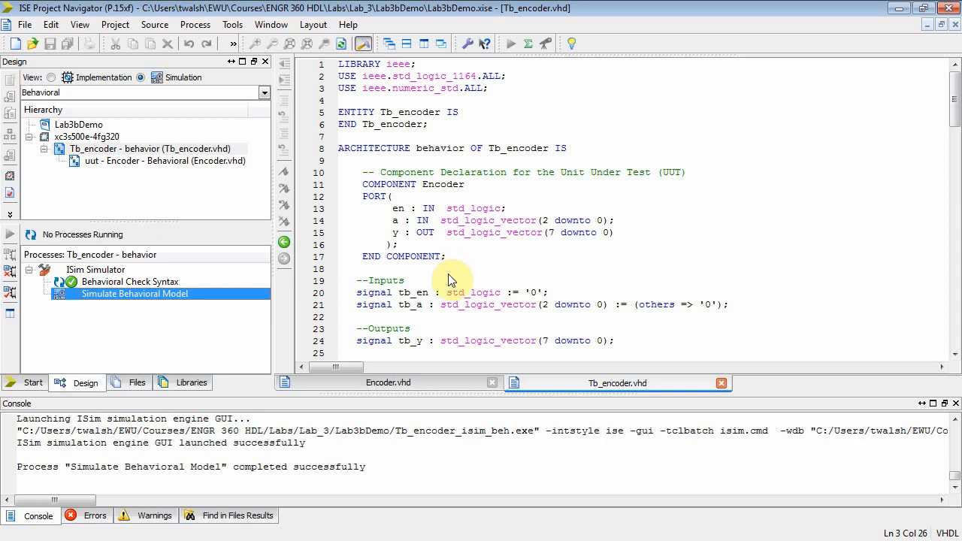
mouse_move(449, 273)
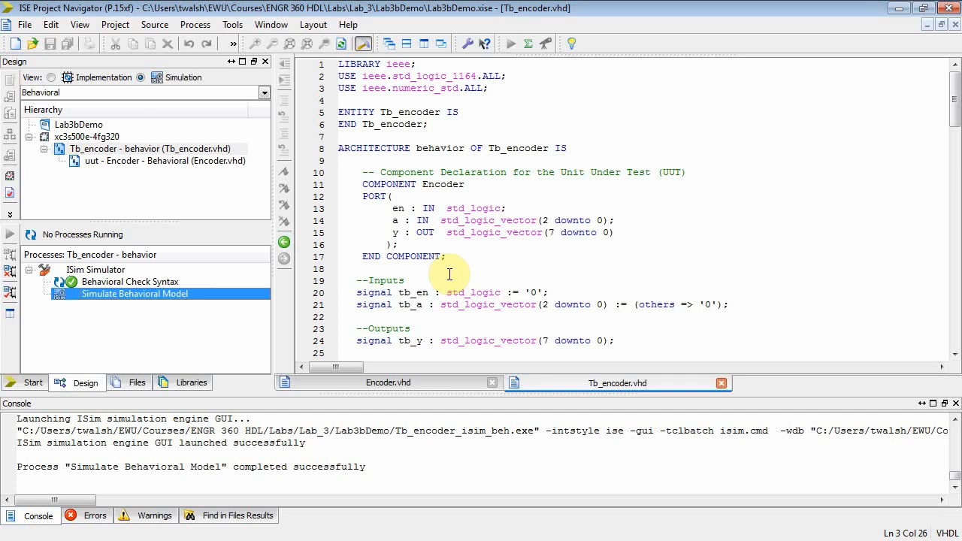
double_click(136, 293)
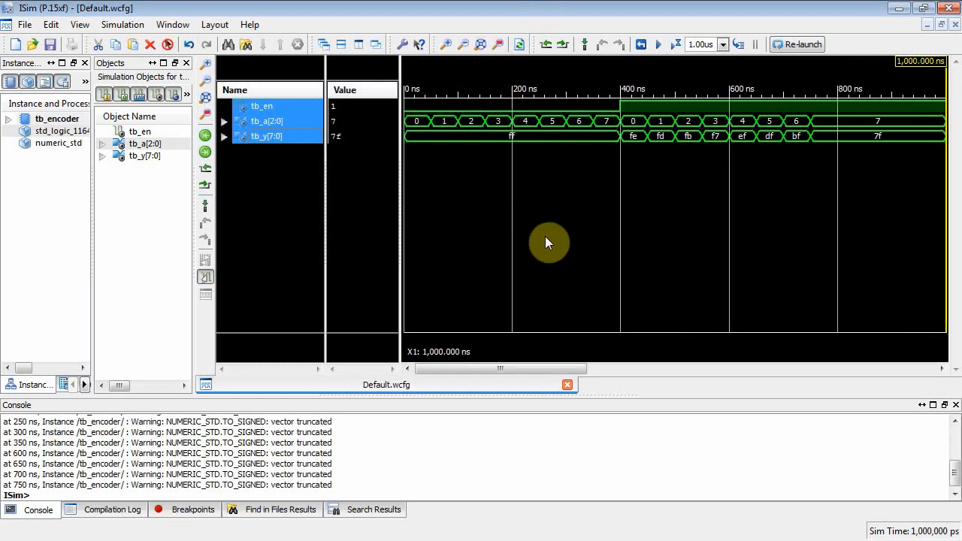
mouse_move(860, 140)
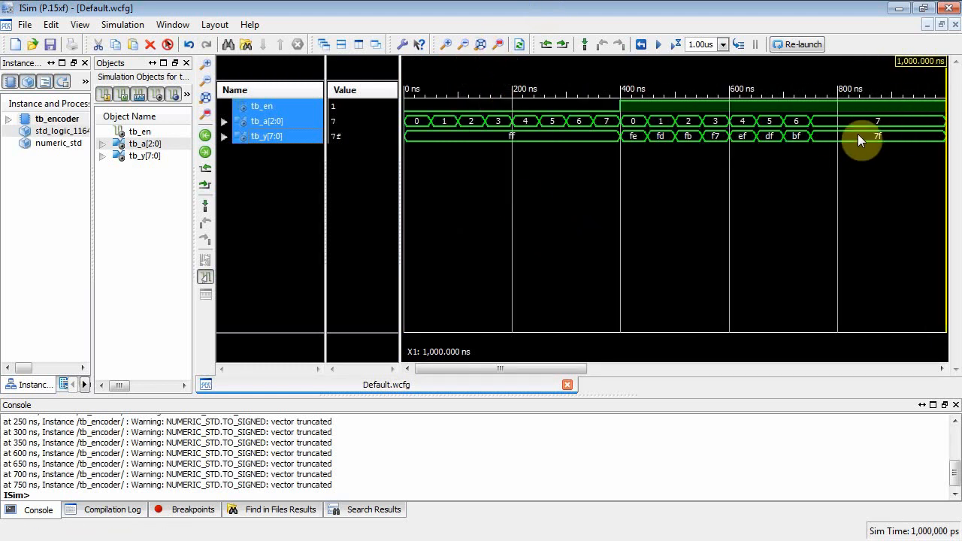
mouse_move(418, 122)
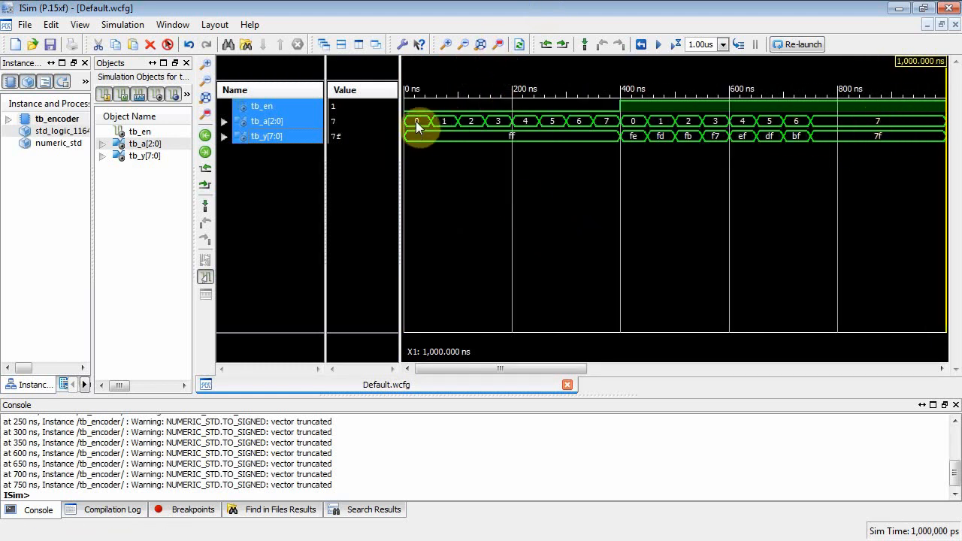
Step: Step the ISim time marker through about 368, 575 and 670 ns to read tb_y's active-low bits
click(499, 120)
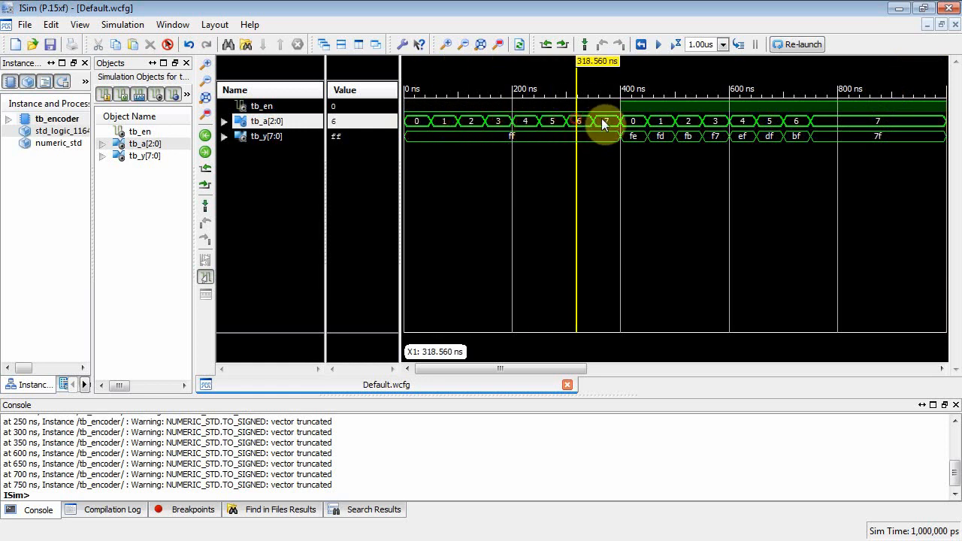
click(224, 136)
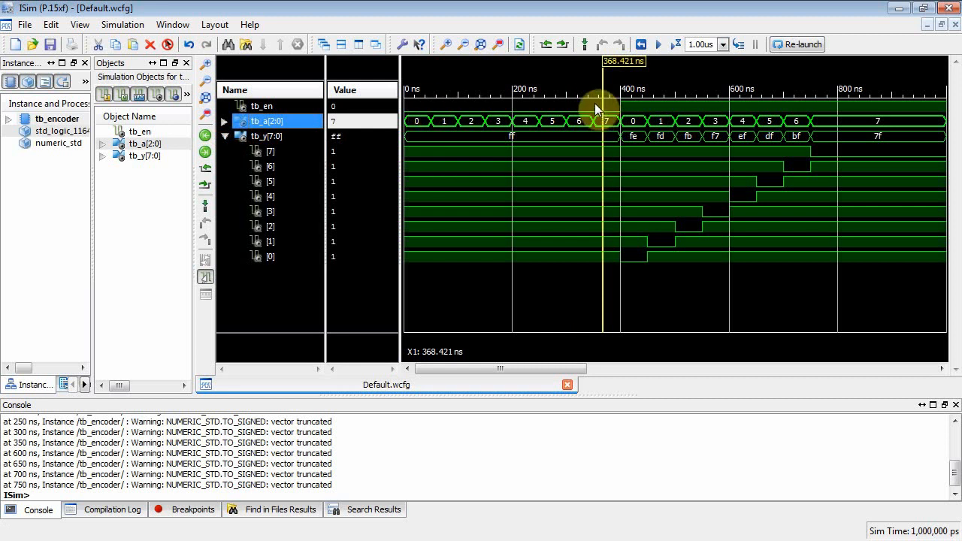
mouse_move(895, 112)
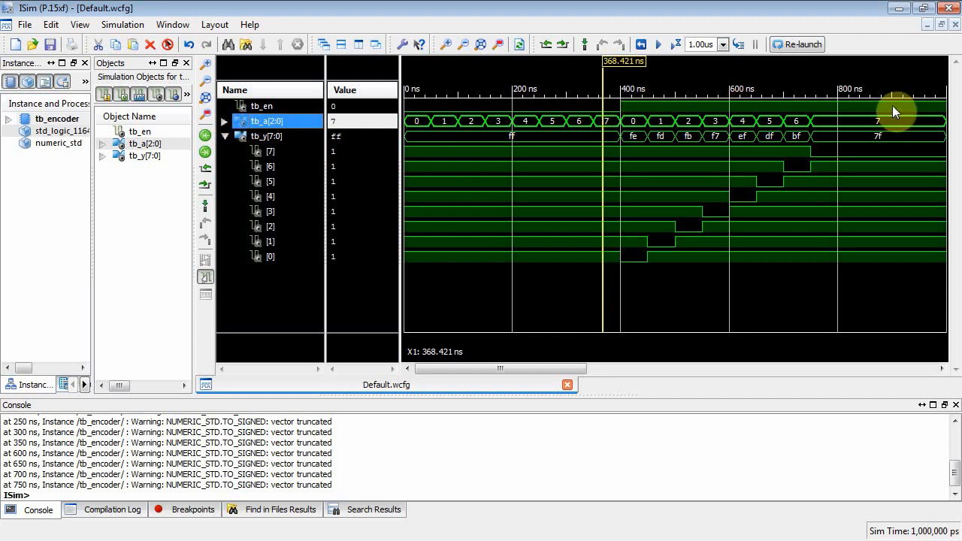
mouse_move(644, 127)
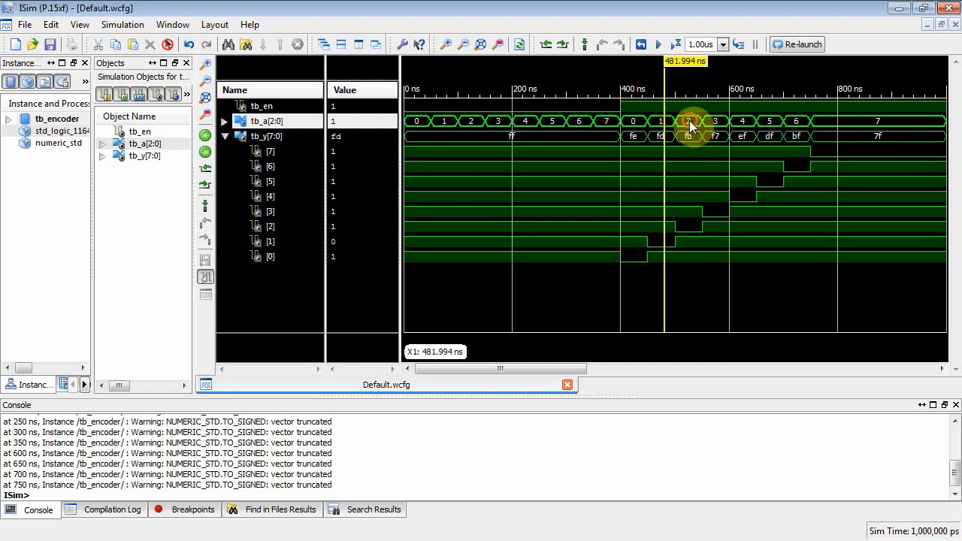
click(720, 210)
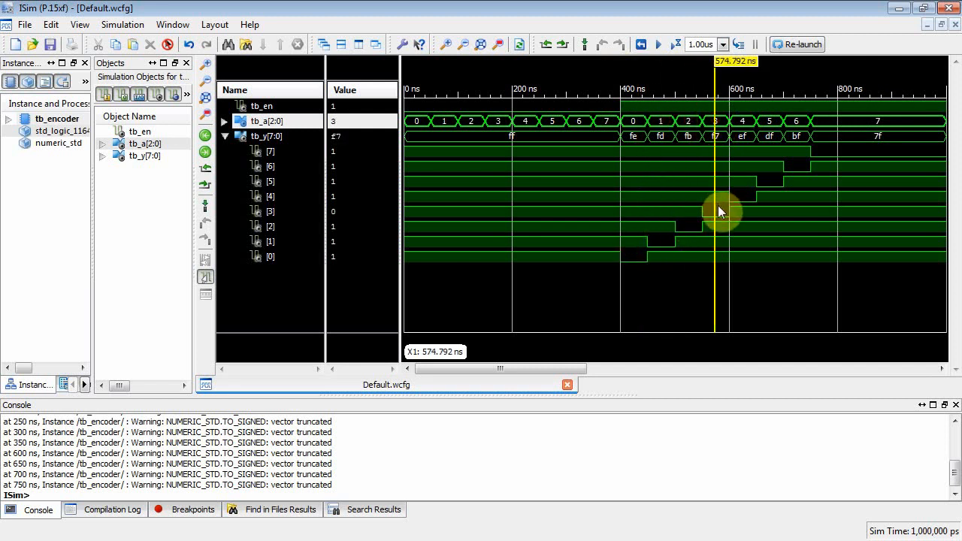
click(784, 180)
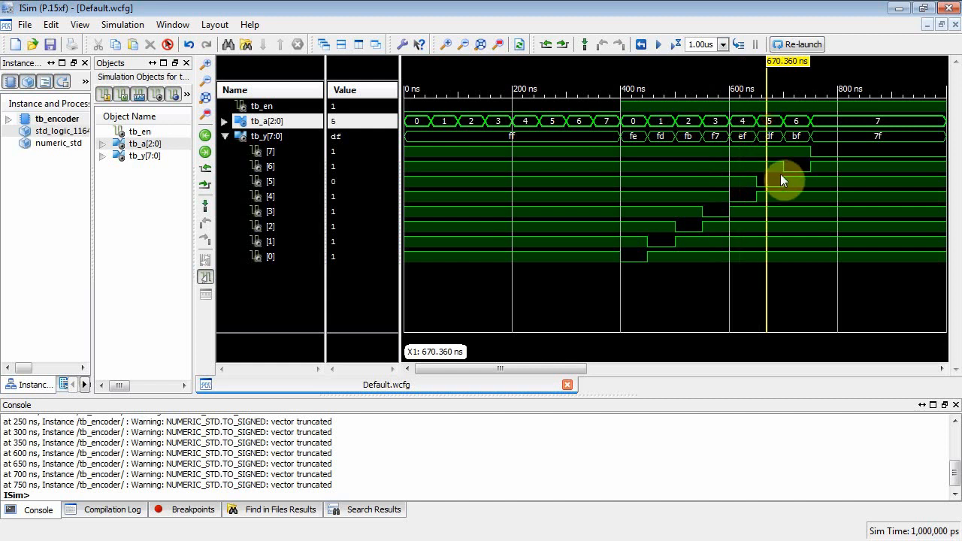
click(824, 122)
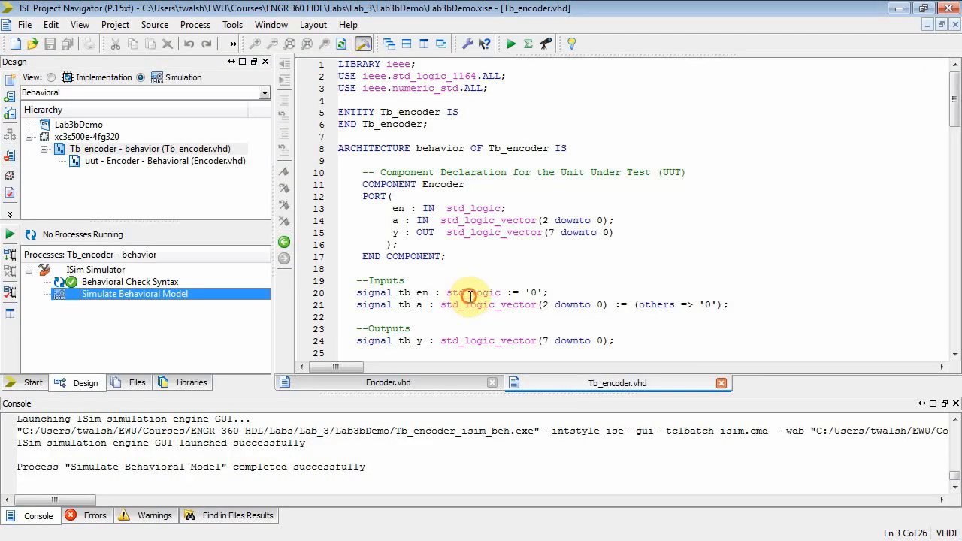
Step: Scroll to the stimulus process and select the old commented-out lines for deletion, keeping the two for loops
scroll(down, 3)
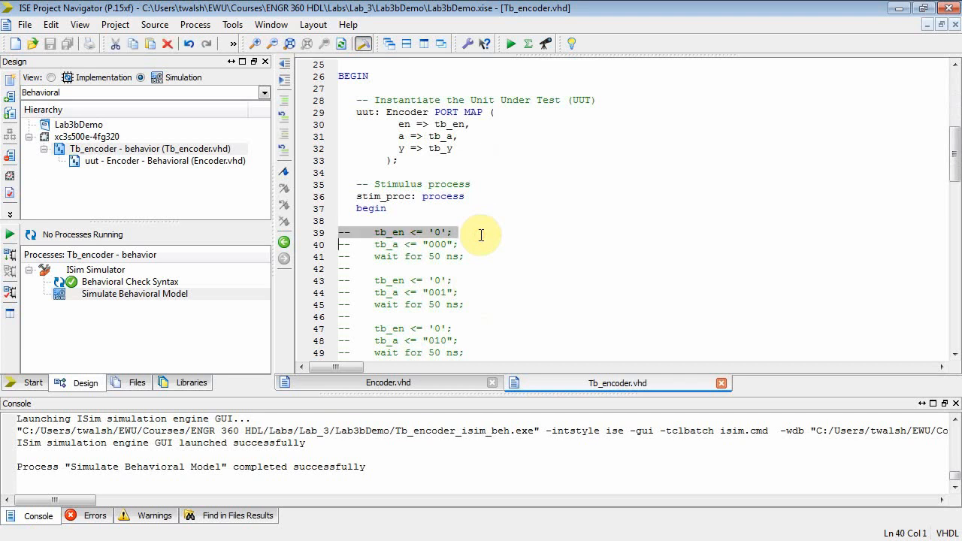
scroll(down, 3)
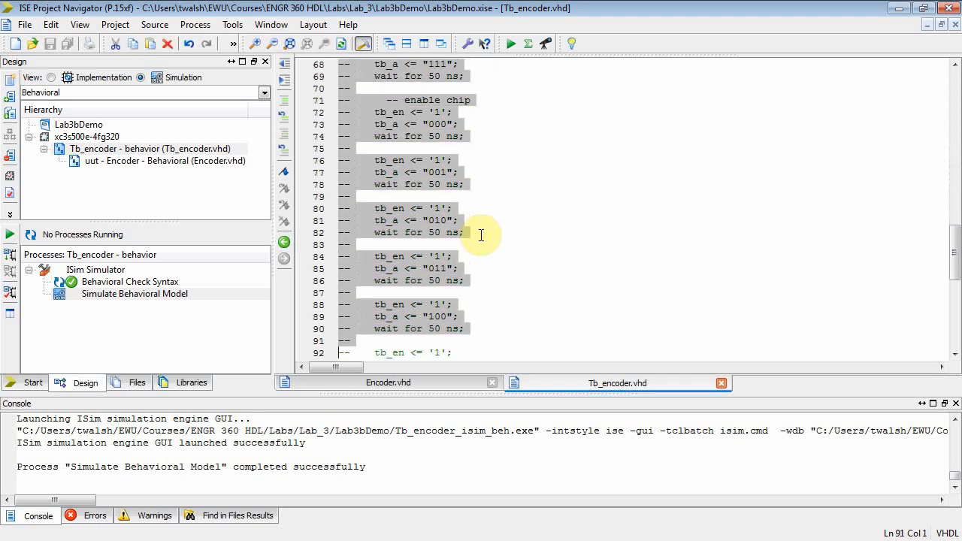
scroll(down, 3)
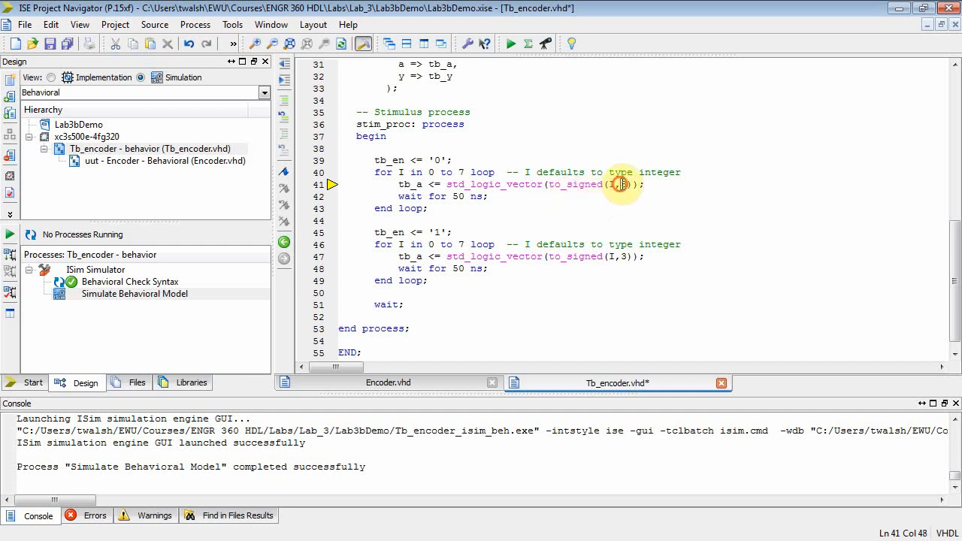
double_click(411, 183)
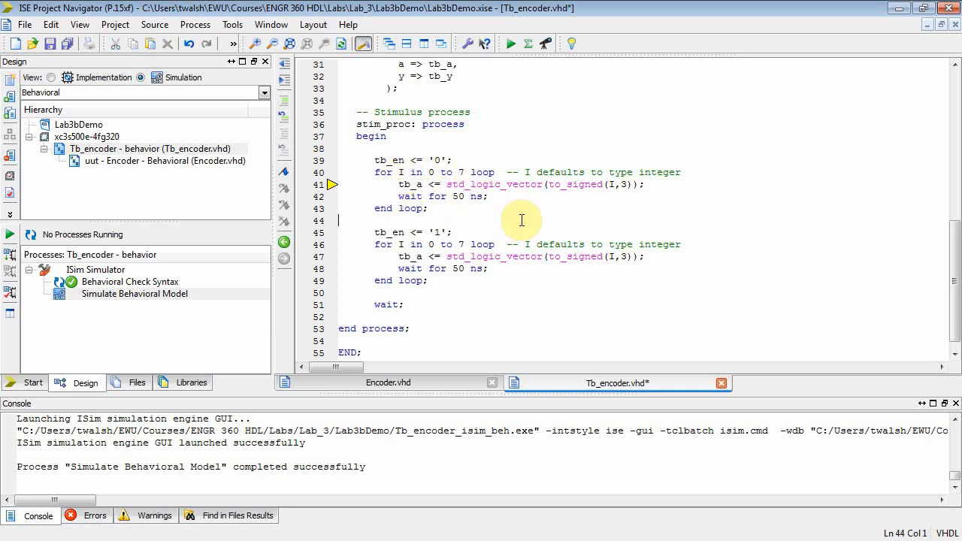
mouse_move(548, 246)
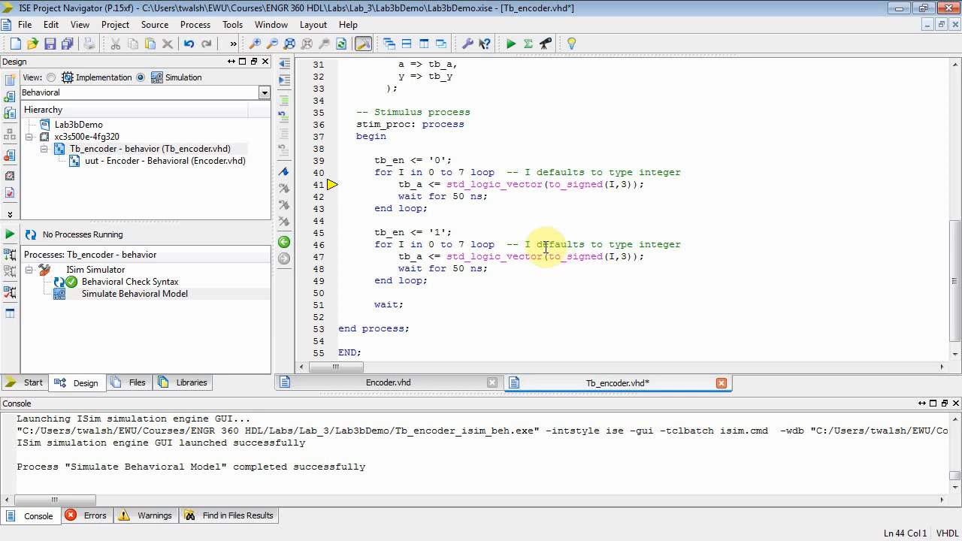